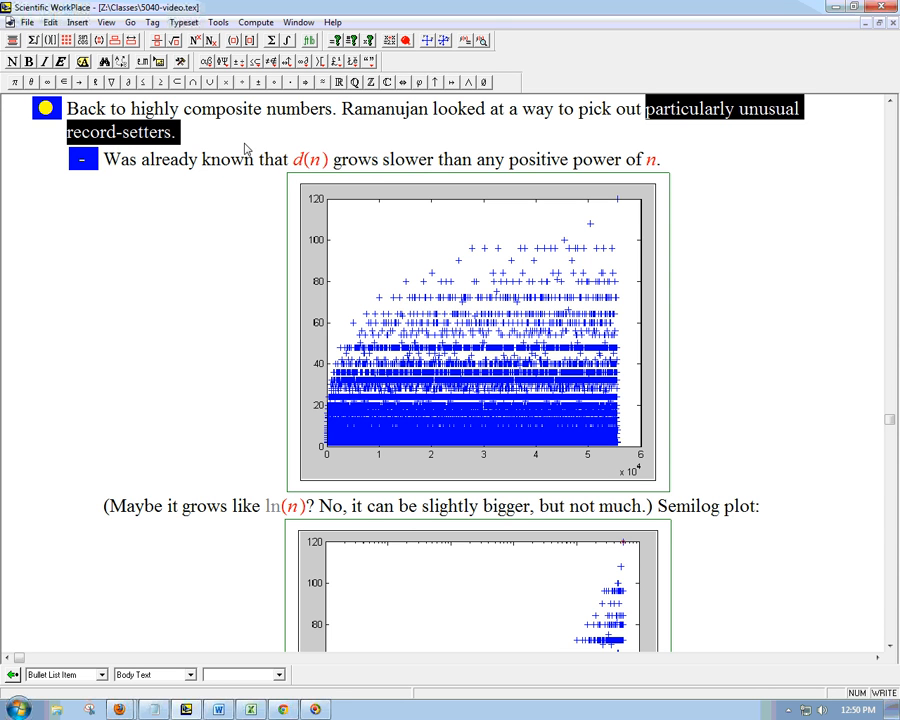
mouse_move(248, 148)
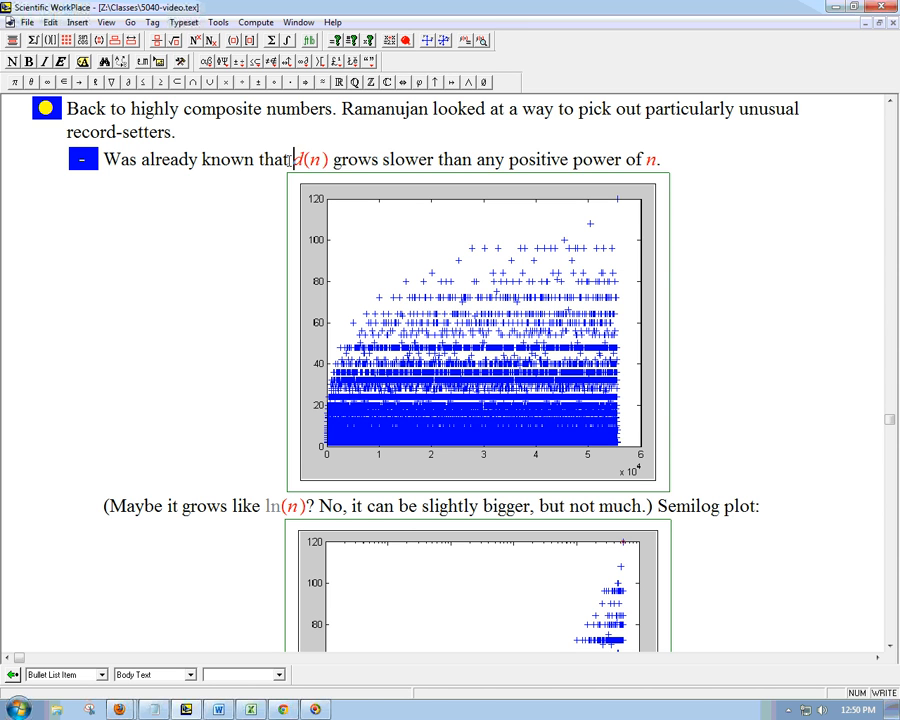
Highlight the phrase about any positive power of n, then scroll down the notes
left_click_drag(290, 159, 582, 159)
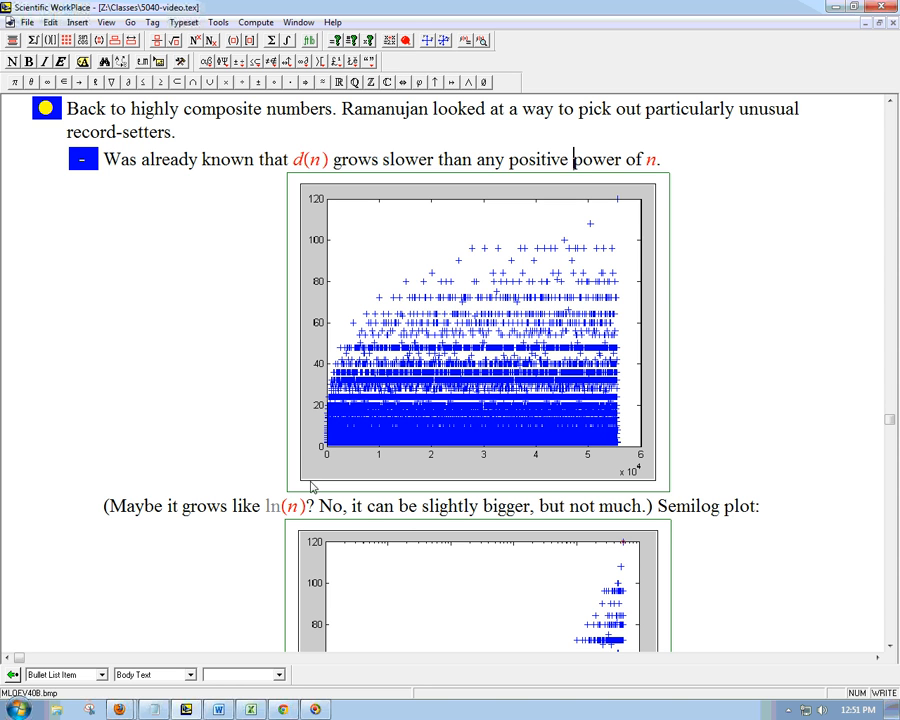
mouse_move(753, 125)
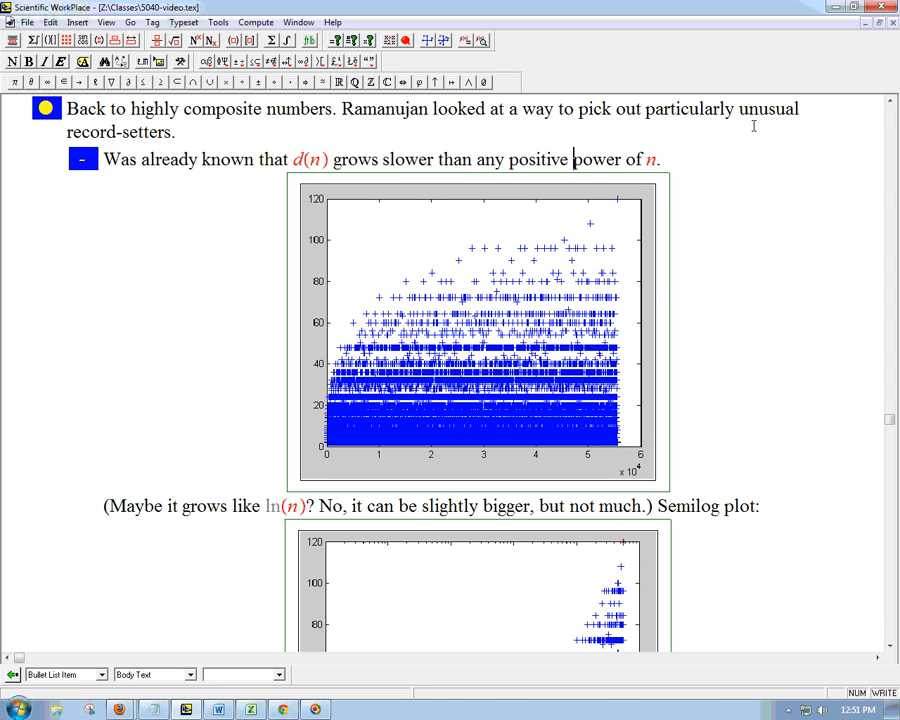
mouse_move(370, 295)
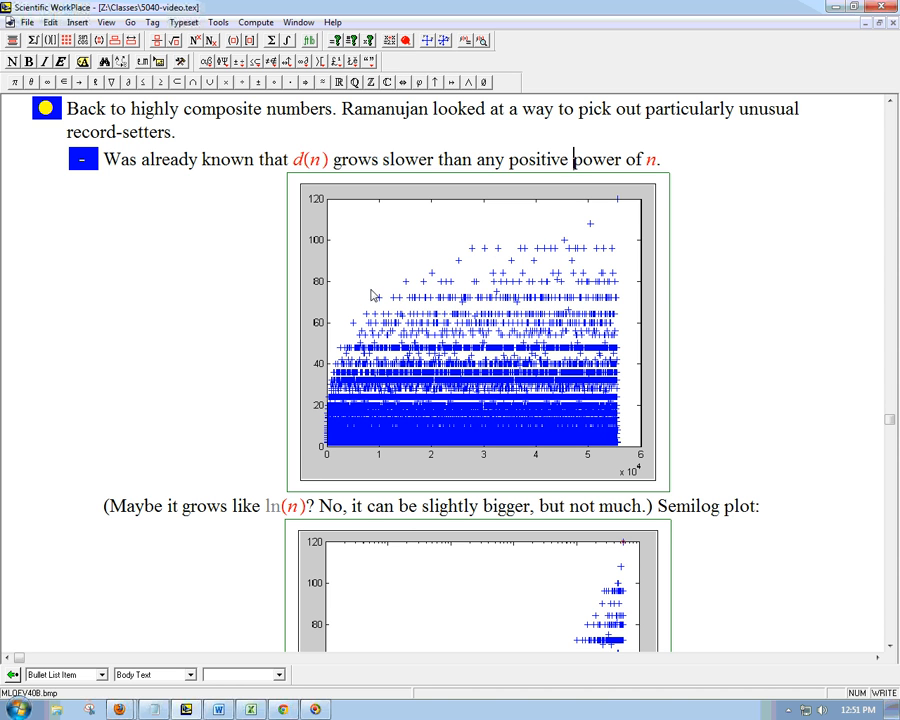
mouse_move(435, 246)
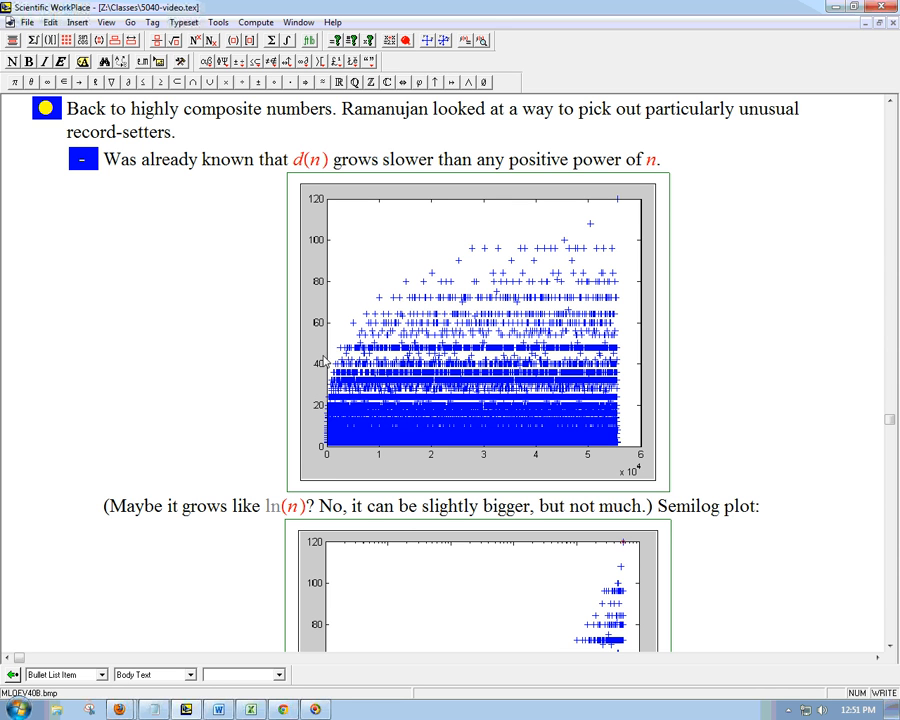
mouse_move(585, 228)
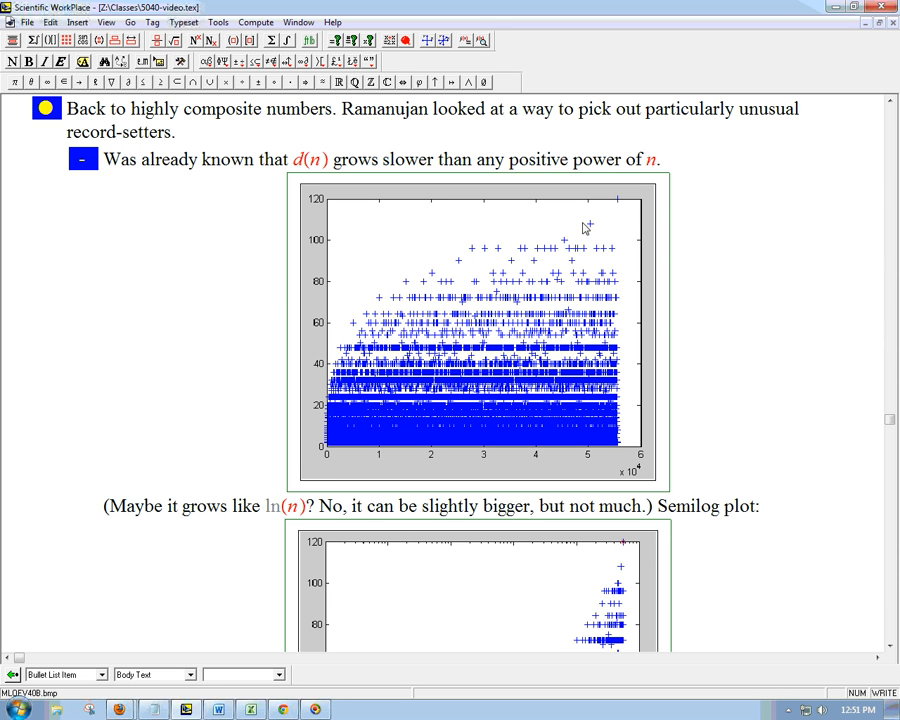
mouse_move(637, 484)
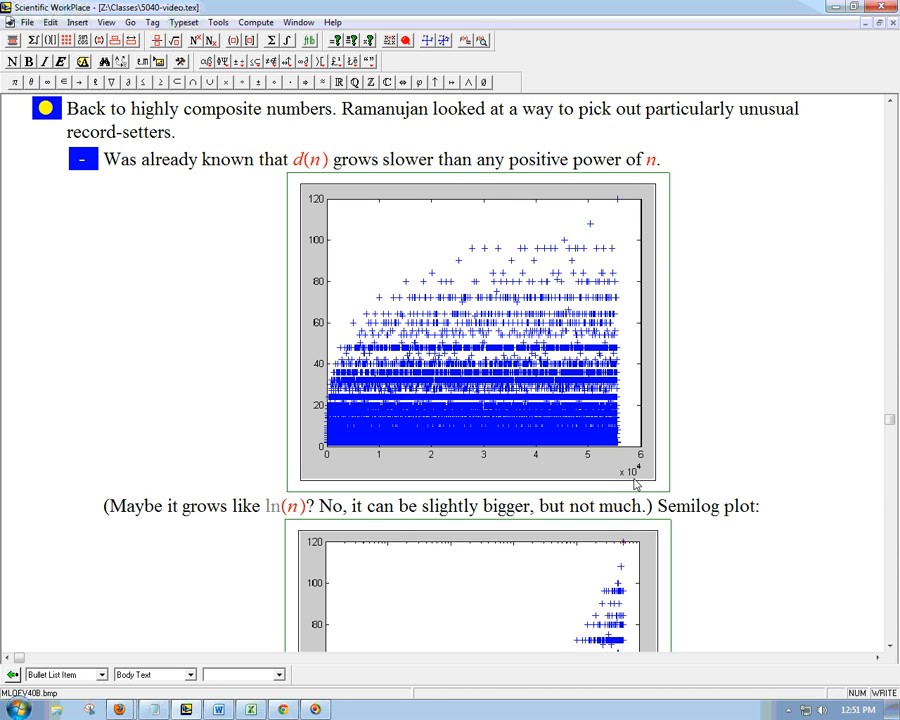
mouse_move(372, 471)
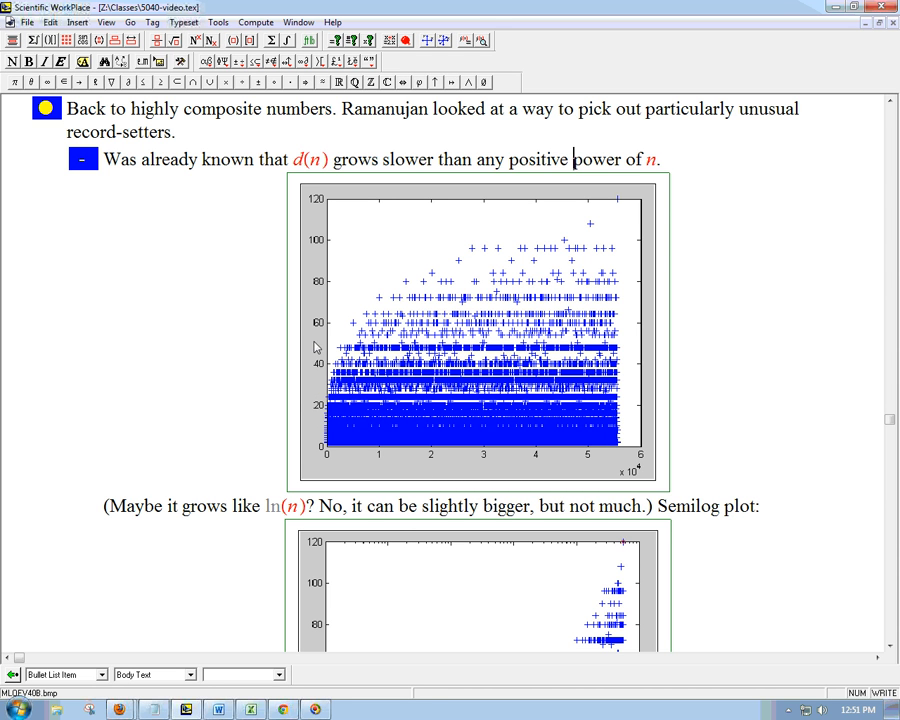
mouse_move(315, 428)
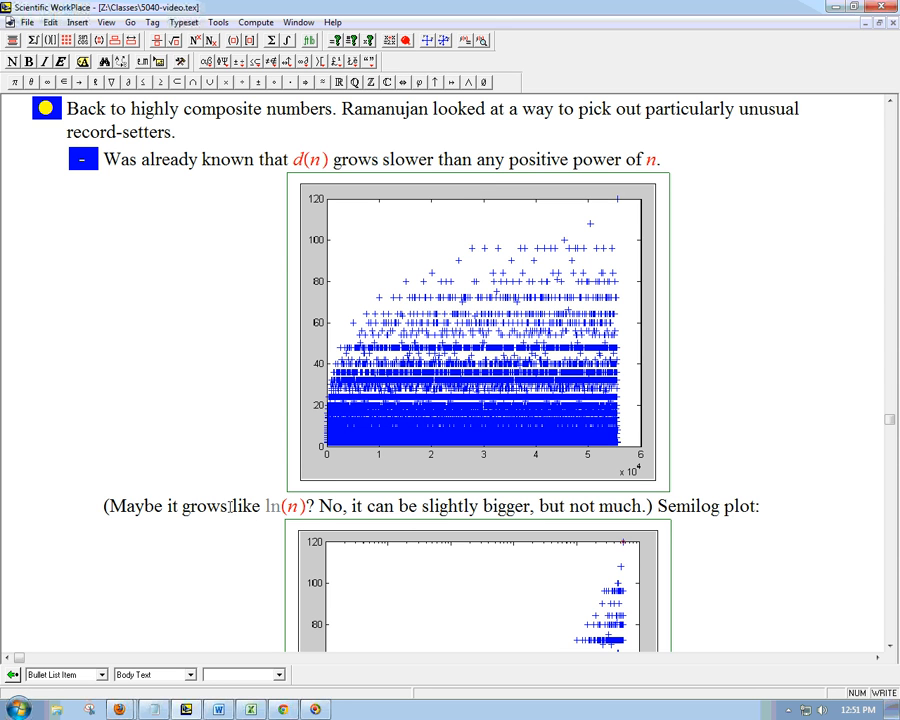
left_click_drag(229, 505, 318, 505)
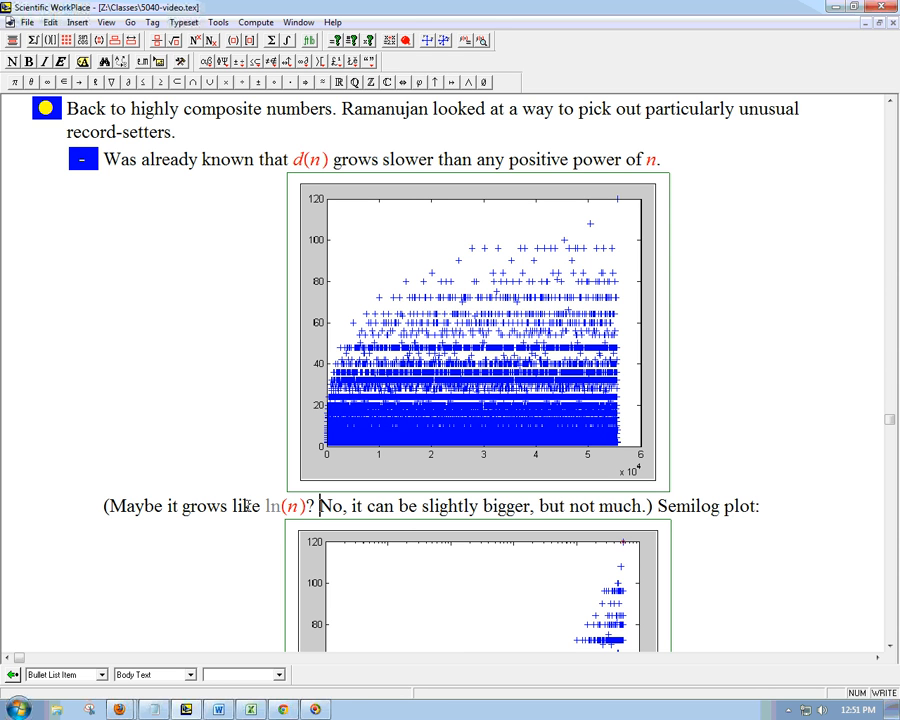
mouse_move(315, 510)
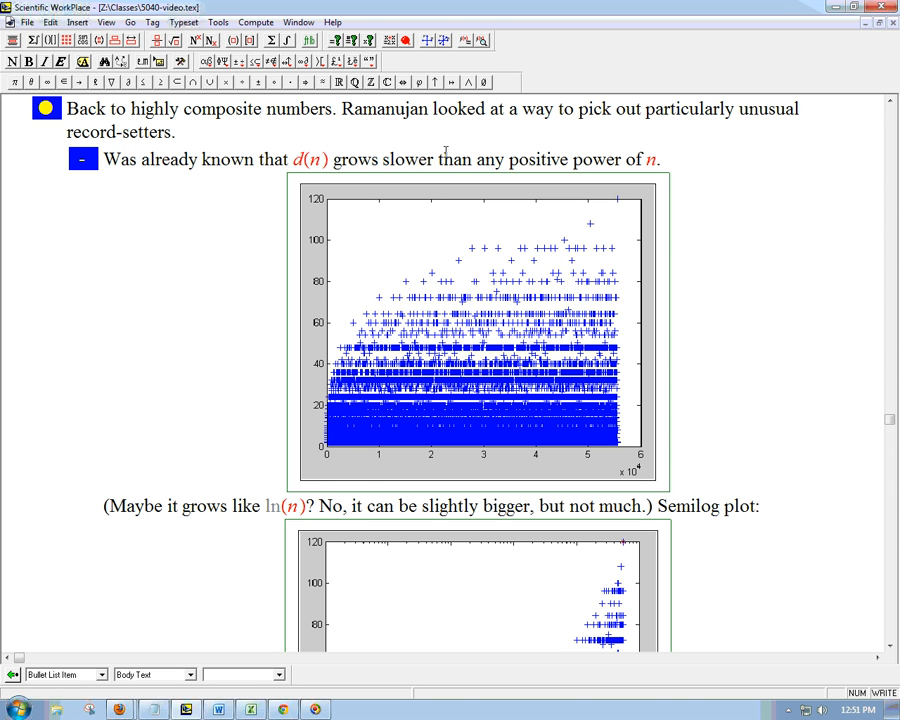
left_click_drag(454, 159, 658, 159)
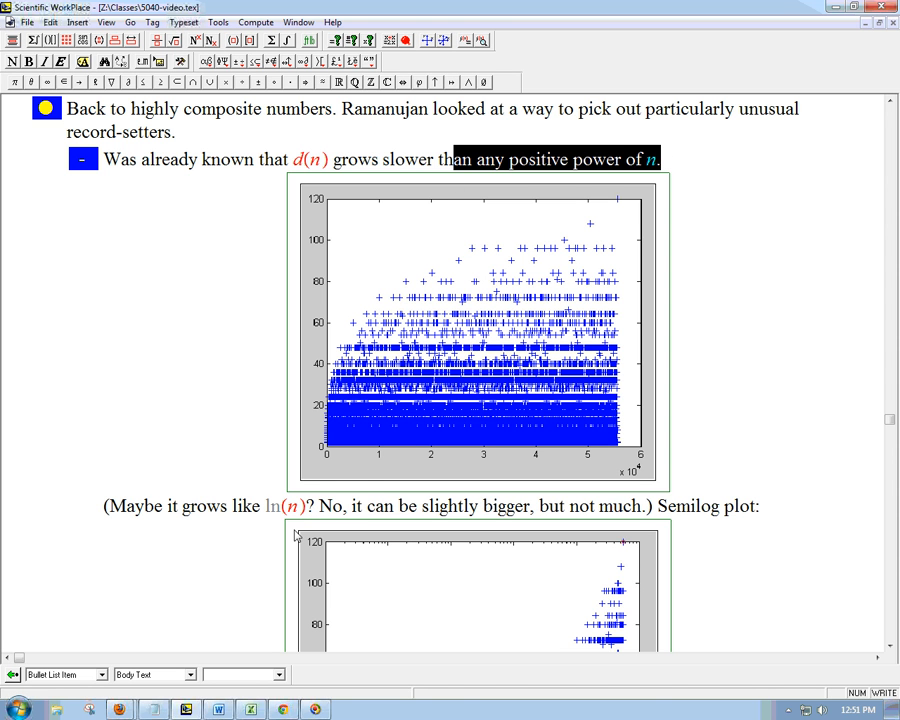
left_click(318, 505)
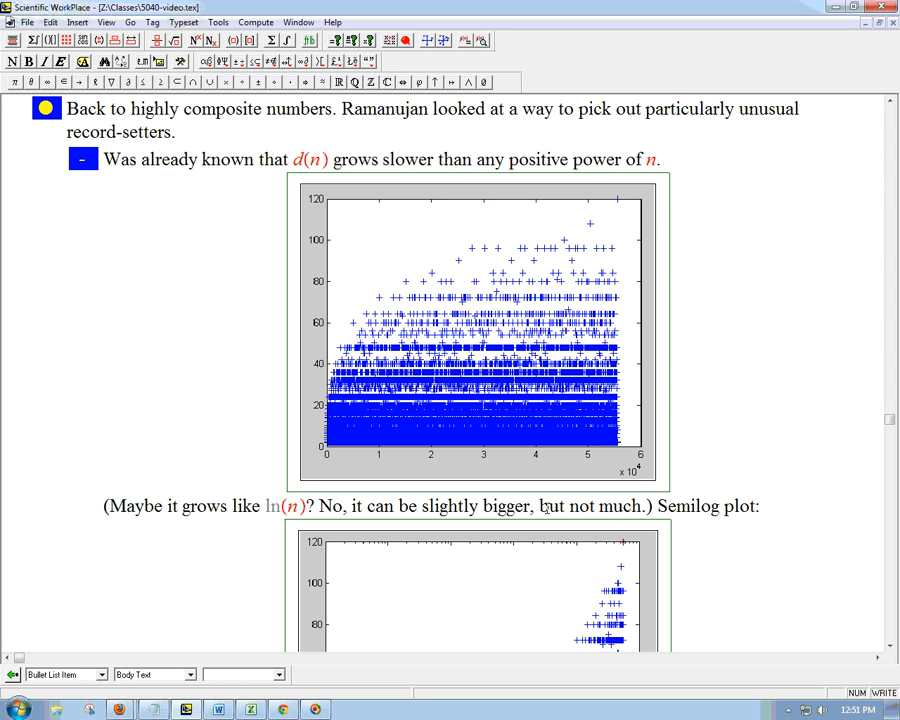
mouse_move(409, 491)
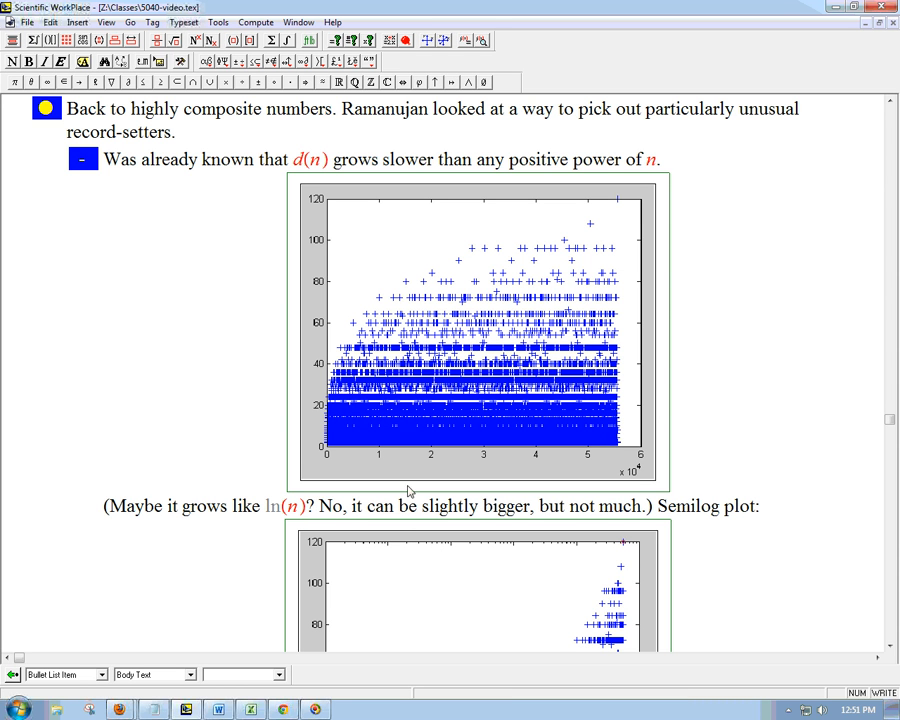
mouse_move(689, 415)
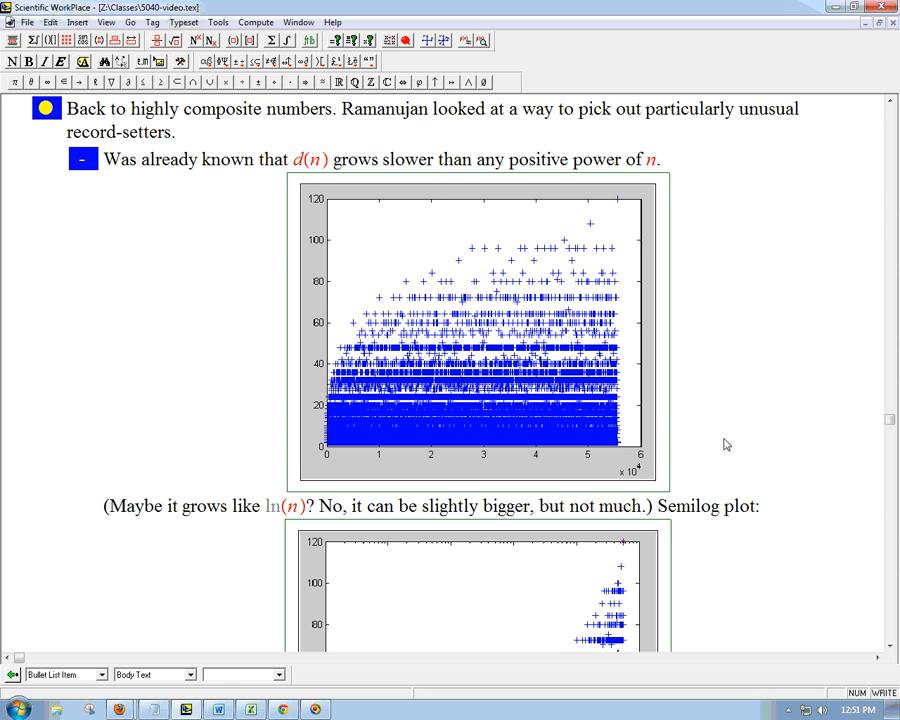
mouse_move(730, 497)
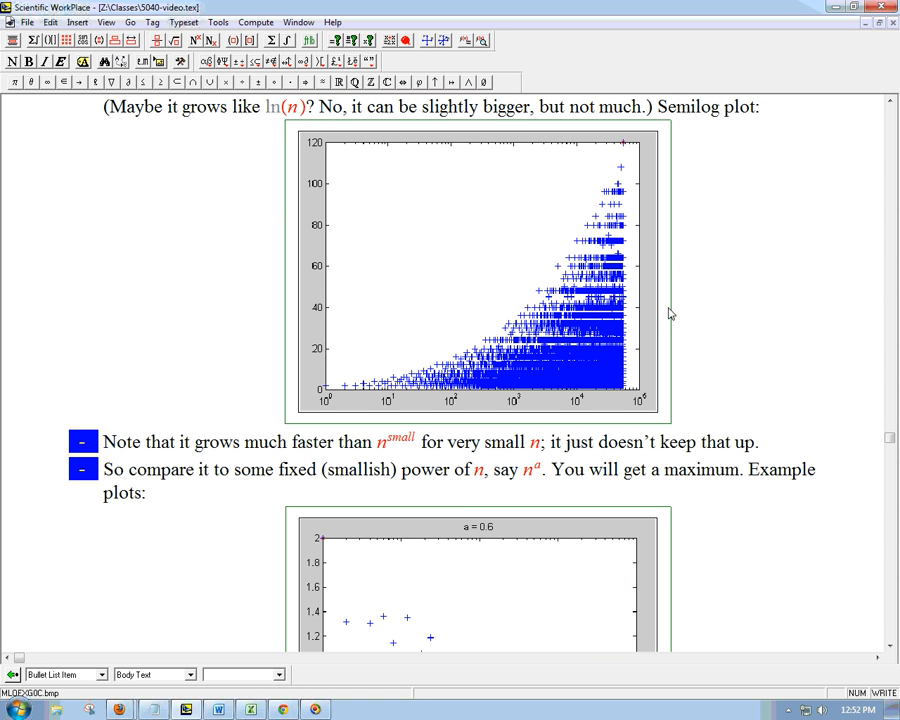
mouse_move(372, 396)
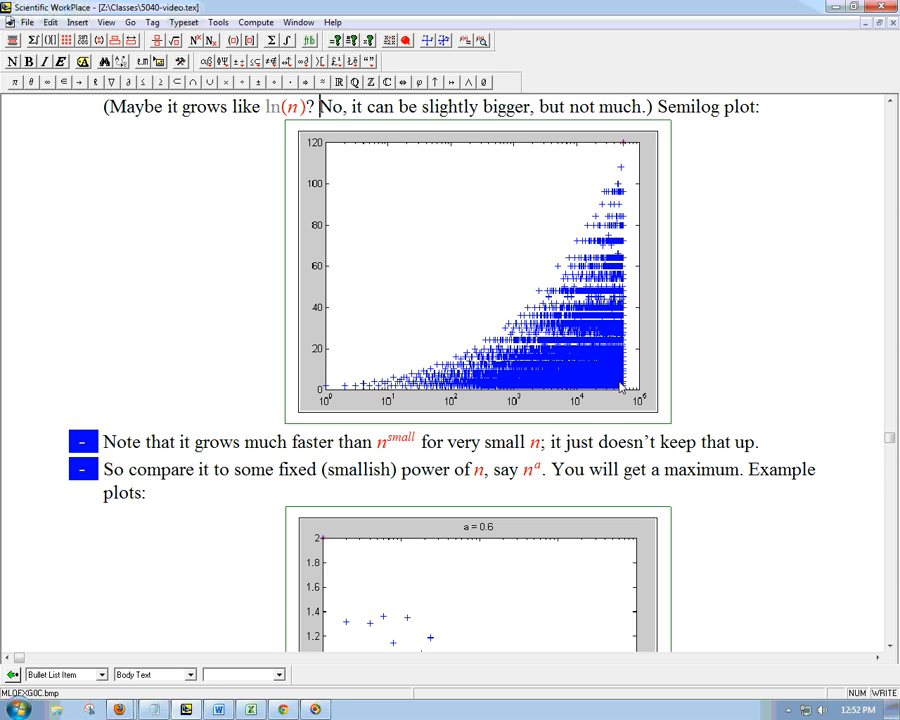
mouse_move(612, 396)
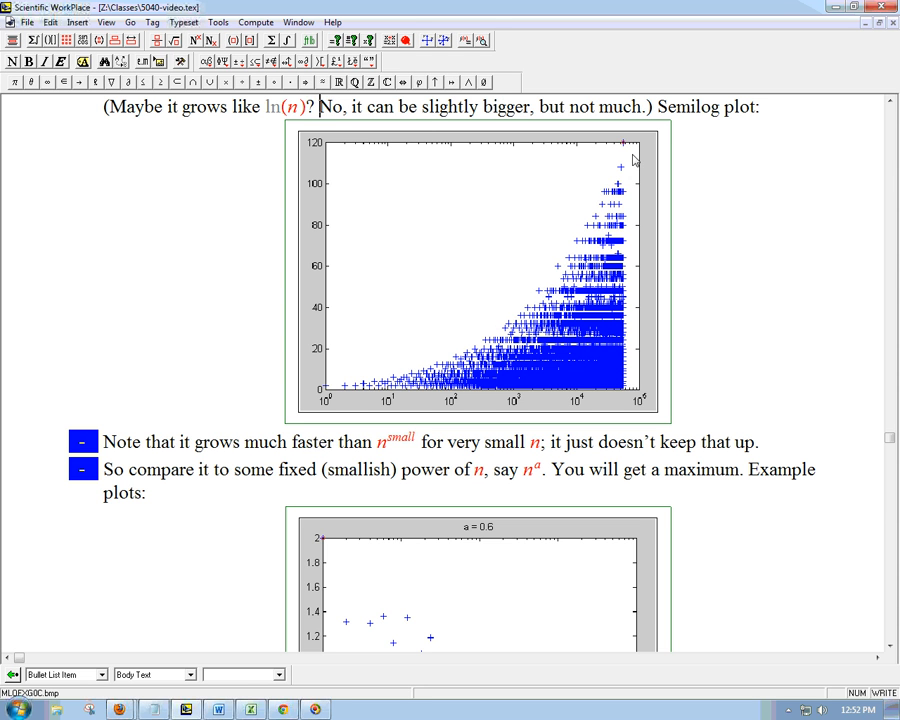
mouse_move(615, 180)
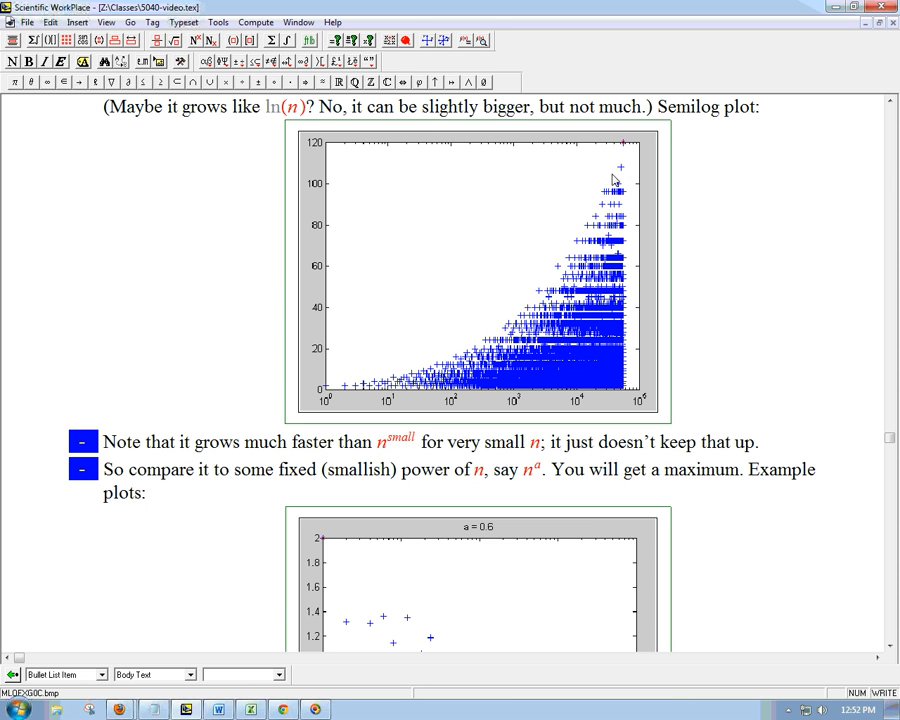
mouse_move(593, 410)
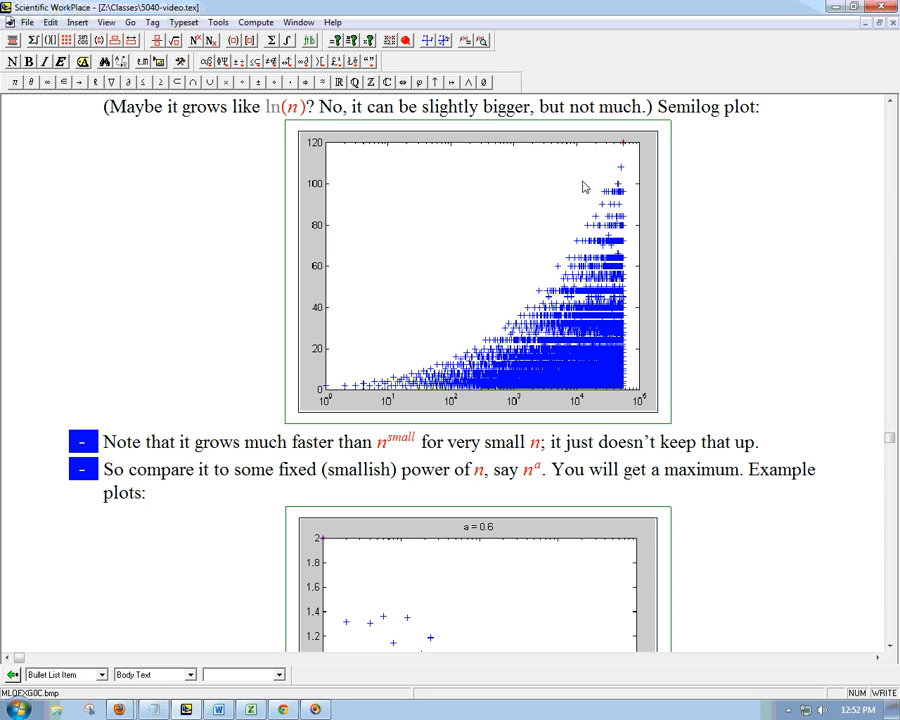
left_click(318, 107)
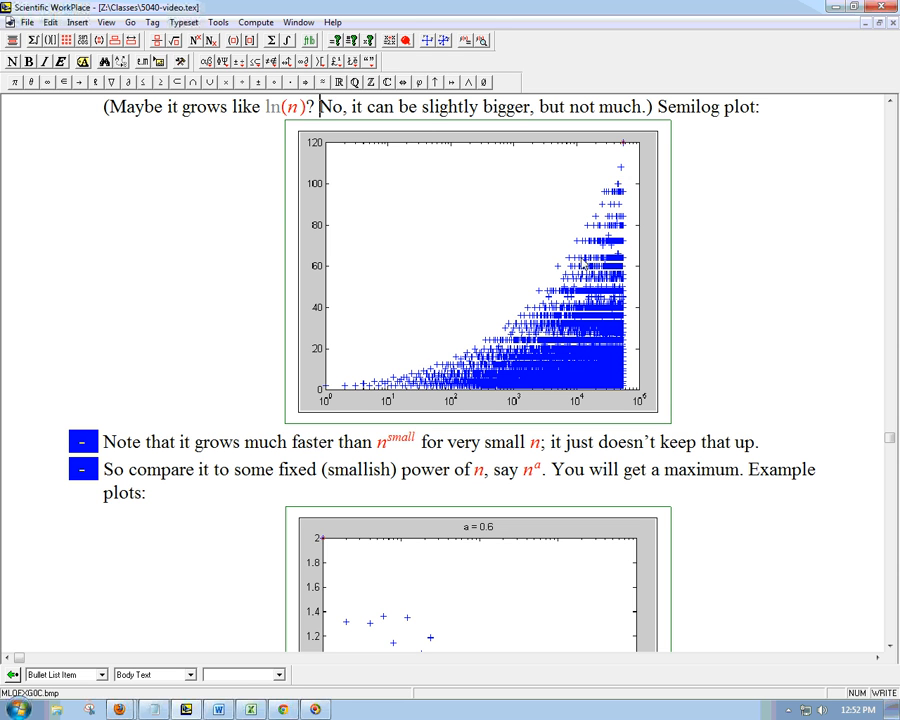
mouse_move(587, 320)
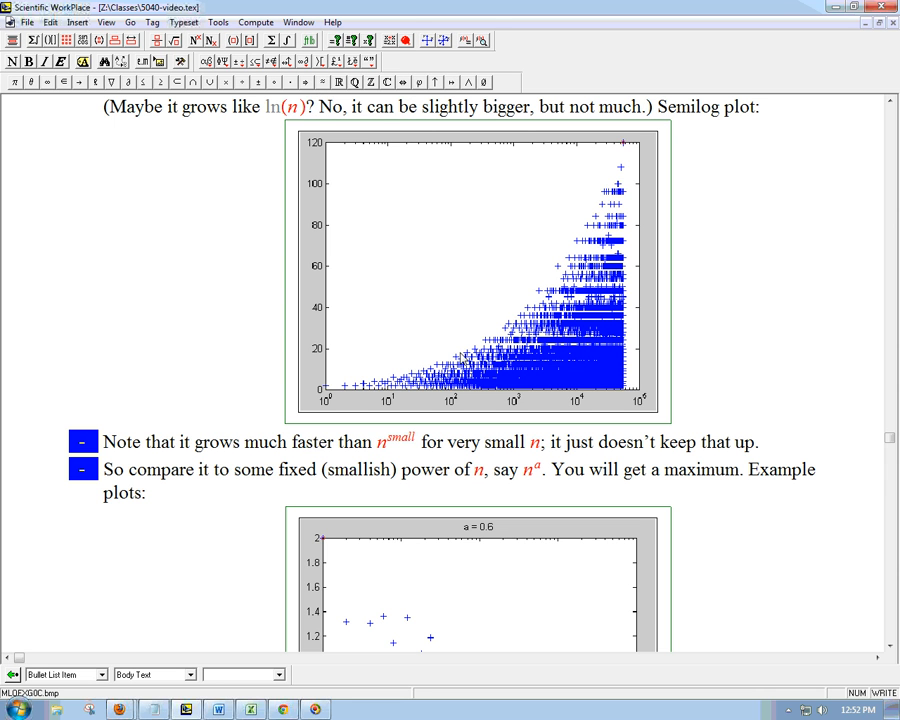
mouse_move(491, 365)
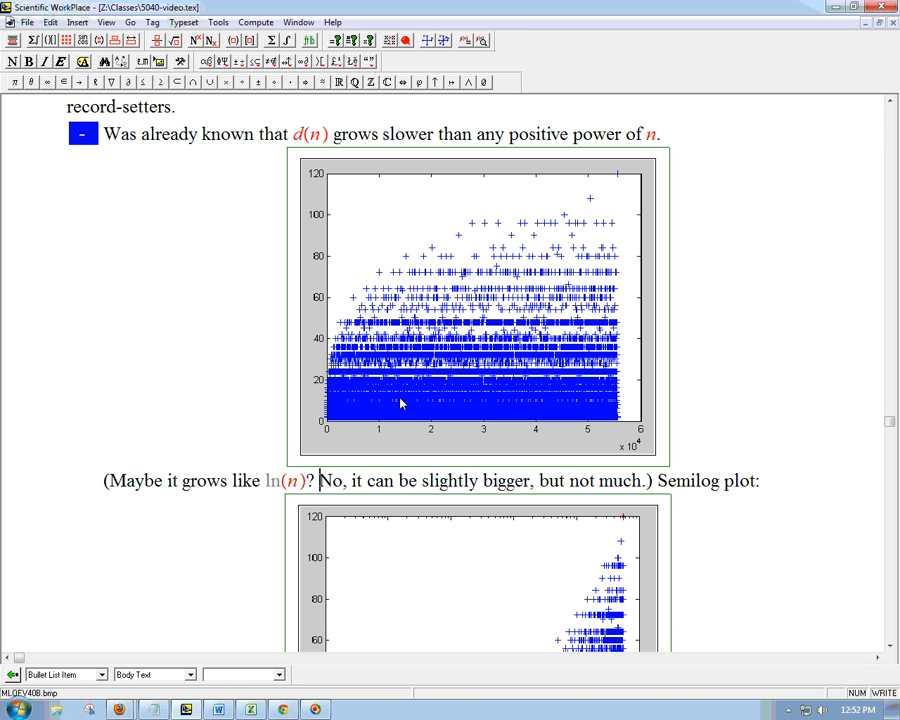
mouse_move(322, 428)
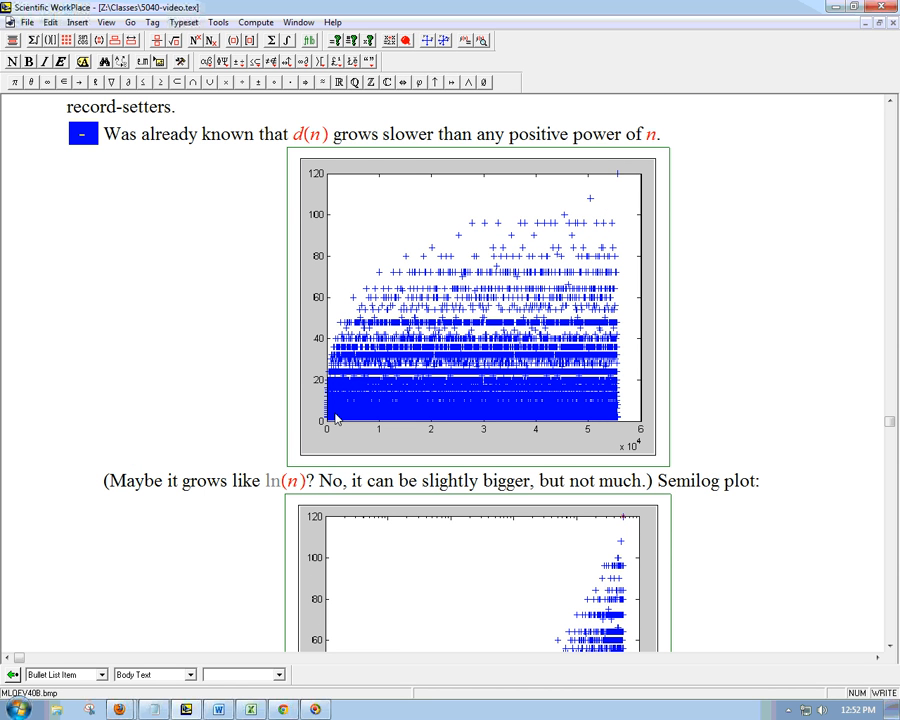
mouse_move(332, 384)
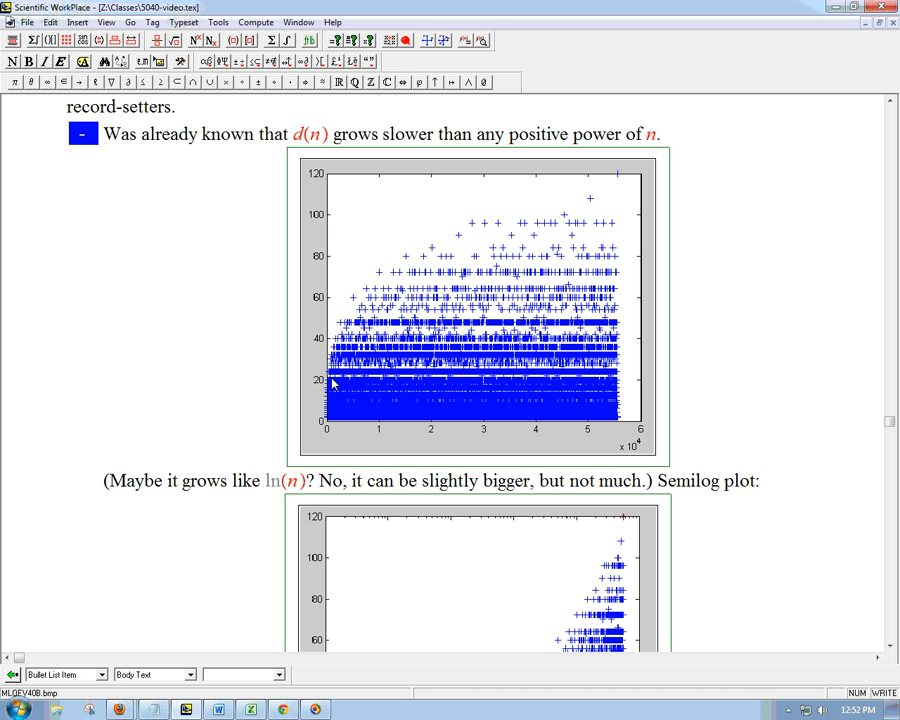
mouse_move(597, 352)
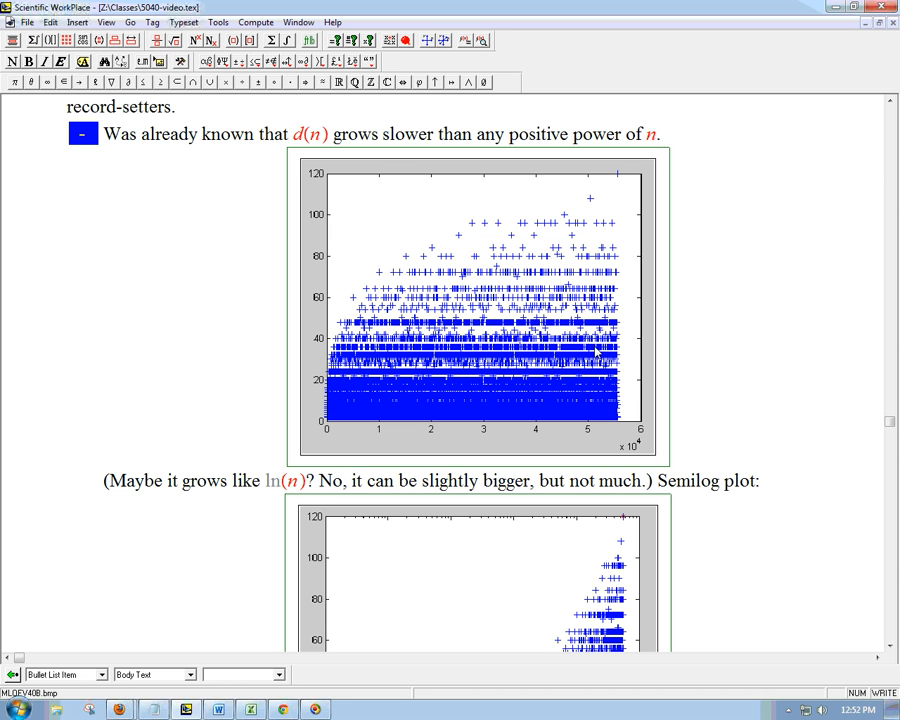
scroll("down", 3)
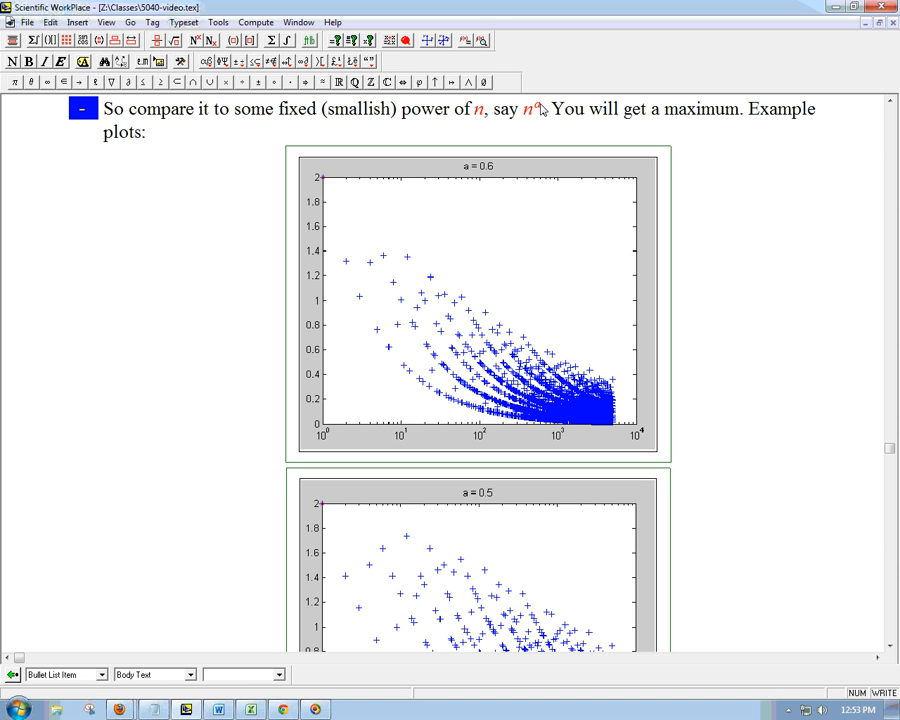
mouse_move(540, 110)
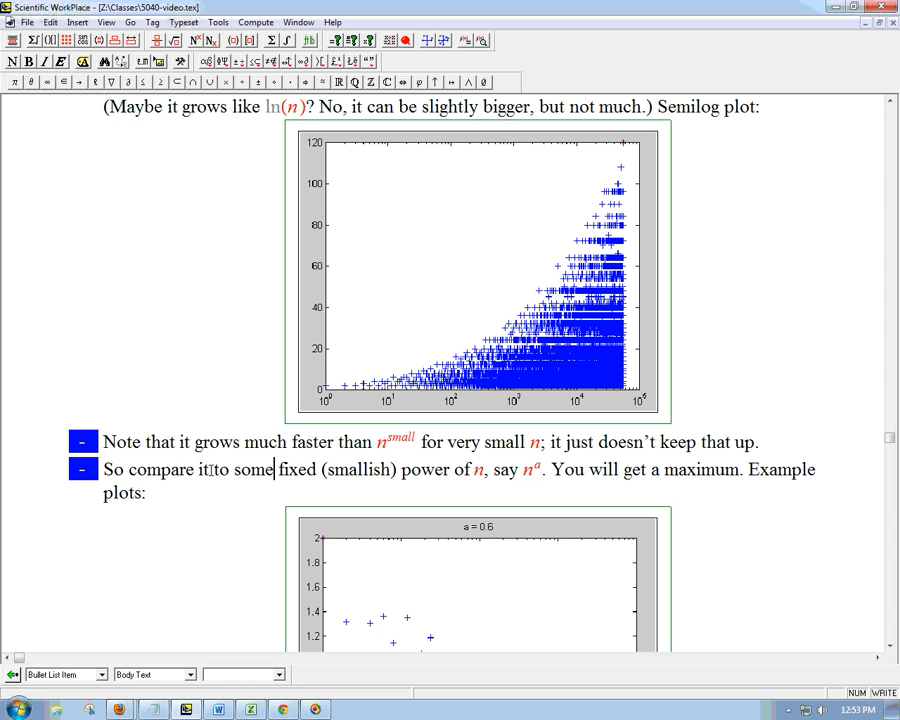
Build the fraction d(n) over n^a in the math box and exit it
type("(divide it")
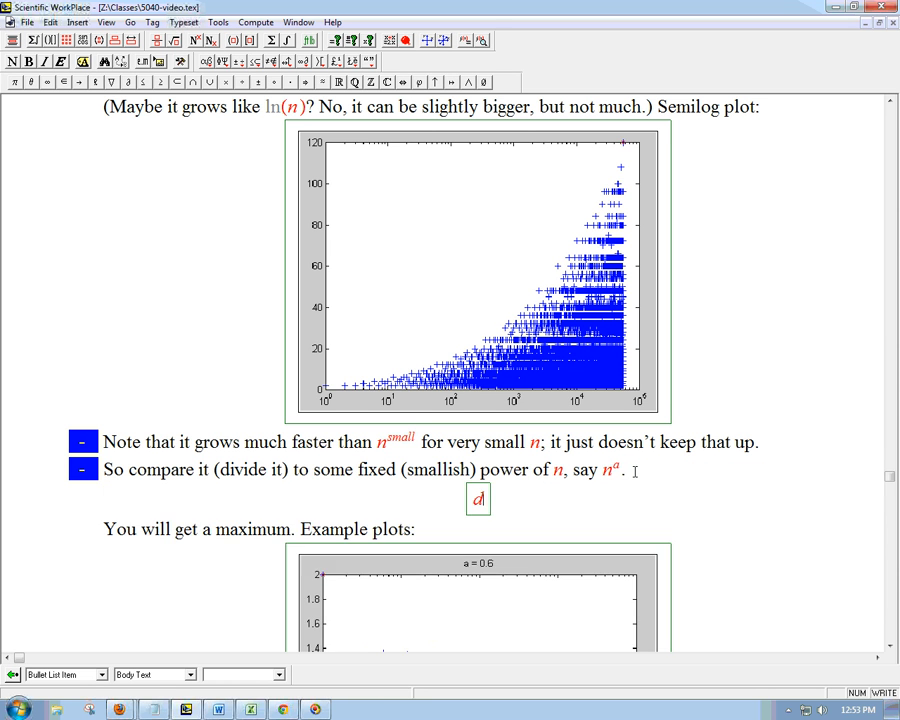
type("(n)")
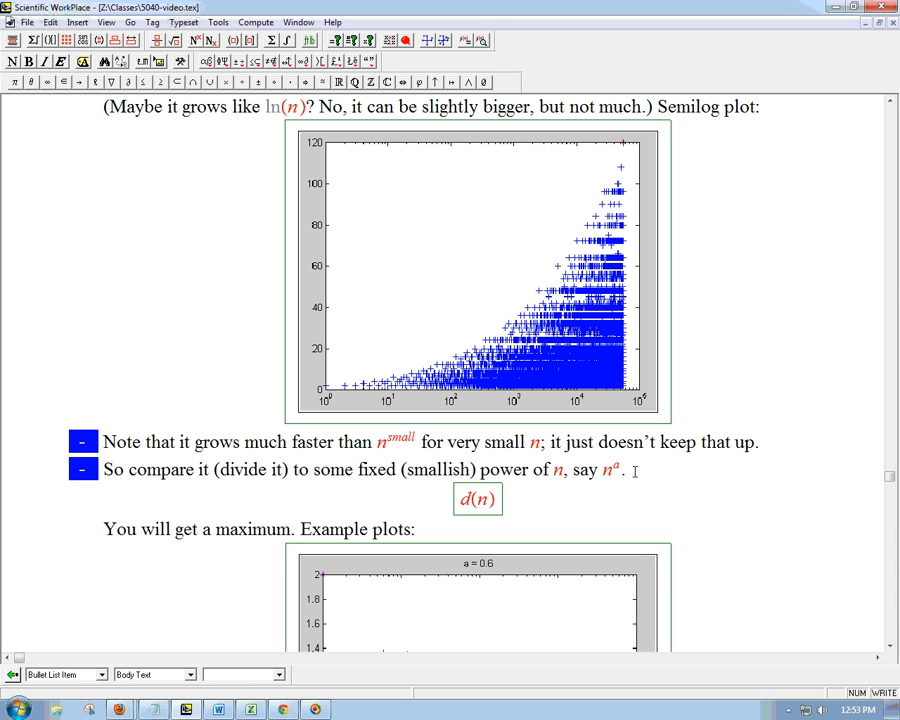
left_click(477, 499)
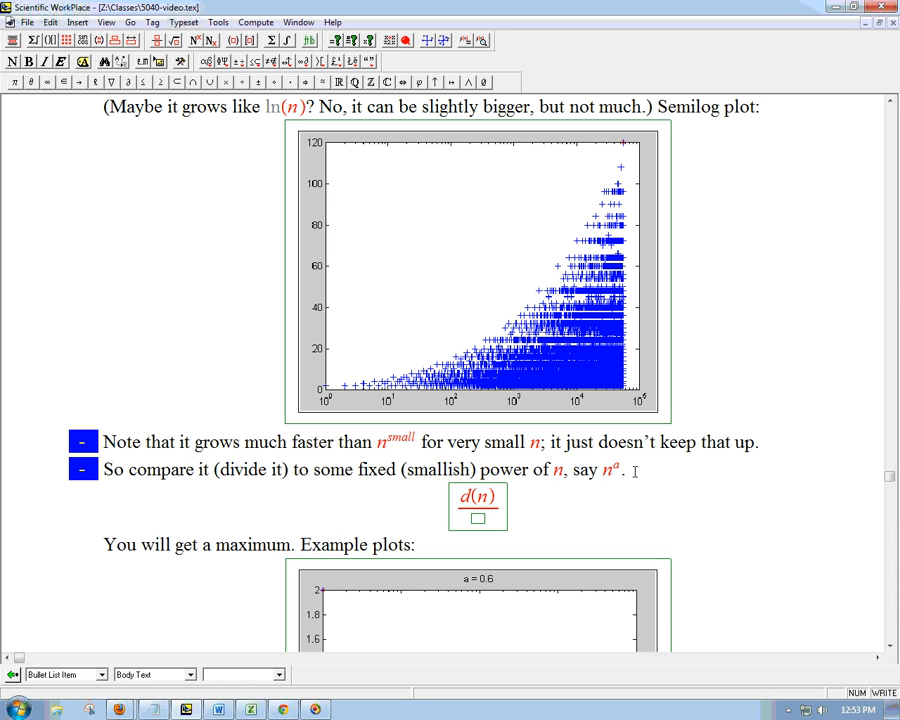
type("n^a")
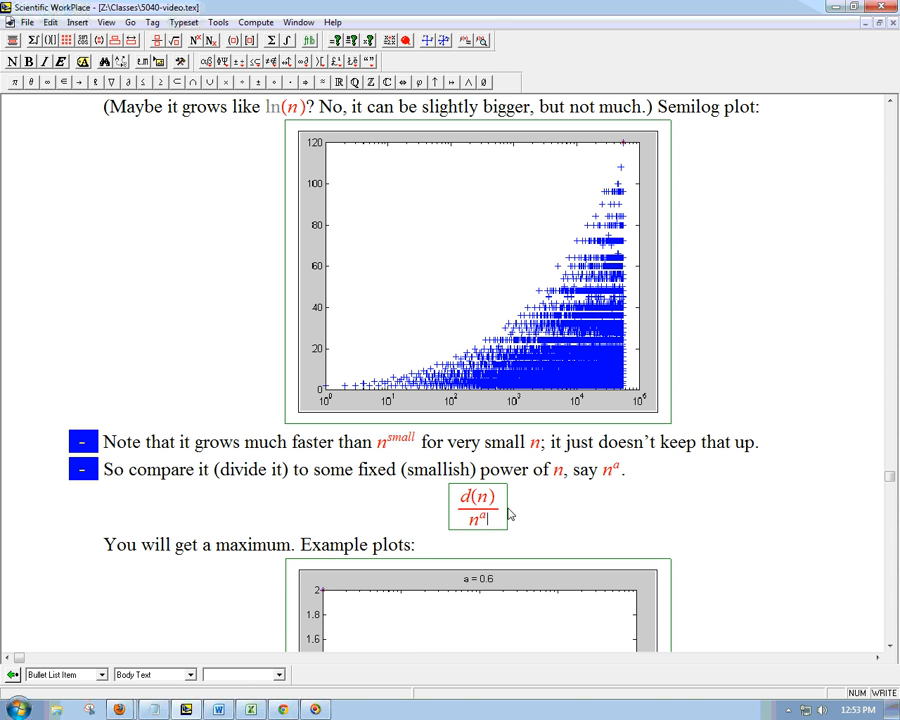
mouse_move(535, 515)
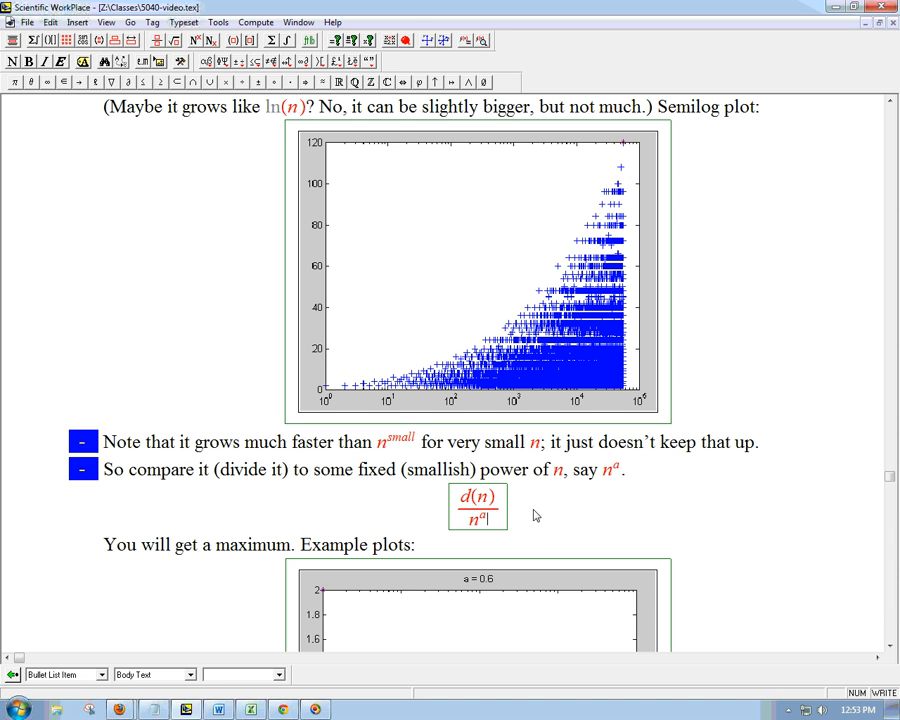
mouse_move(588, 524)
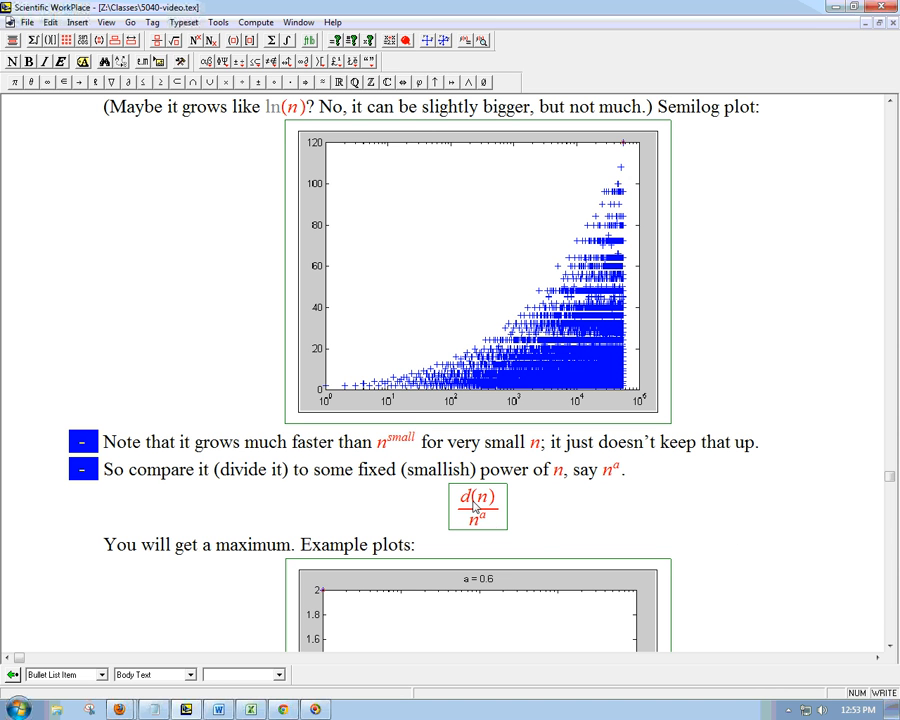
double_click(472, 497)
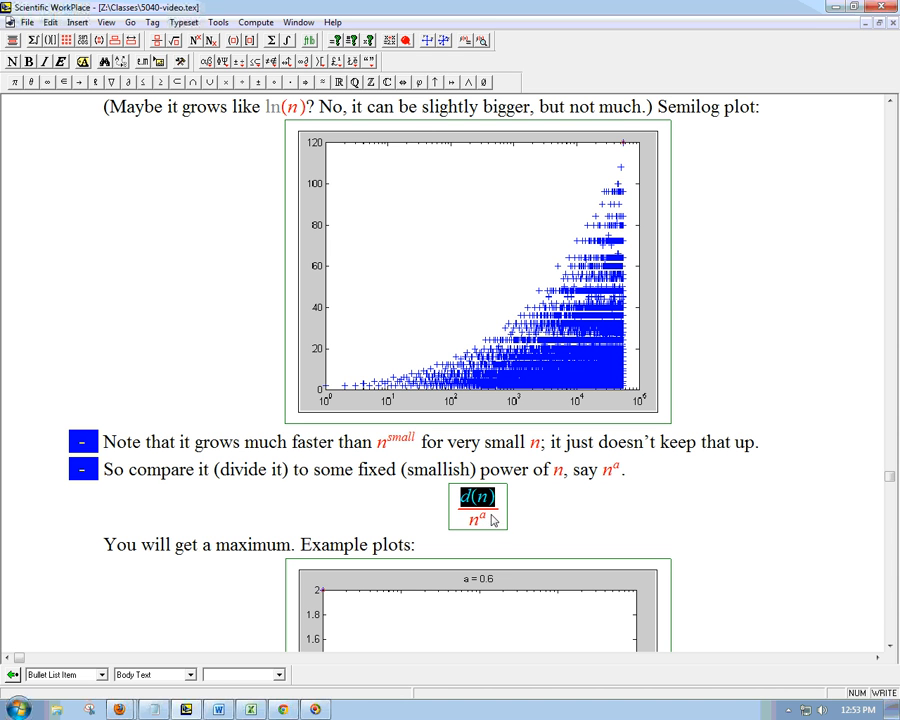
mouse_move(533, 523)
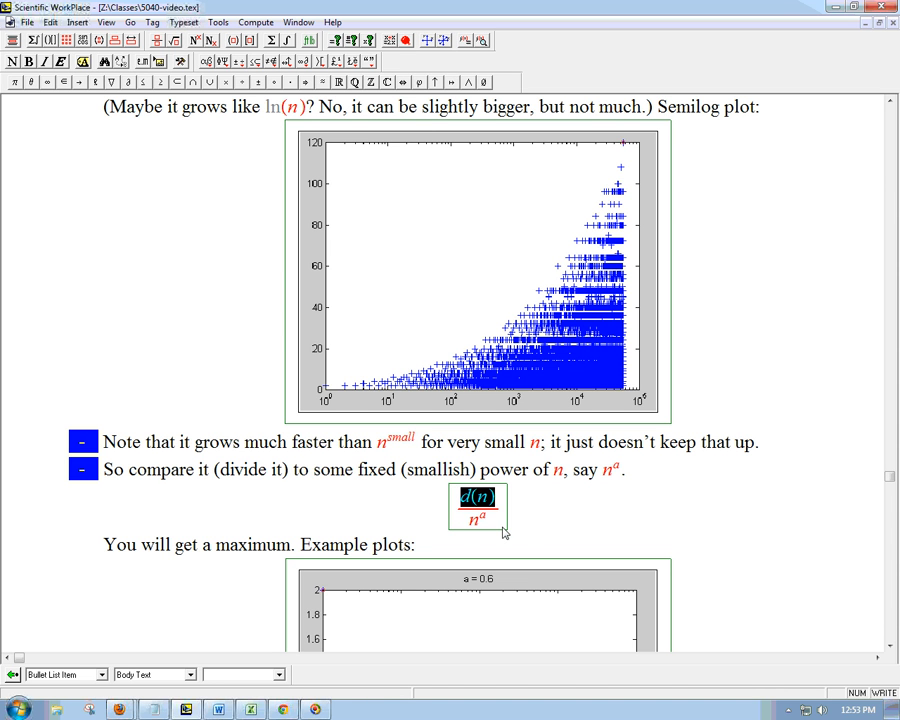
mouse_move(596, 532)
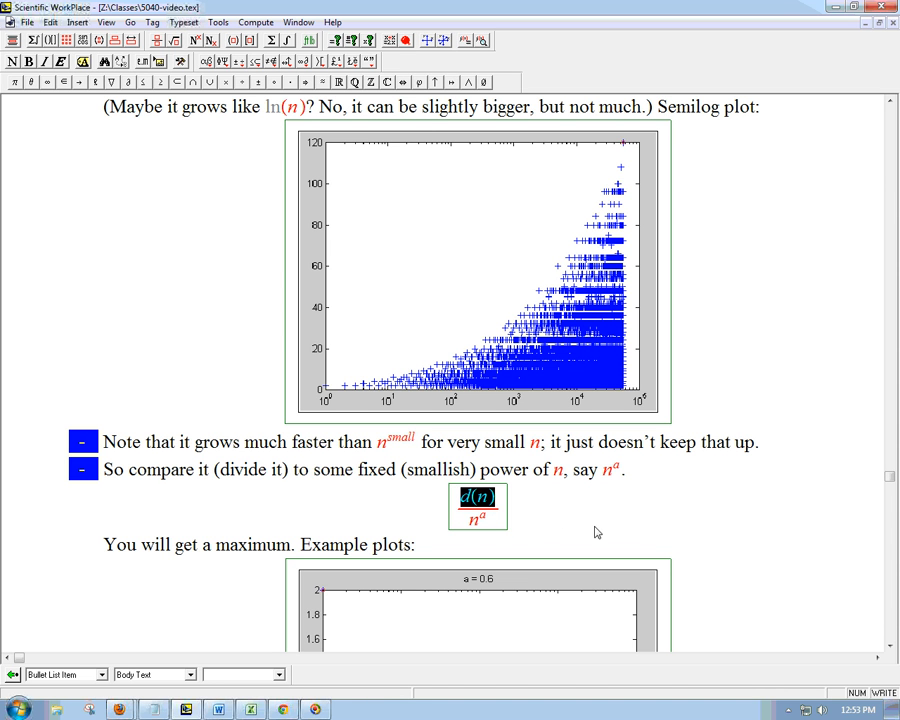
left_click(104, 545)
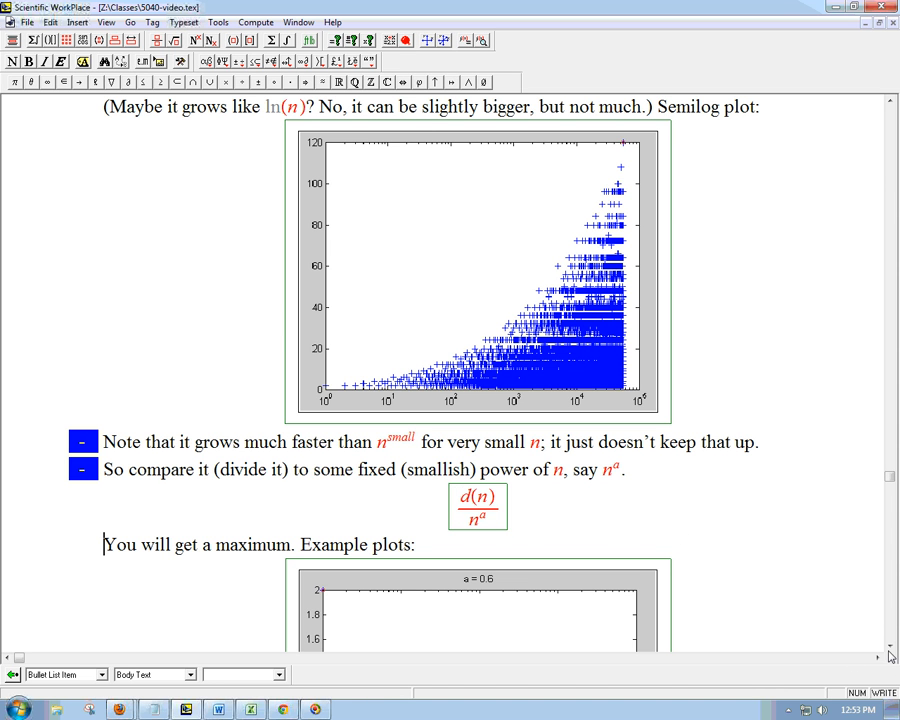
scroll("down", 3)
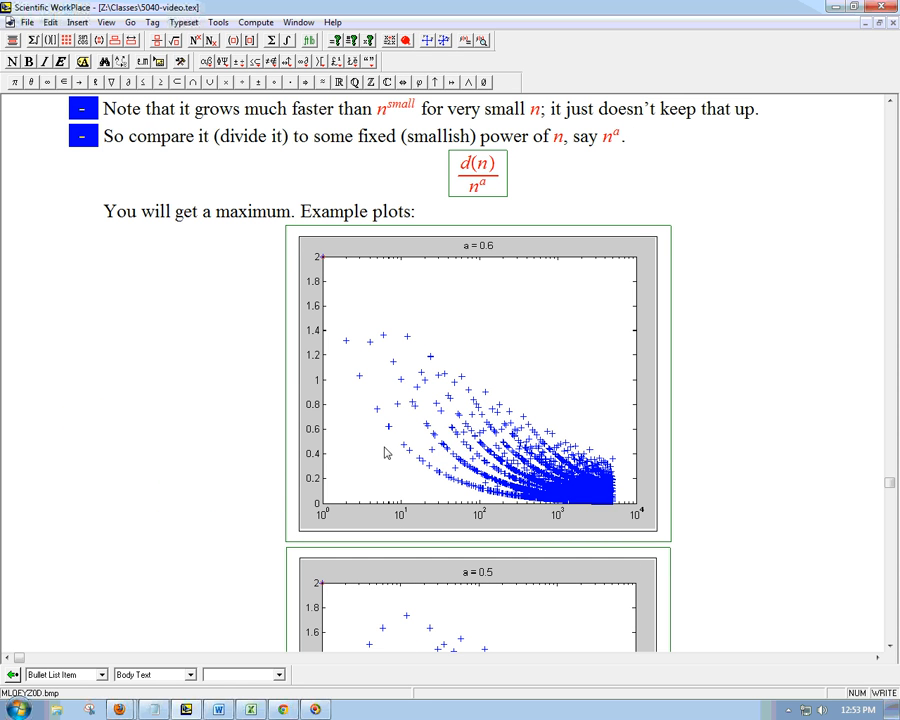
mouse_move(318, 523)
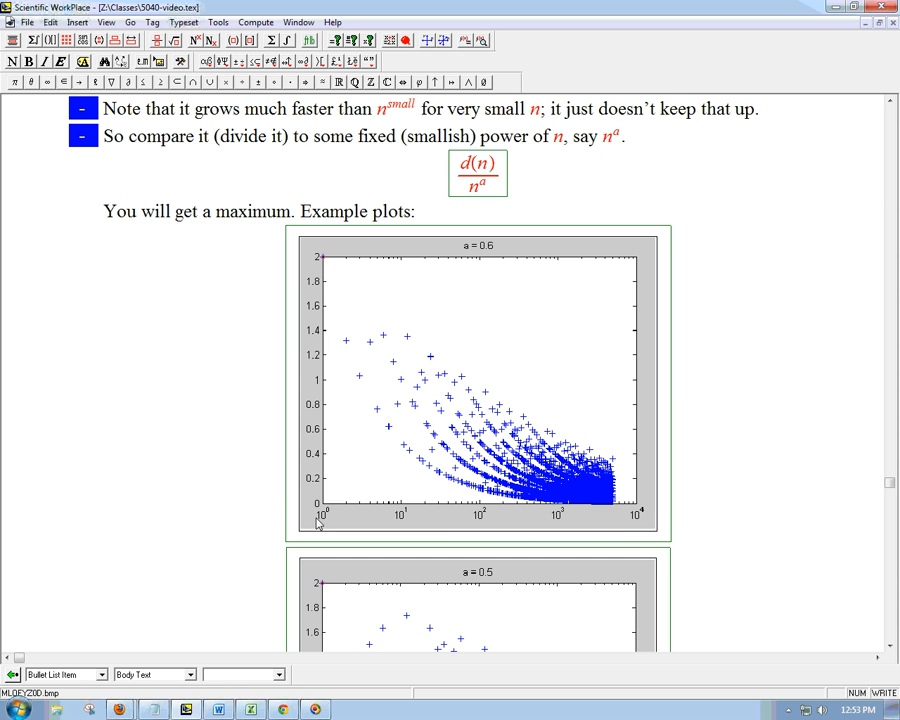
mouse_move(584, 520)
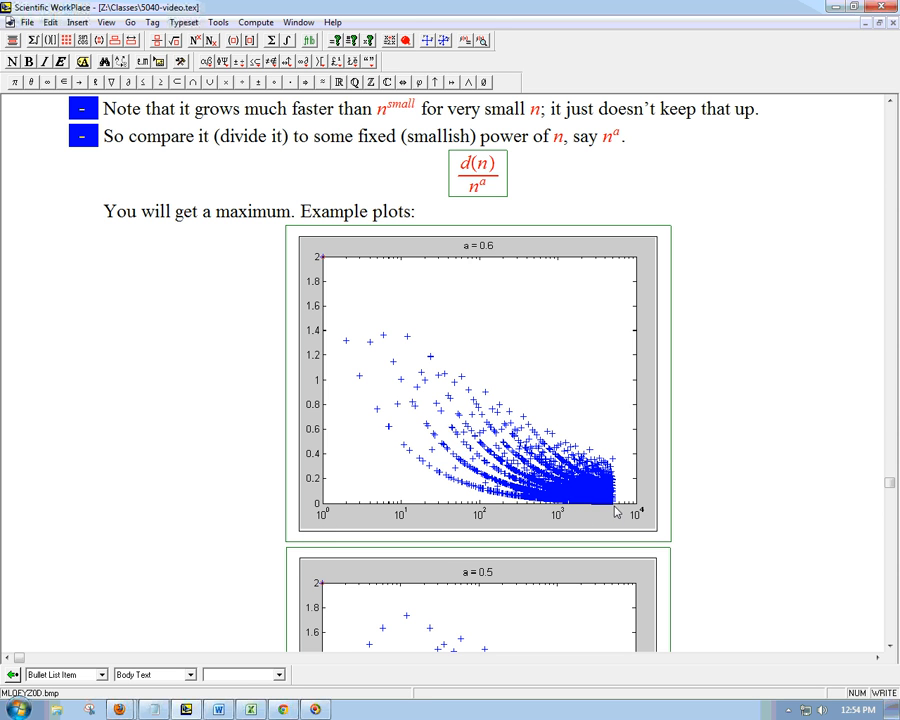
left_click(104, 211)
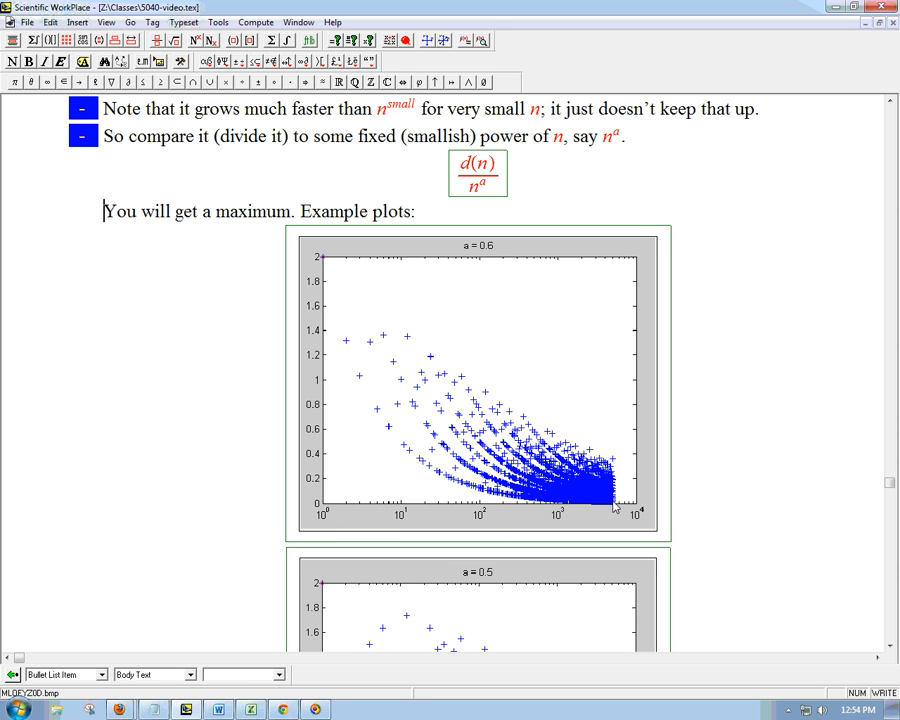
mouse_move(399, 400)
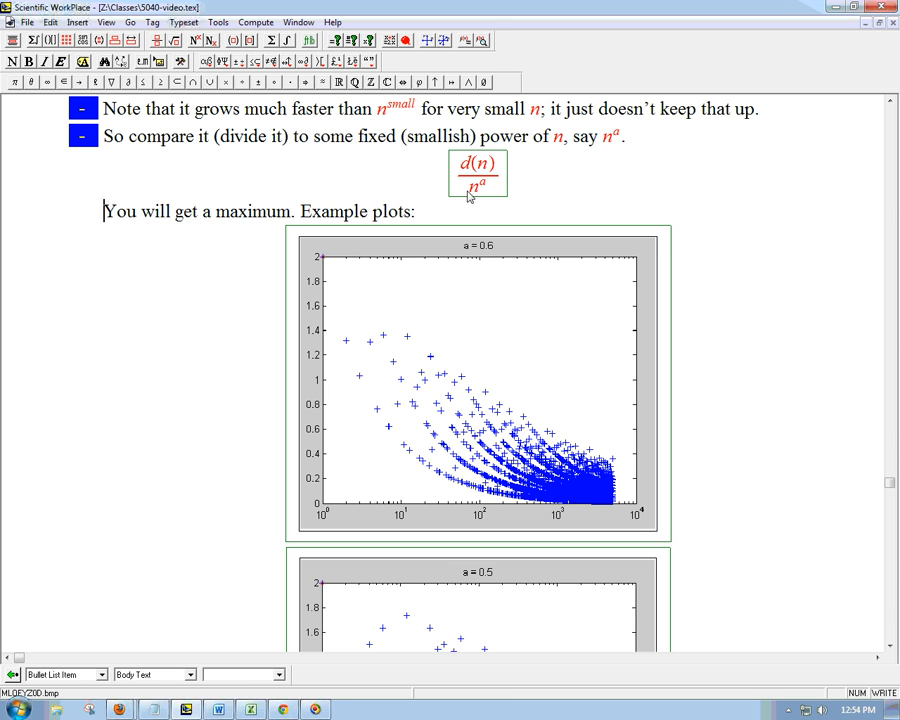
mouse_move(469, 253)
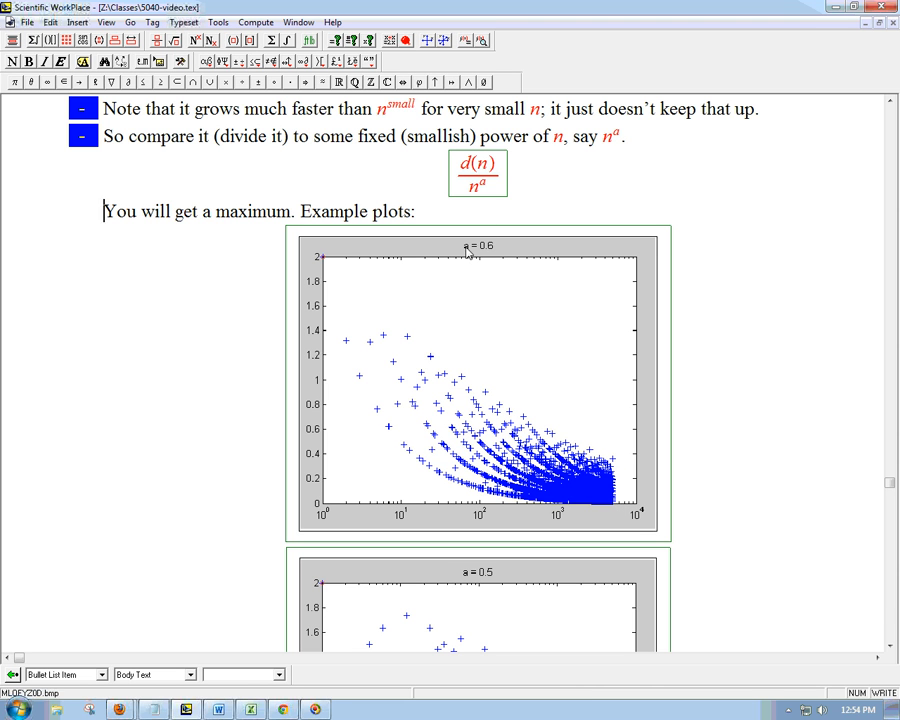
mouse_move(495, 254)
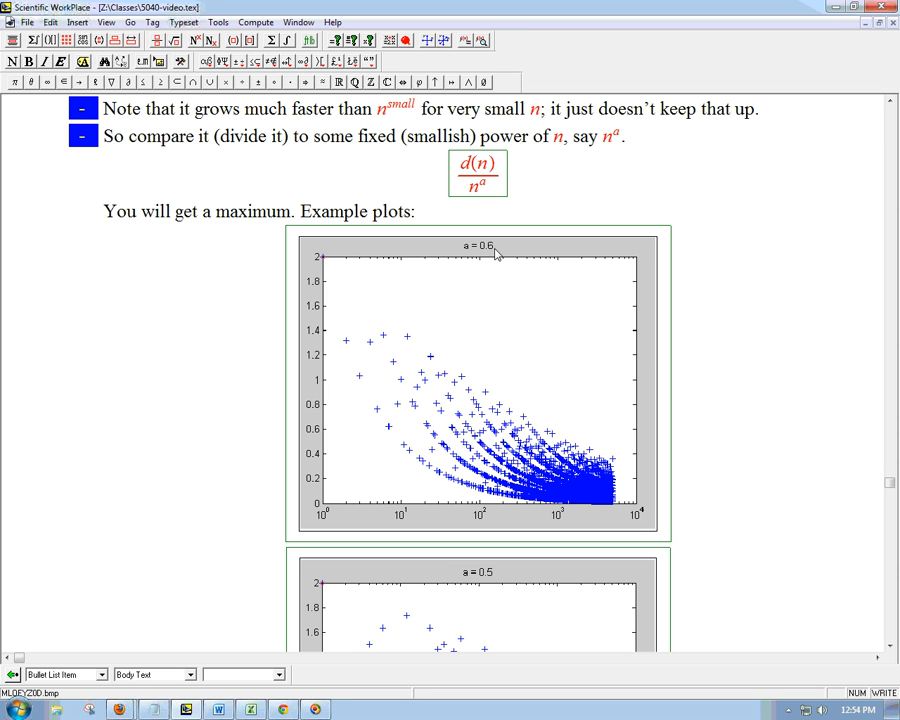
mouse_move(503, 262)
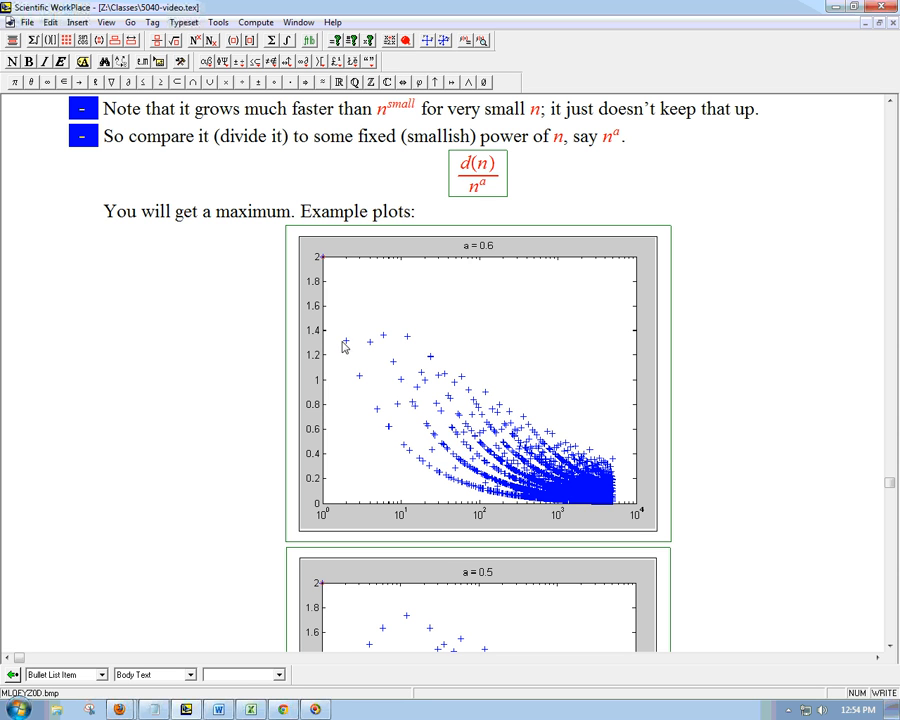
mouse_move(395, 334)
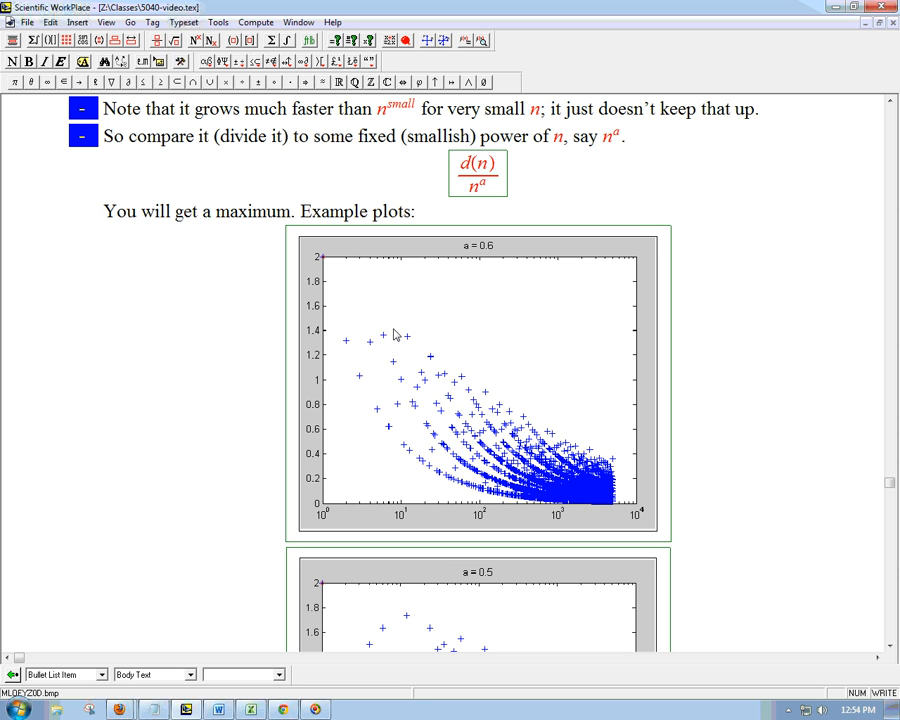
left_click(103, 211)
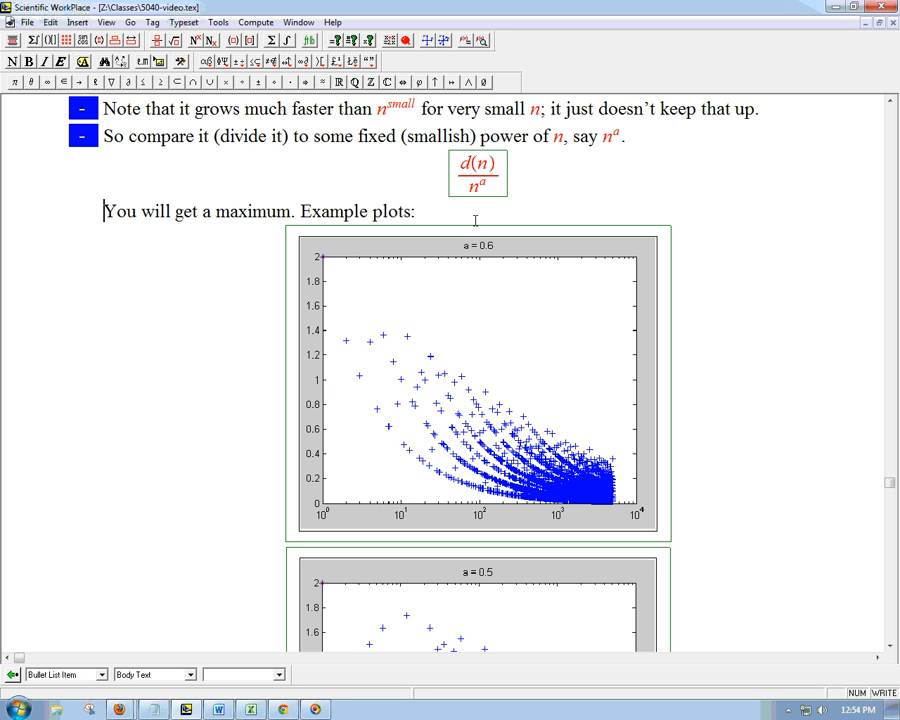
mouse_move(467, 197)
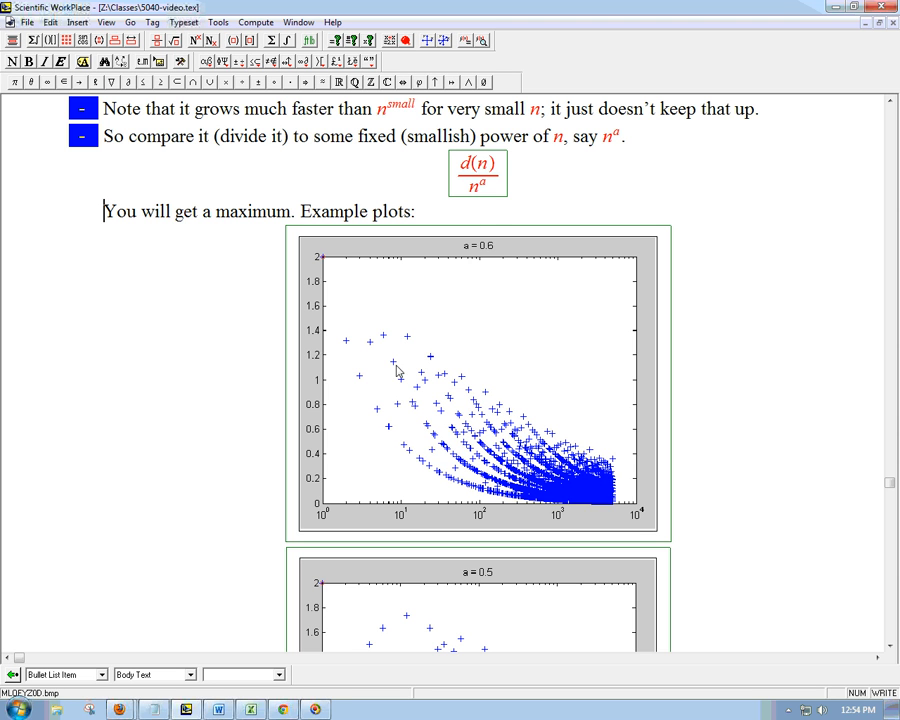
mouse_move(472, 418)
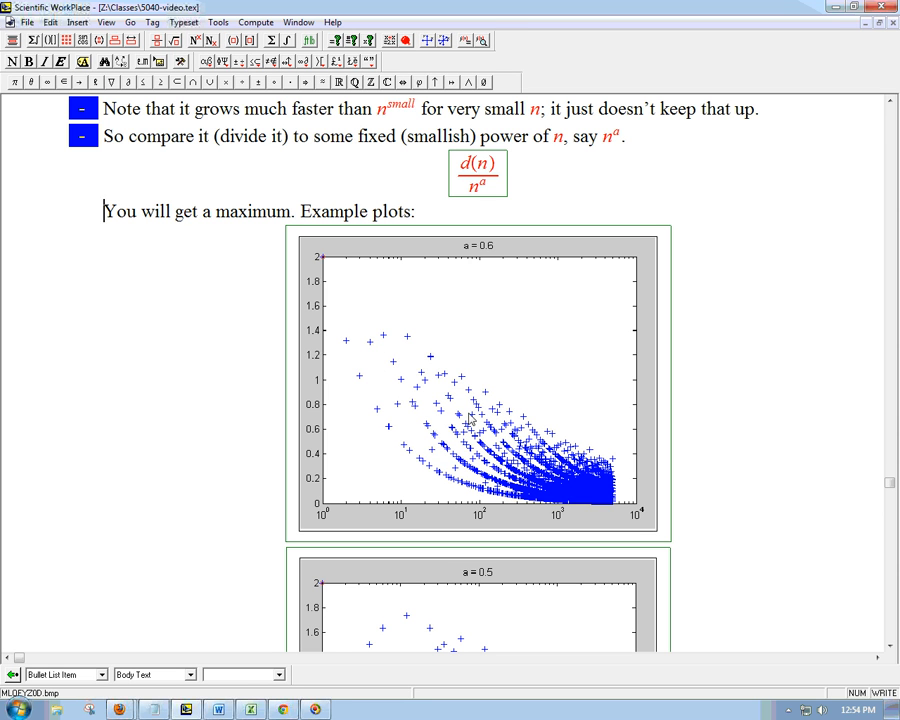
mouse_move(512, 391)
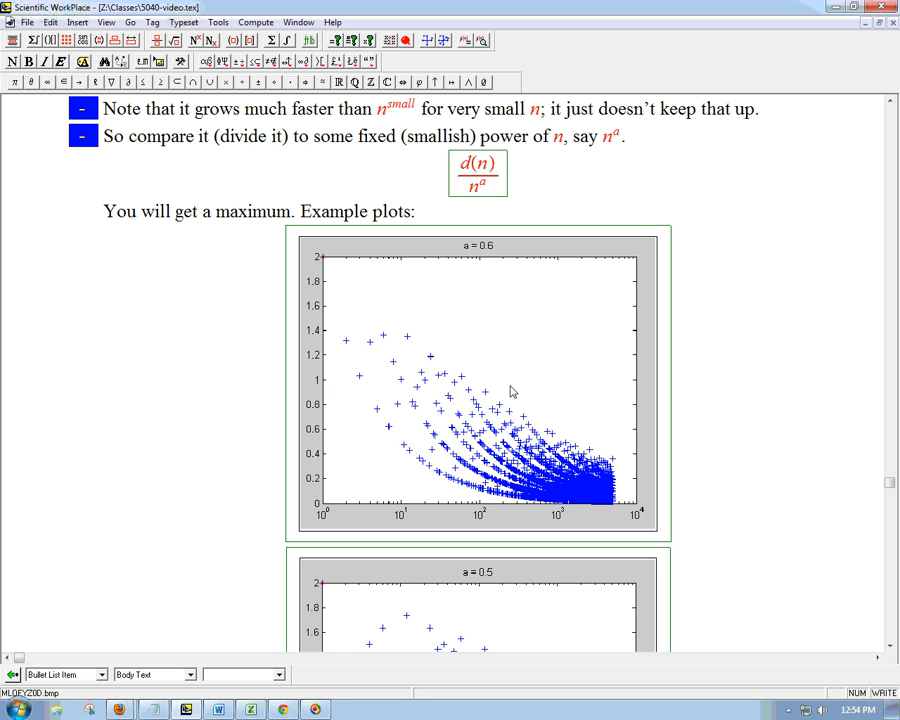
mouse_move(493, 383)
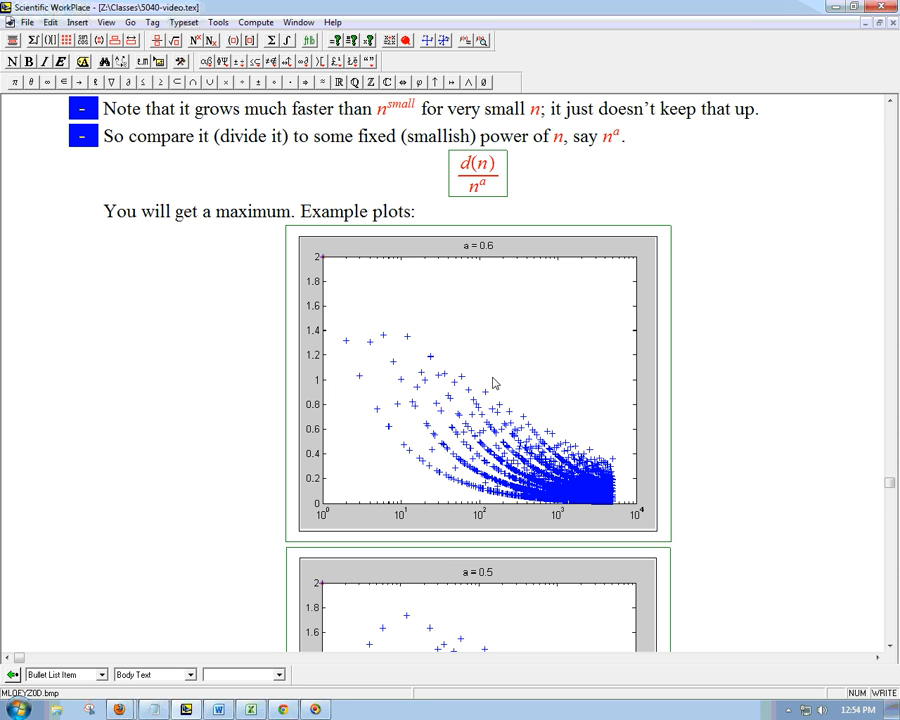
mouse_move(562, 481)
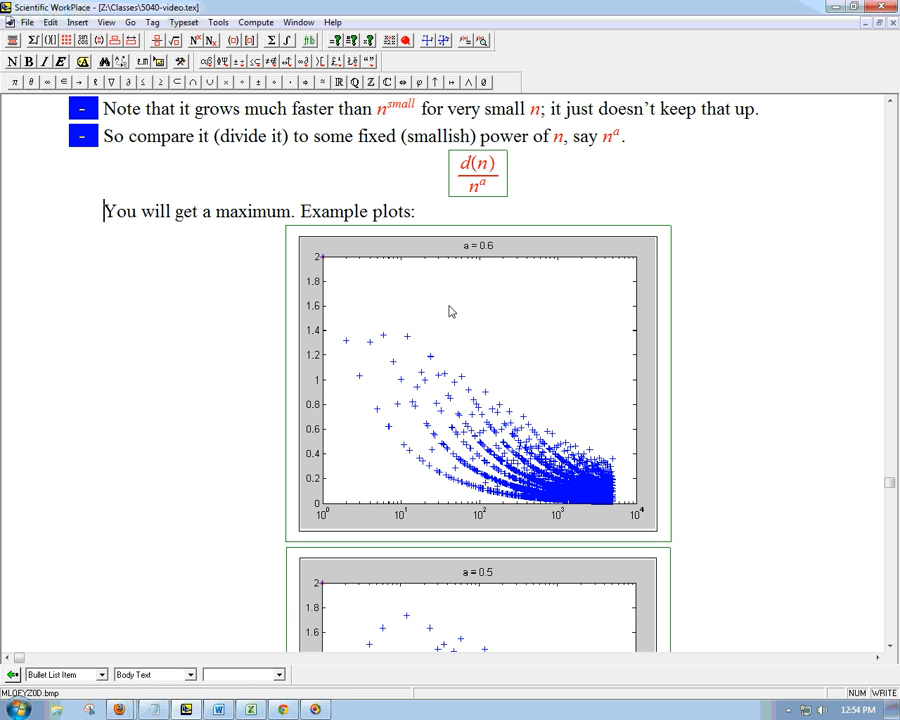
mouse_move(387, 349)
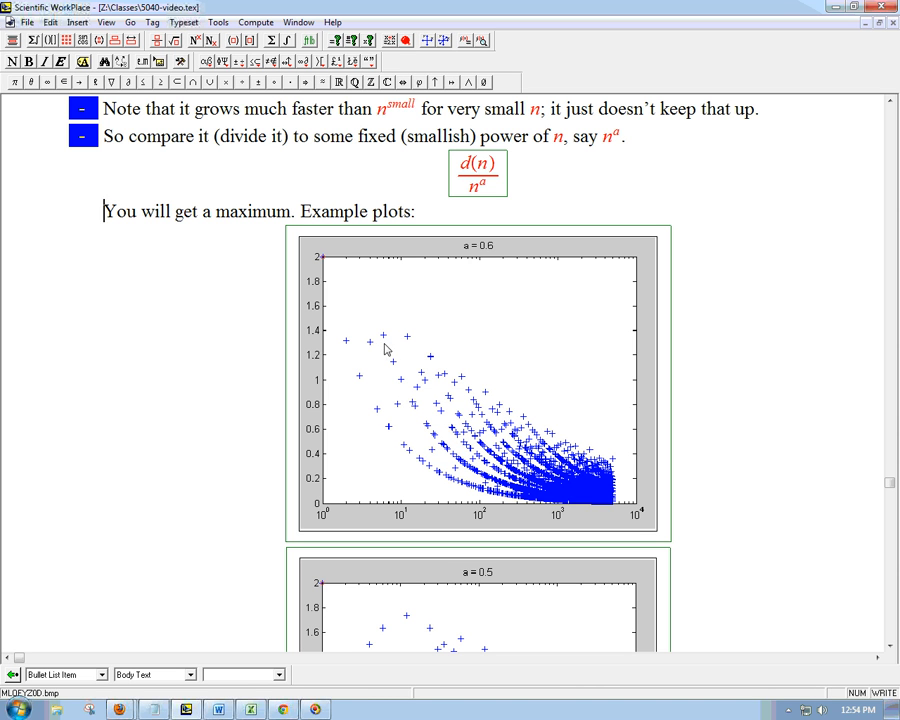
mouse_move(381, 517)
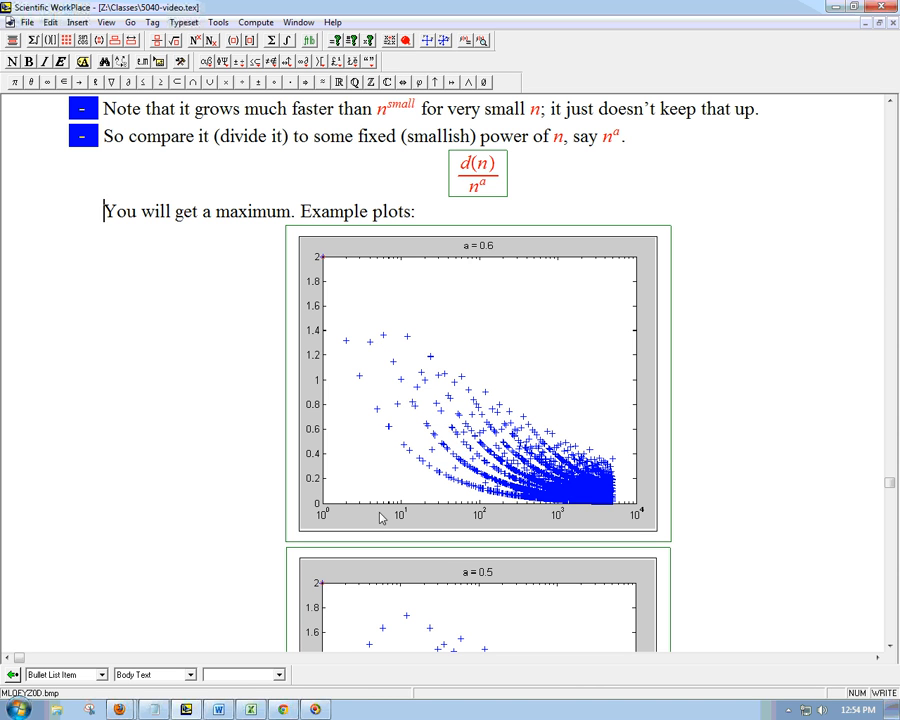
mouse_move(385, 340)
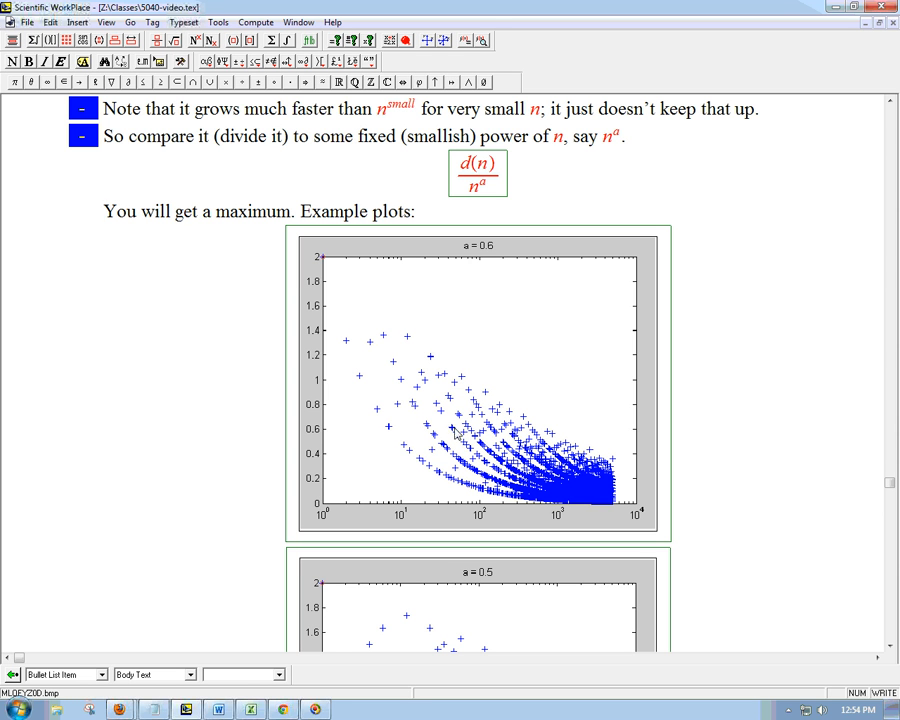
mouse_move(394, 337)
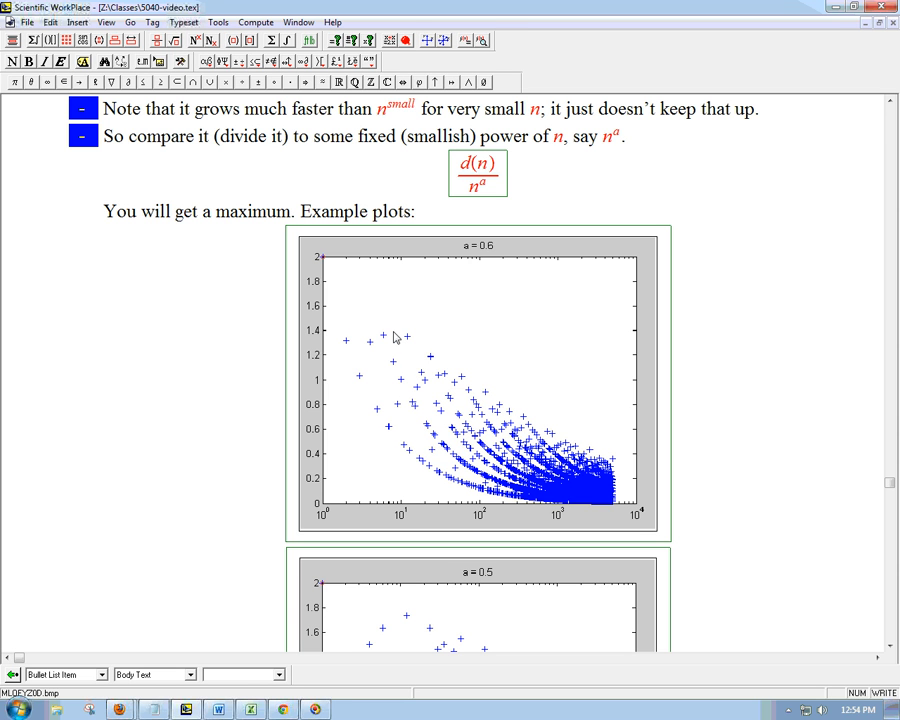
mouse_move(484, 205)
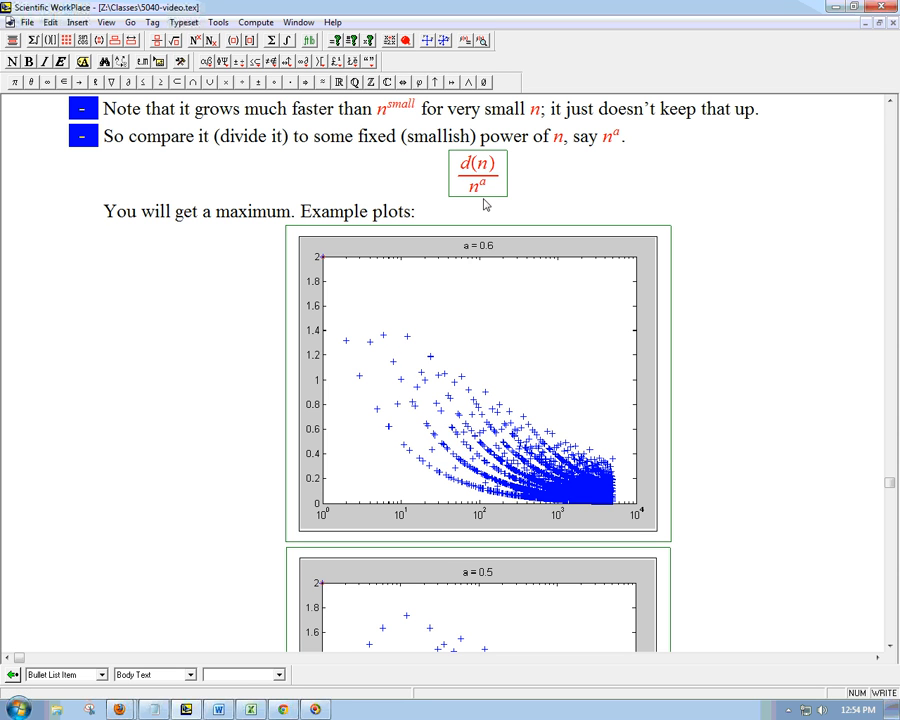
left_click(478, 186)
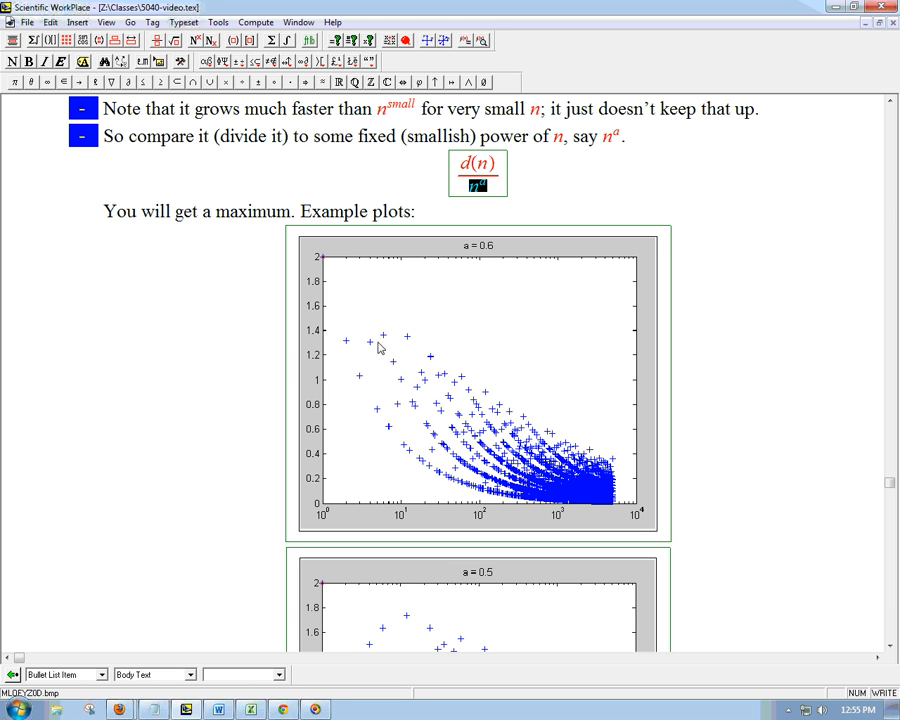
mouse_move(512, 353)
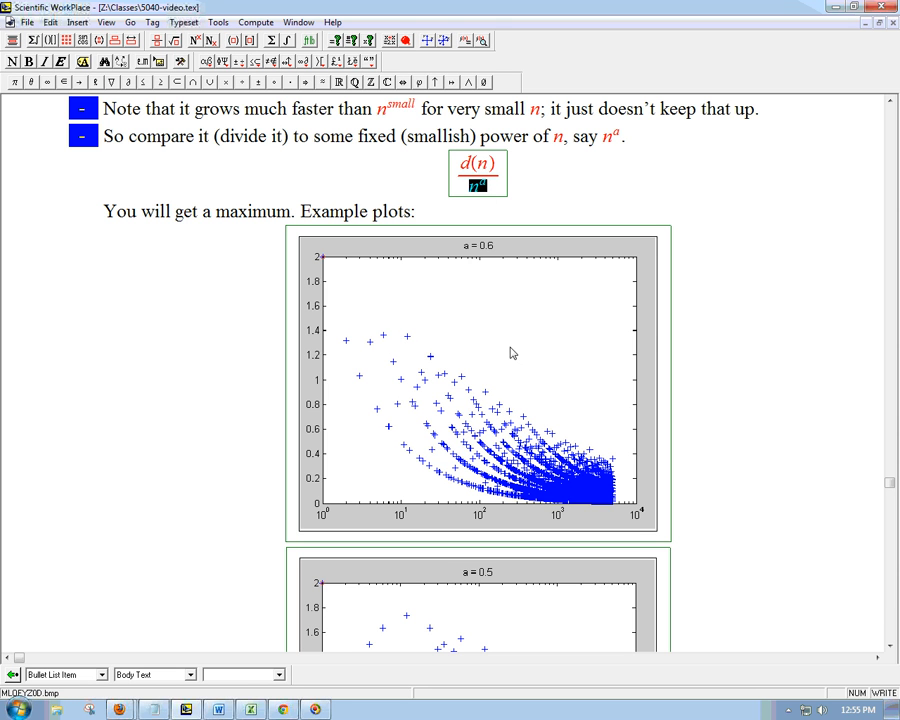
mouse_move(708, 420)
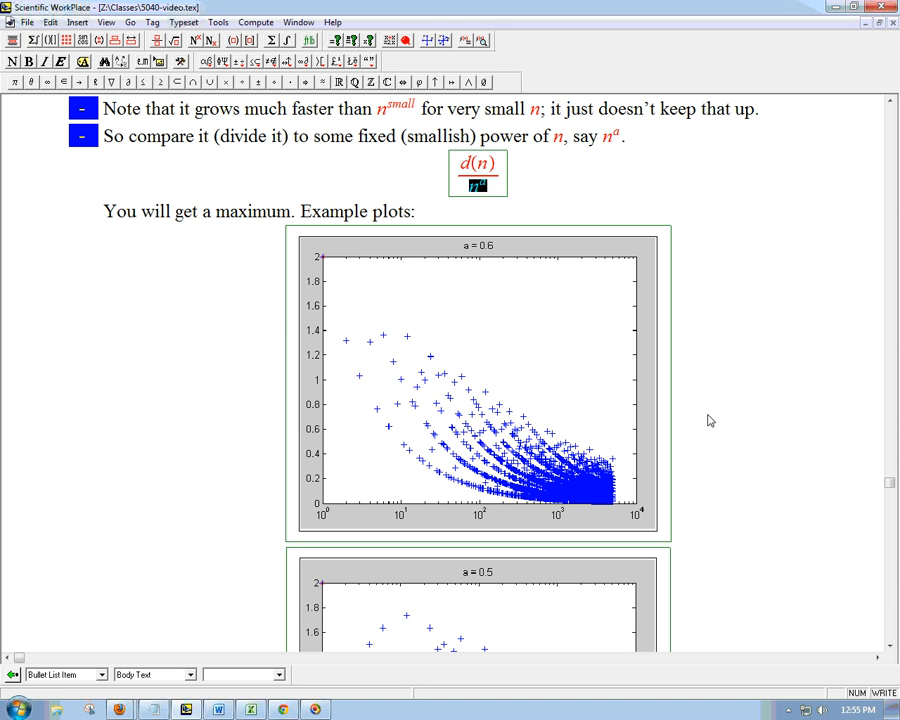
scroll("down", 3)
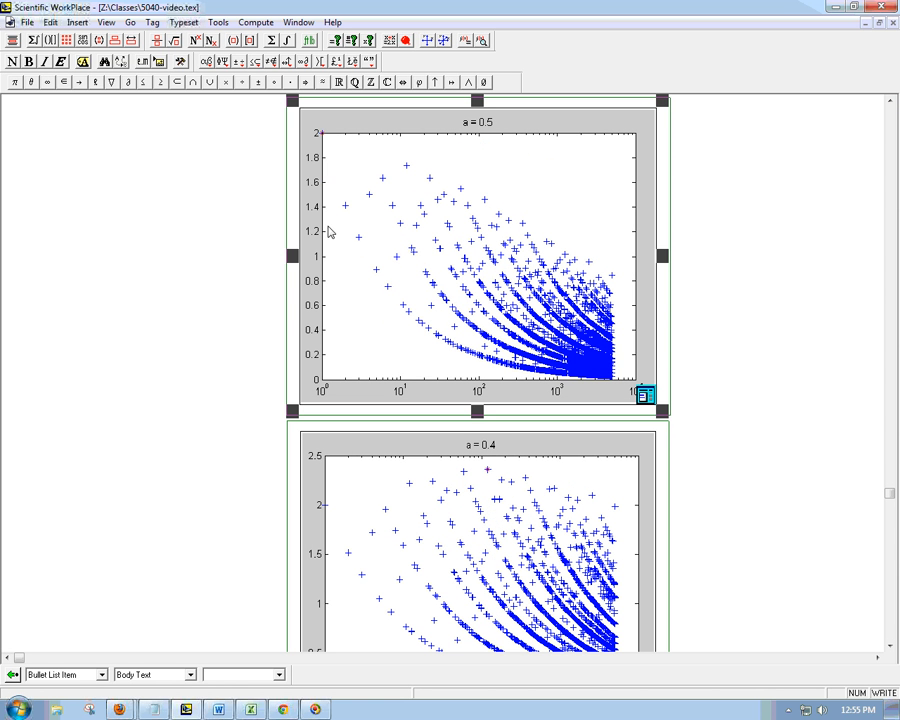
mouse_move(355, 203)
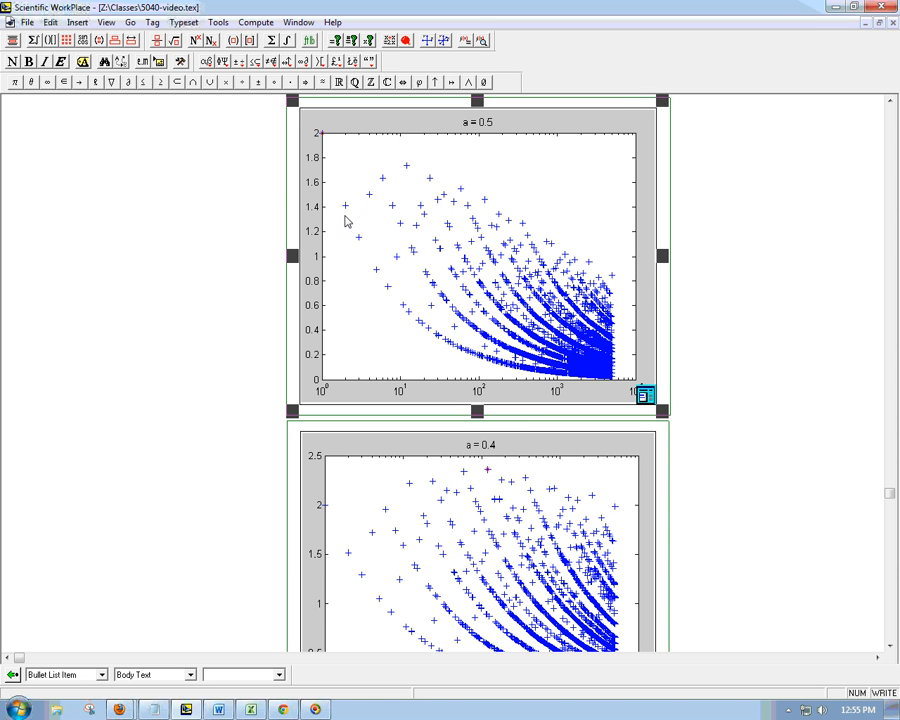
mouse_move(358, 203)
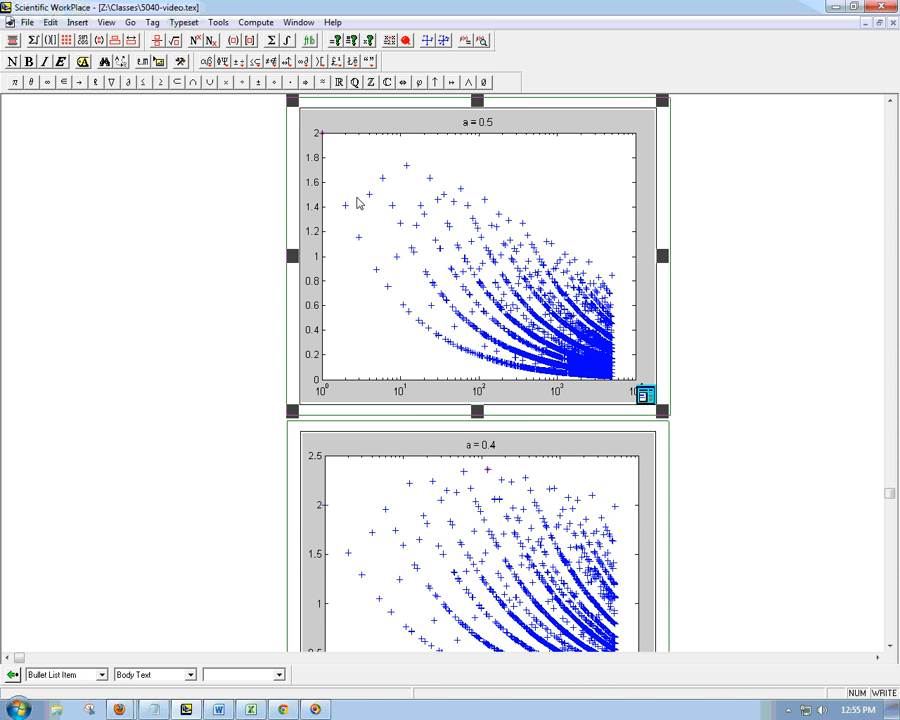
mouse_move(412, 175)
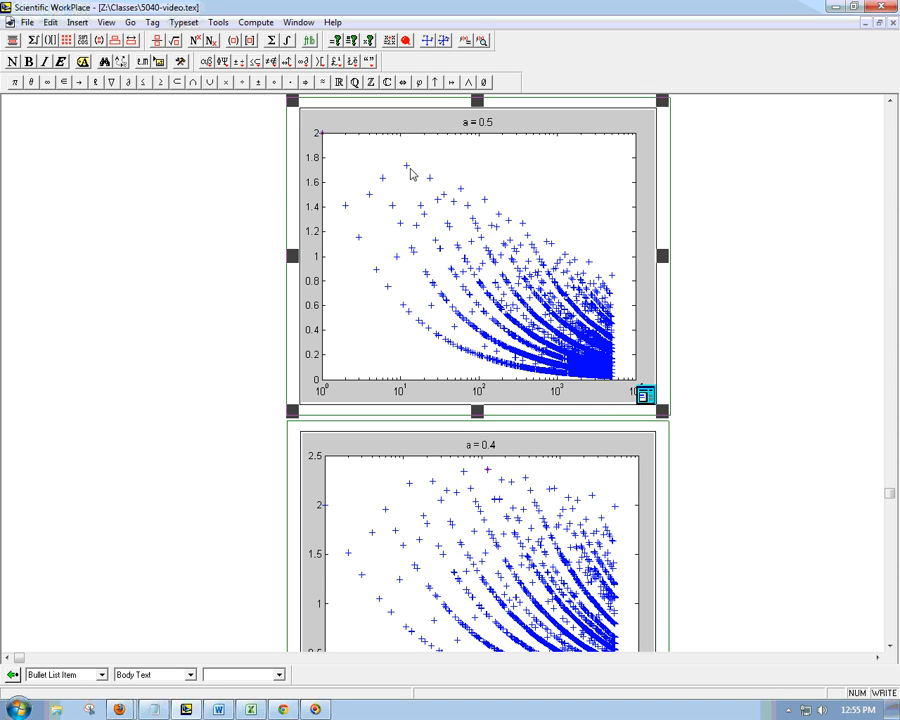
mouse_move(408, 170)
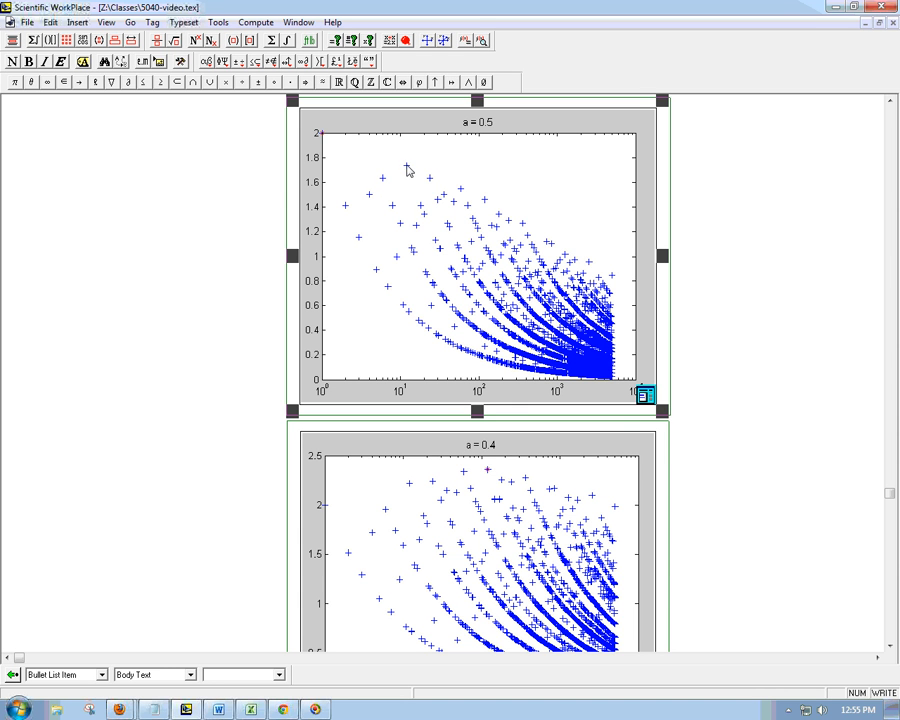
mouse_move(422, 170)
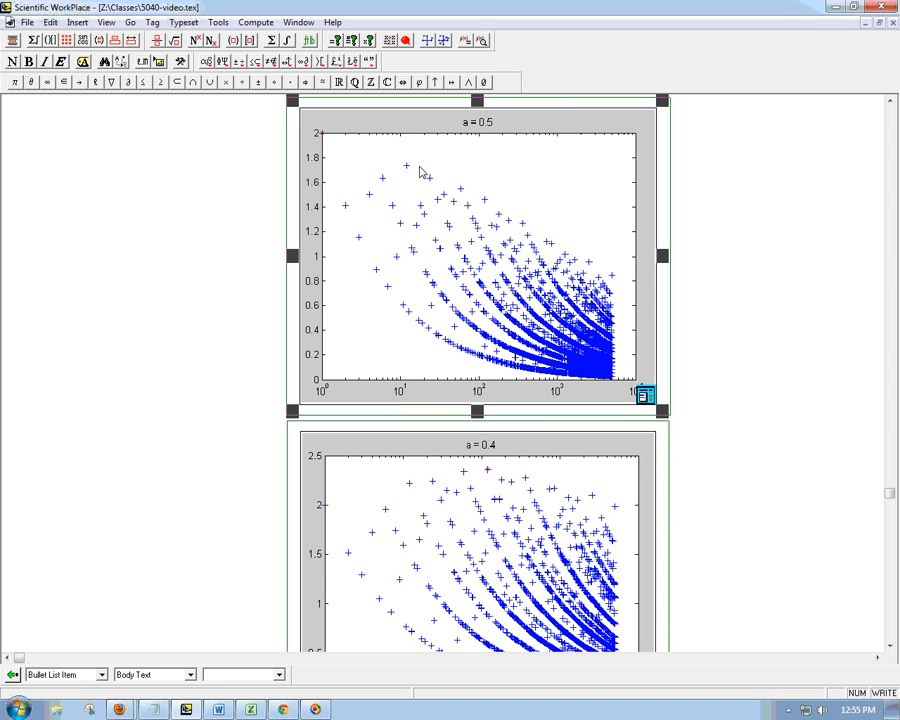
mouse_move(613, 272)
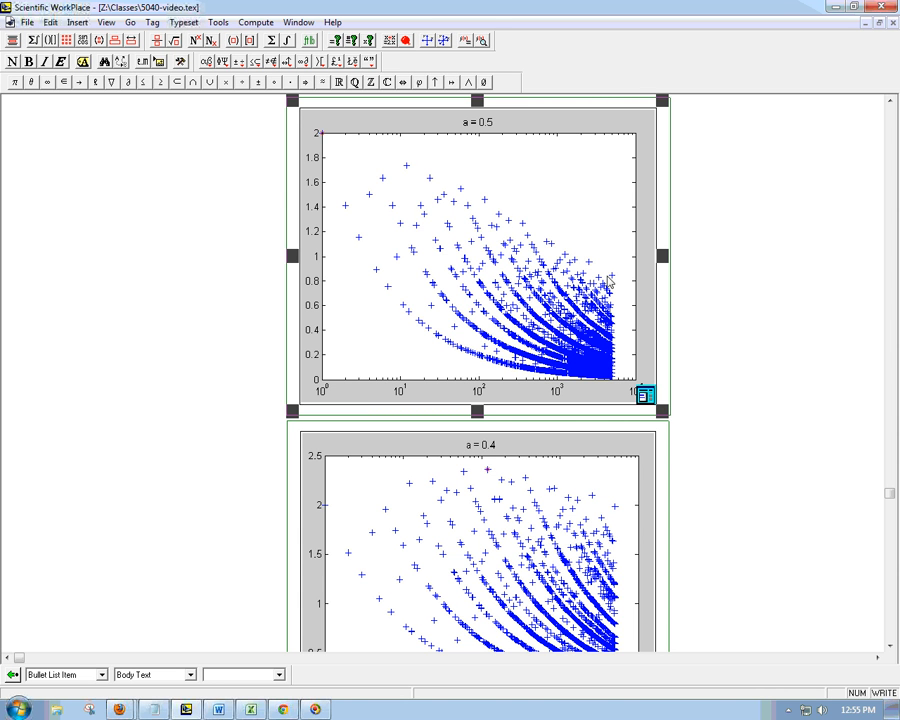
mouse_move(605, 280)
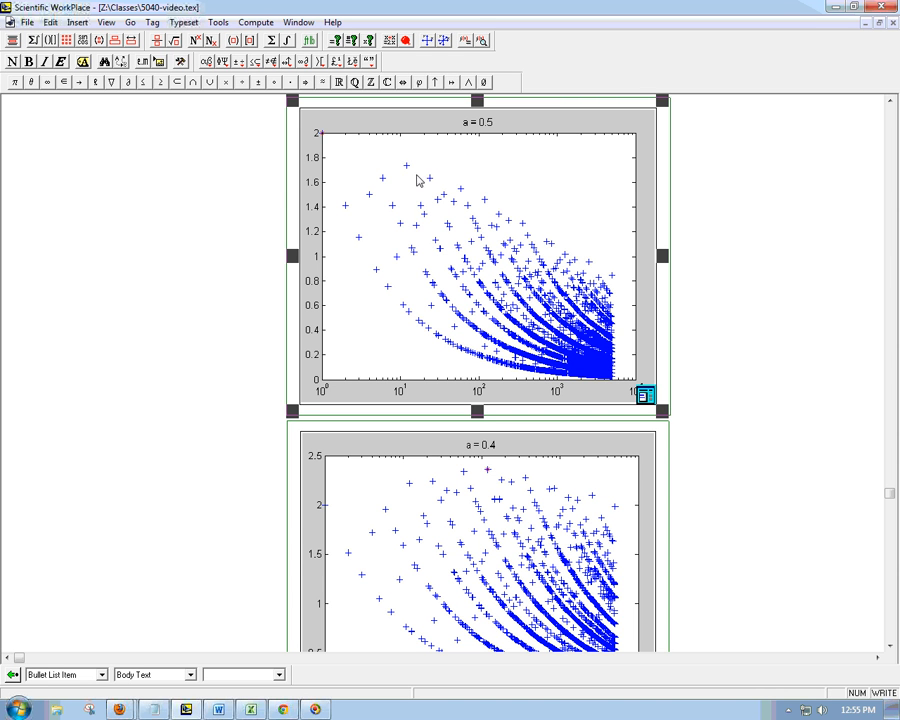
mouse_move(481, 127)
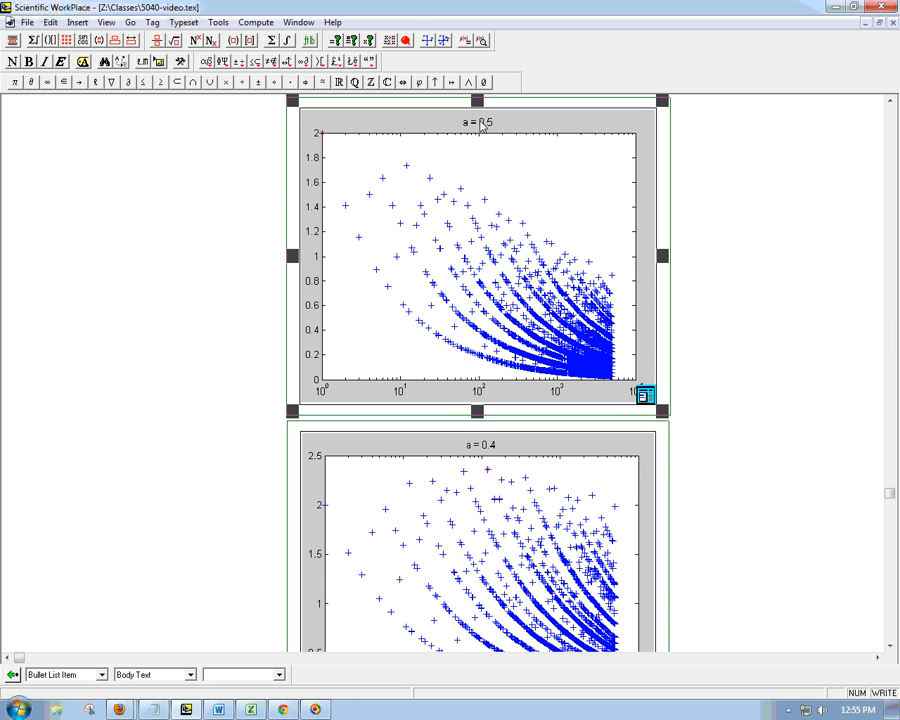
mouse_move(398, 168)
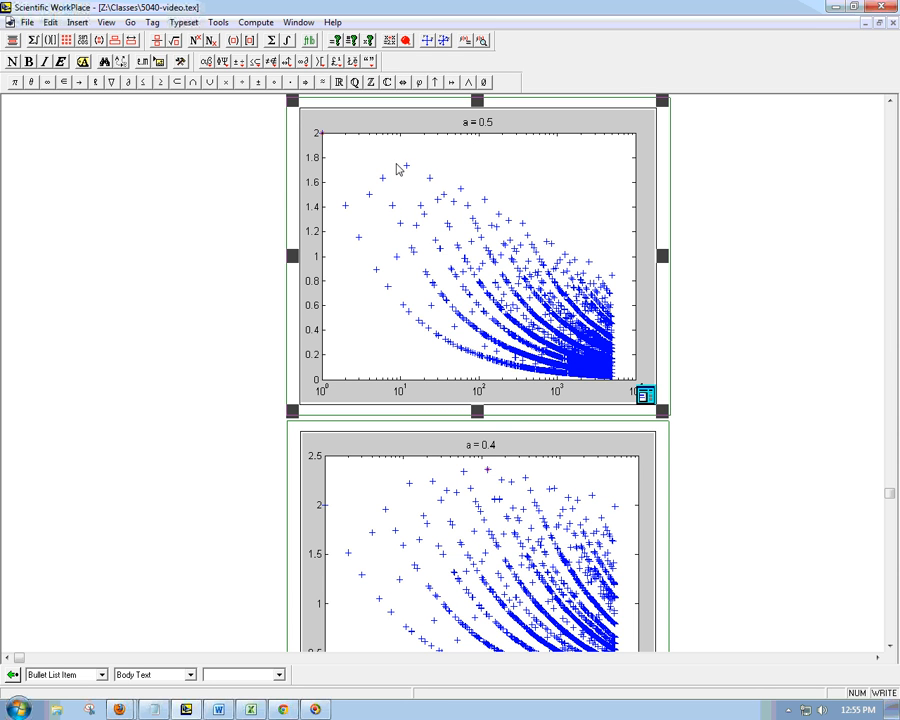
mouse_move(420, 161)
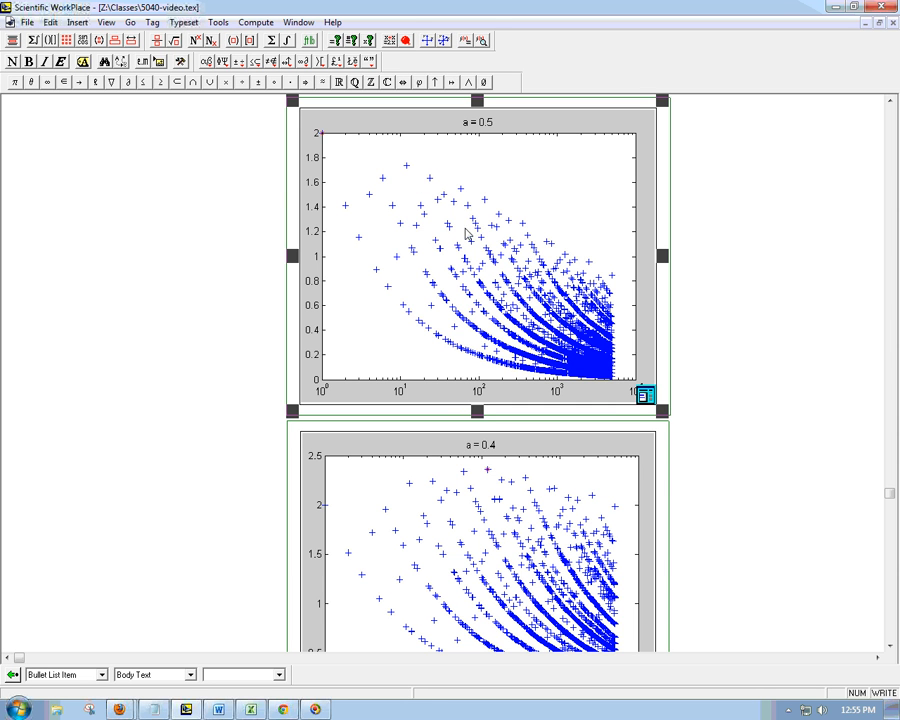
mouse_move(575, 332)
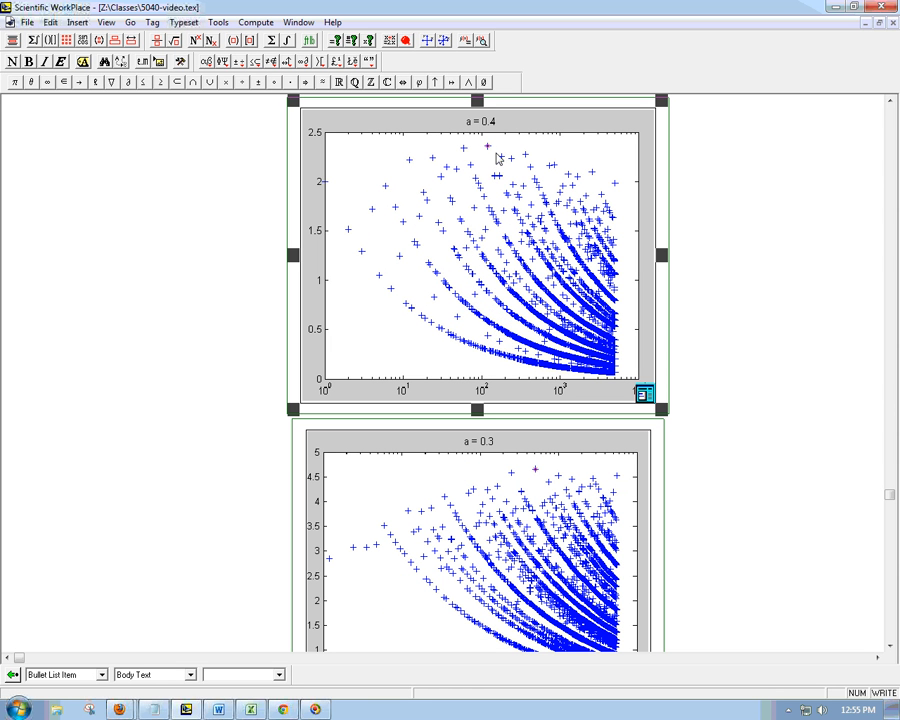
mouse_move(489, 379)
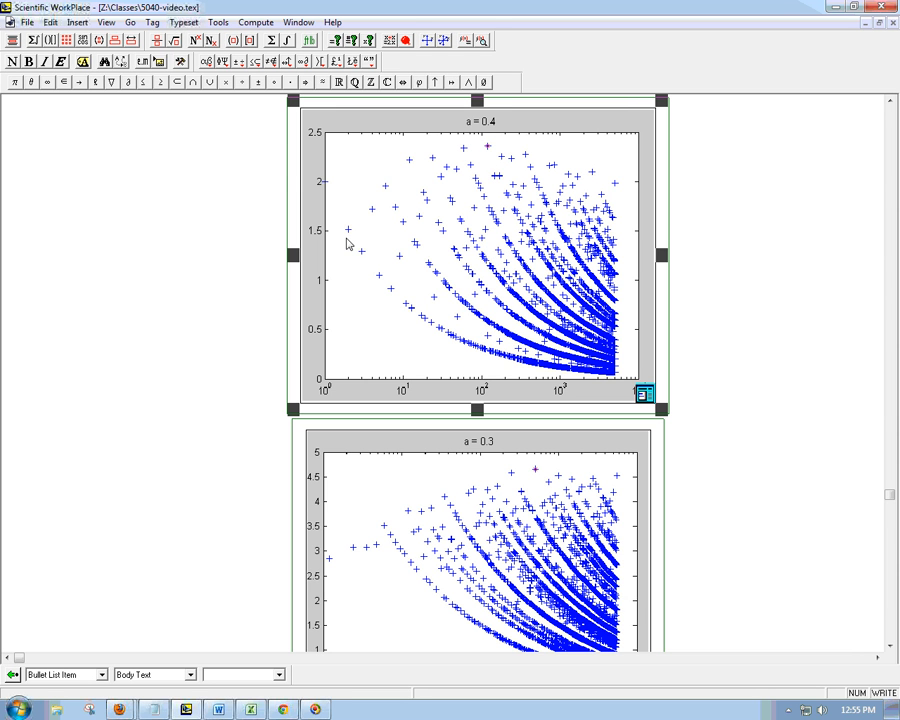
mouse_move(425, 160)
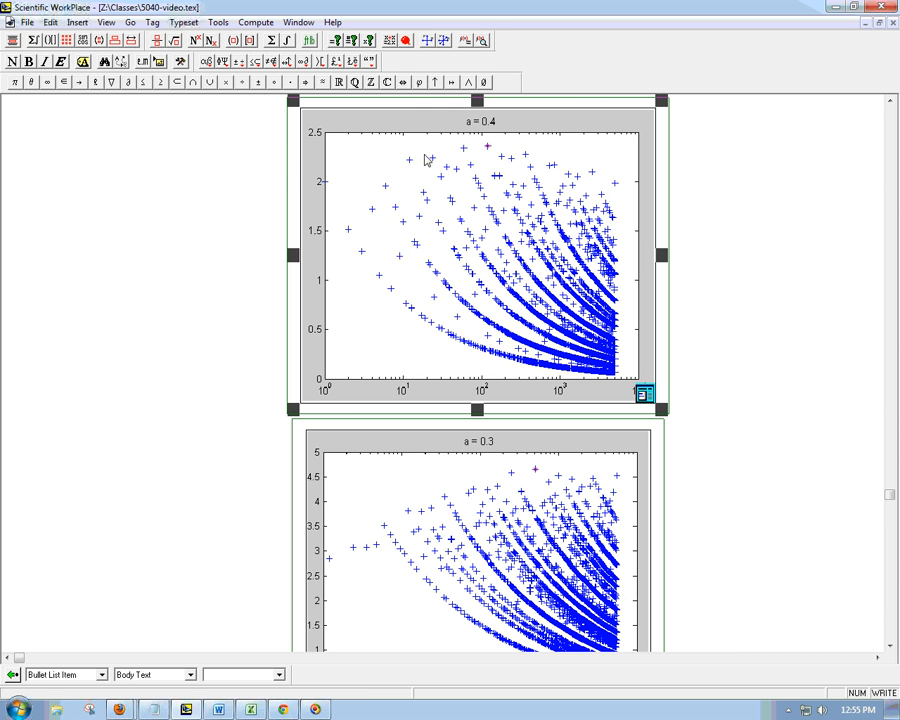
mouse_move(393, 191)
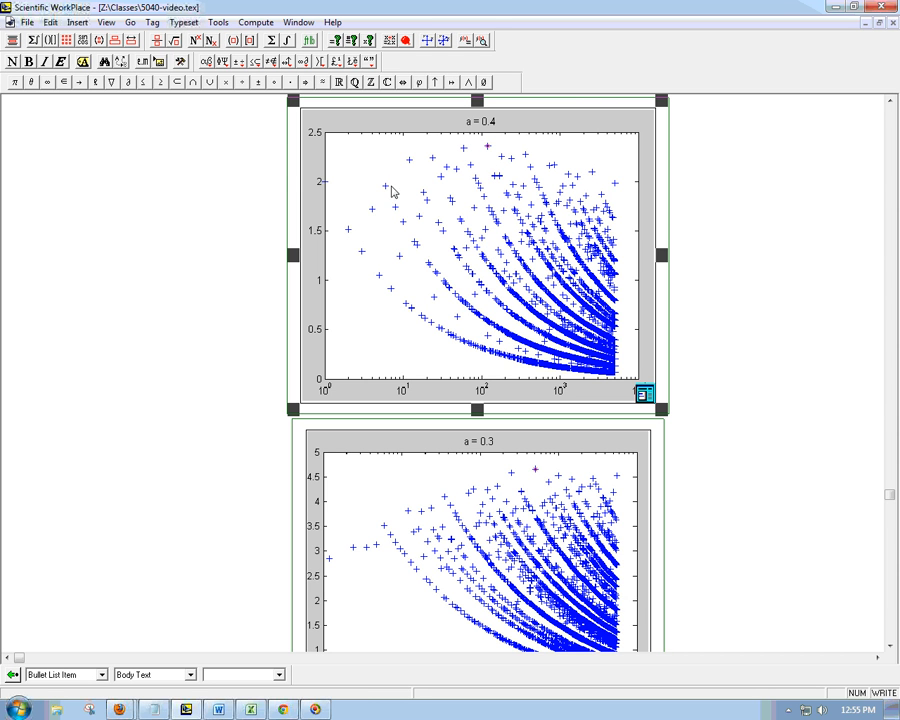
mouse_move(462, 153)
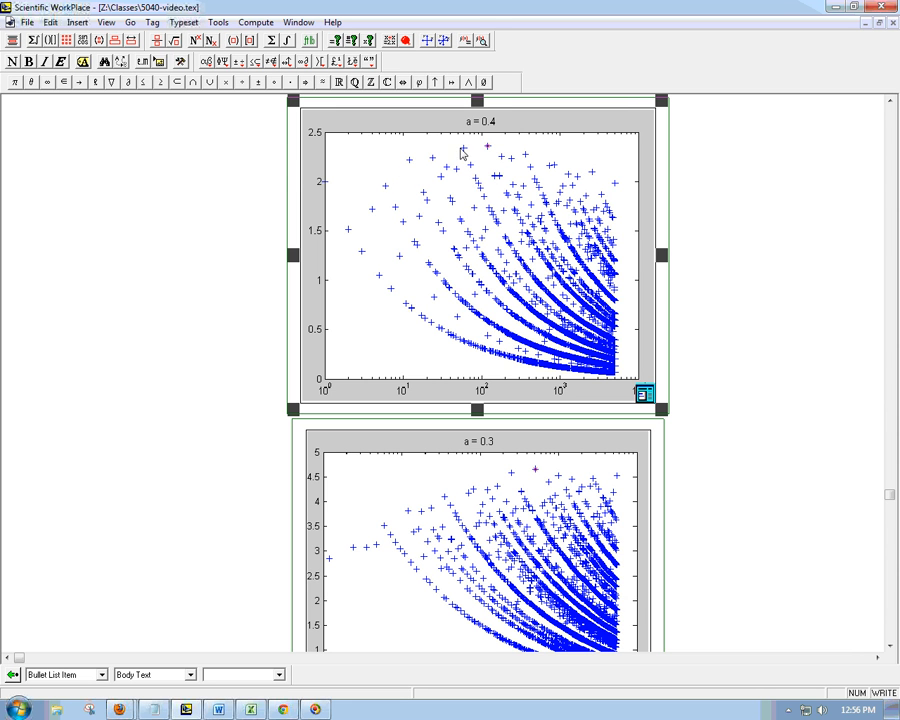
mouse_move(495, 151)
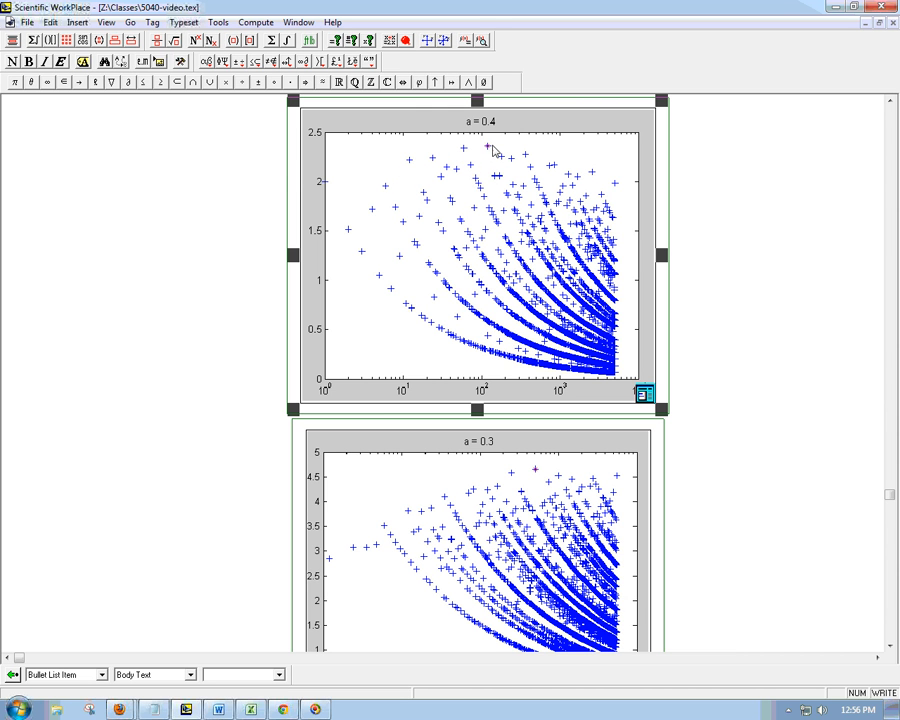
mouse_move(559, 162)
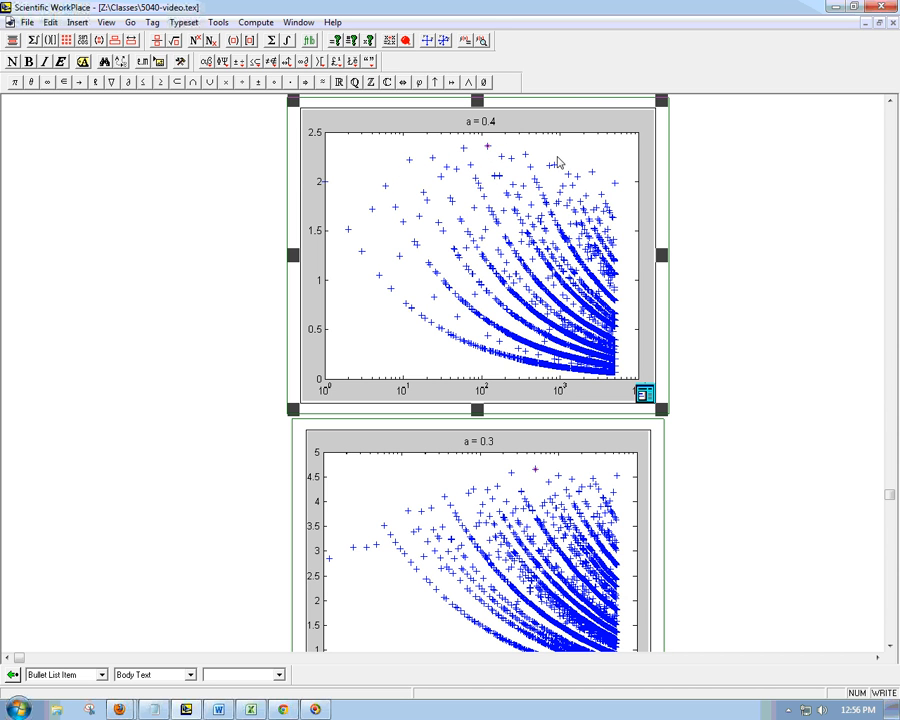
mouse_move(490, 160)
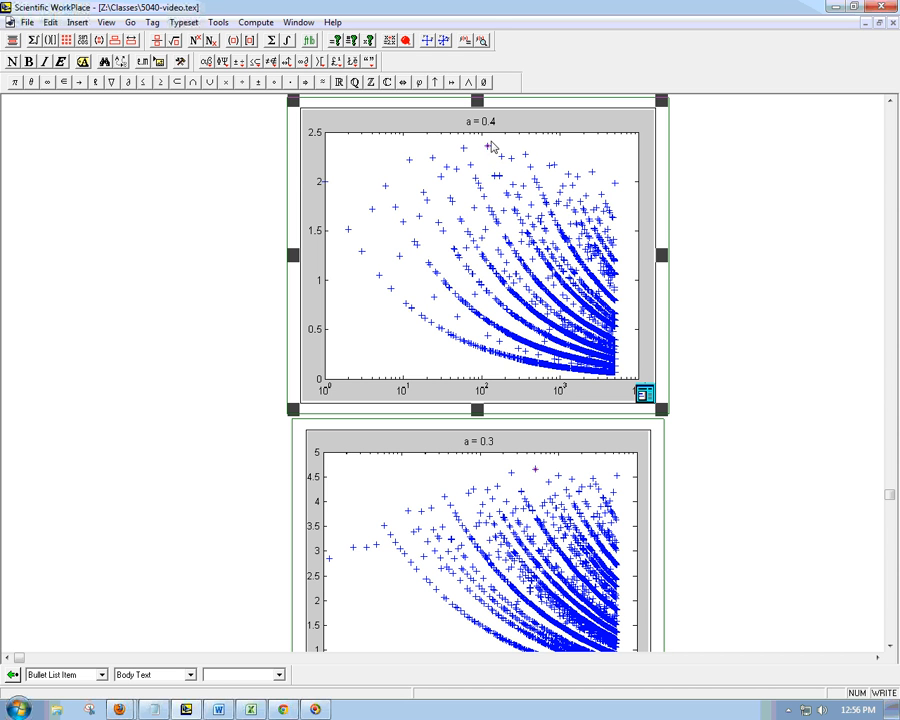
mouse_move(530, 324)
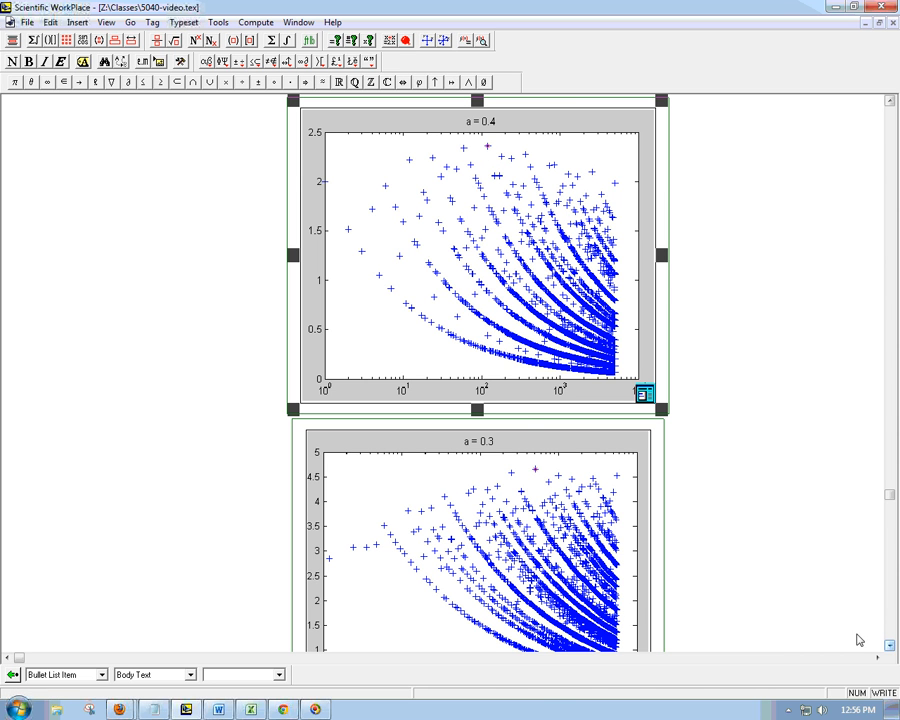
Scroll down until the whole a = 0.3 plot shows, with a = 0.28 below
scroll("down", 3)
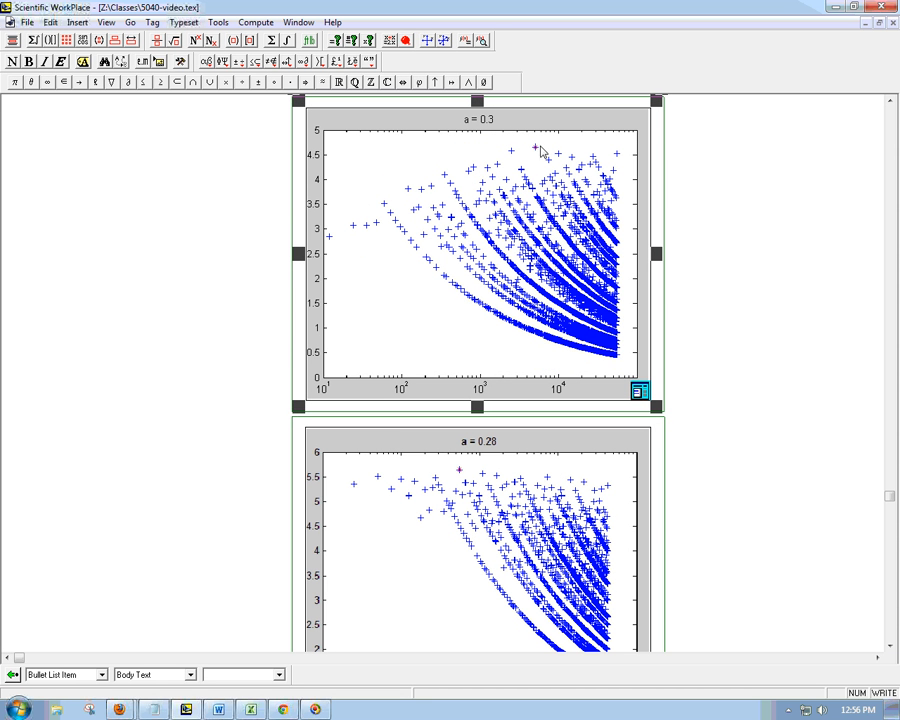
mouse_move(525, 390)
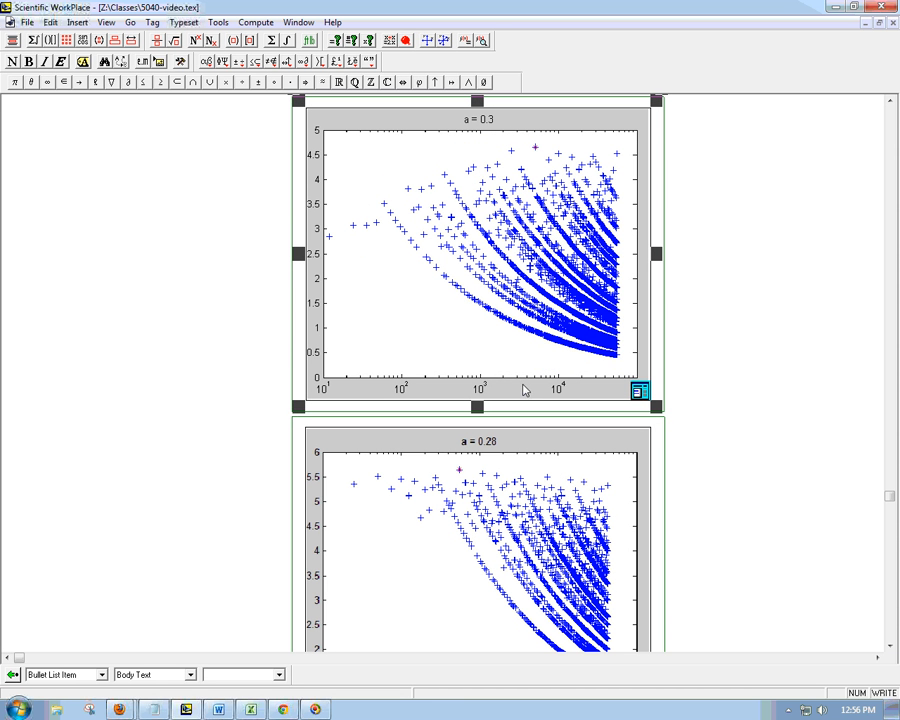
mouse_move(540, 155)
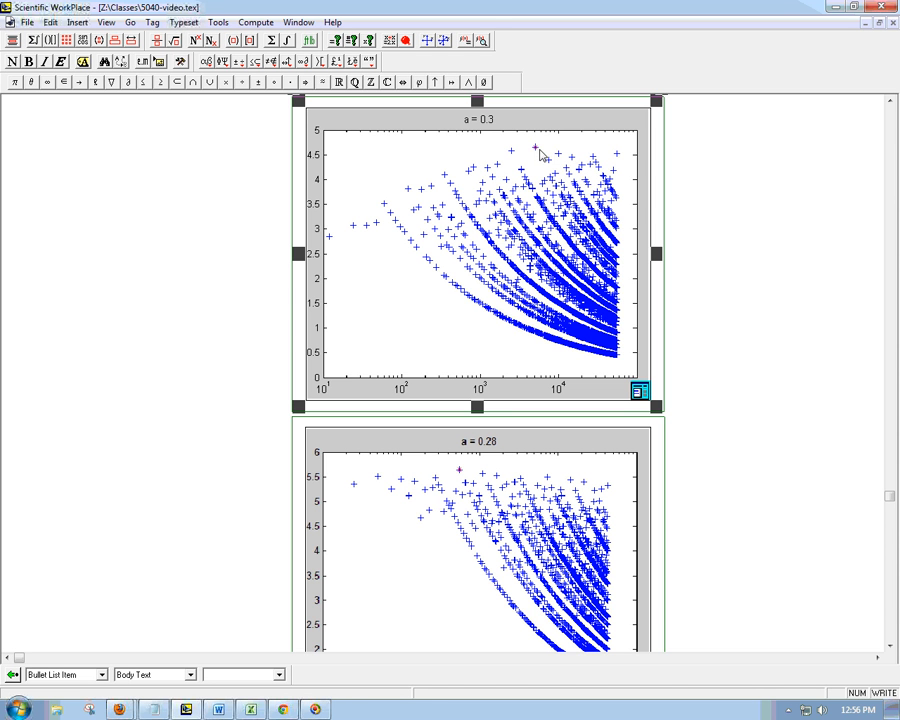
mouse_move(528, 158)
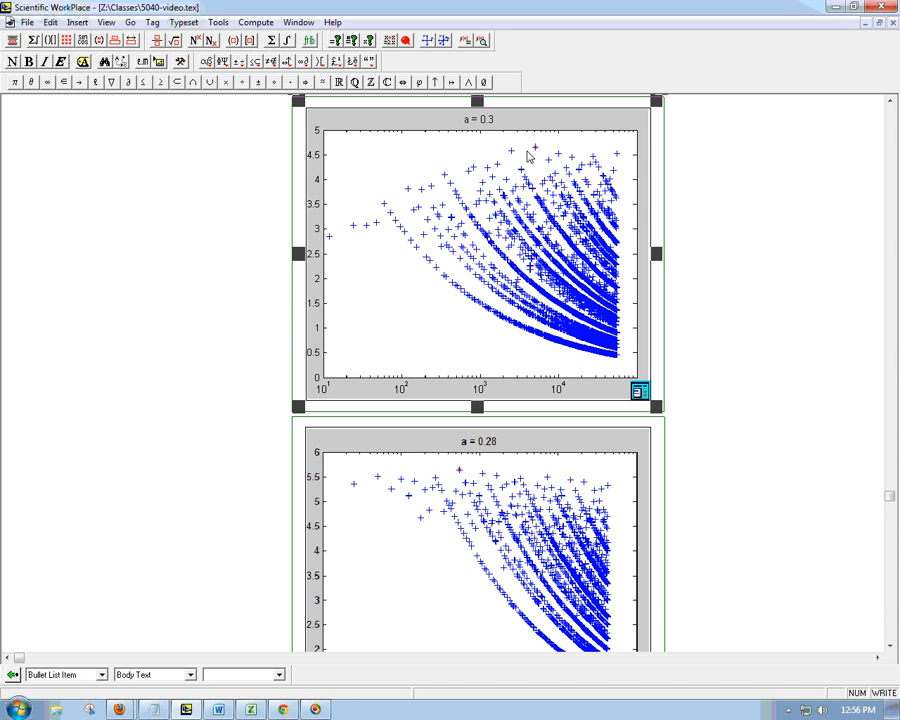
mouse_move(457, 185)
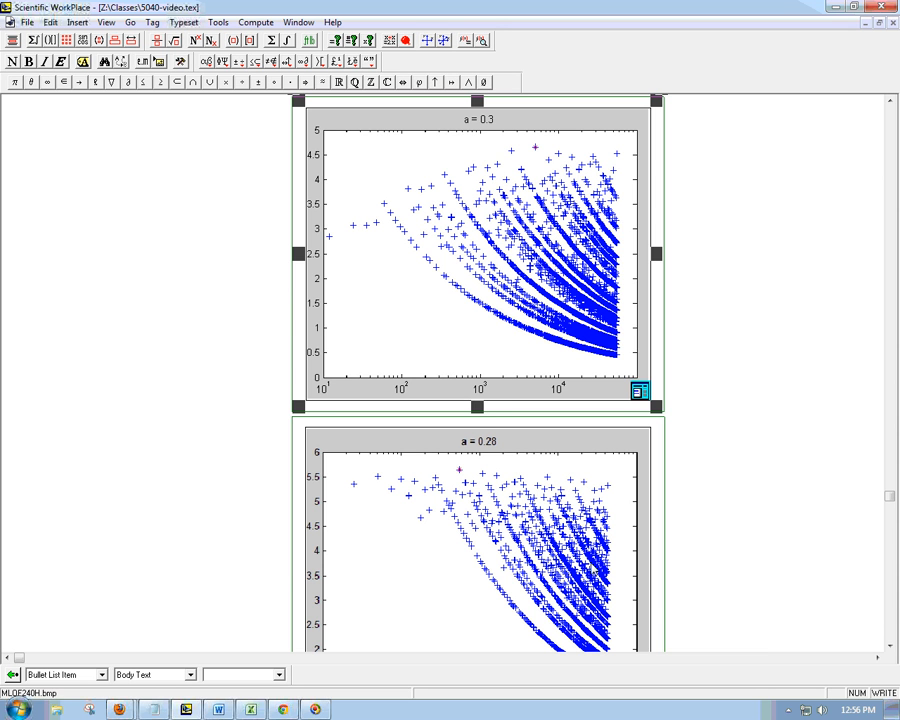
scroll("down", 3)
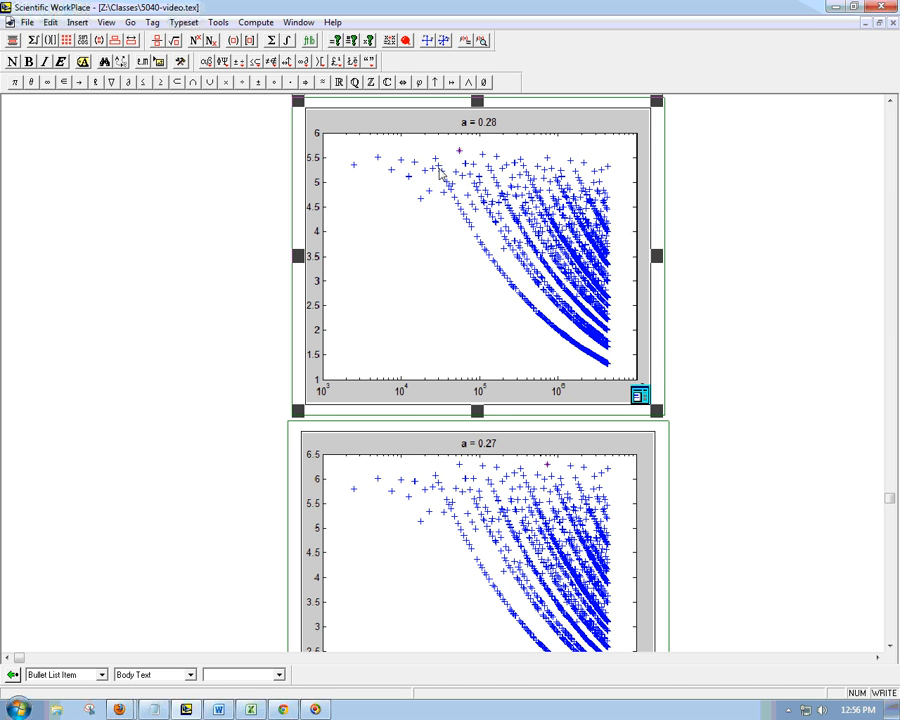
mouse_move(330, 390)
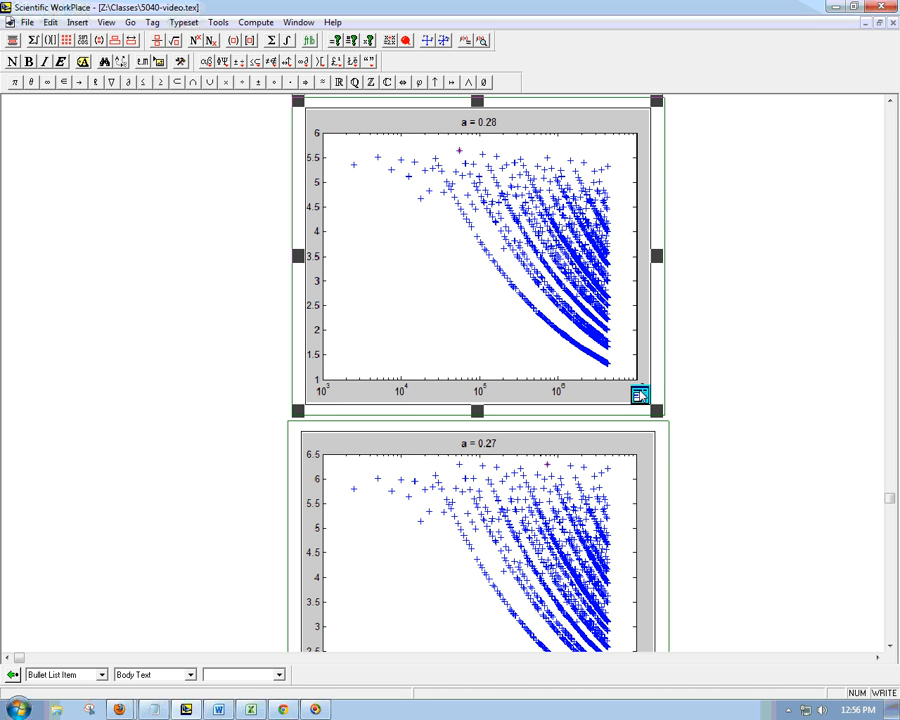
mouse_move(388, 170)
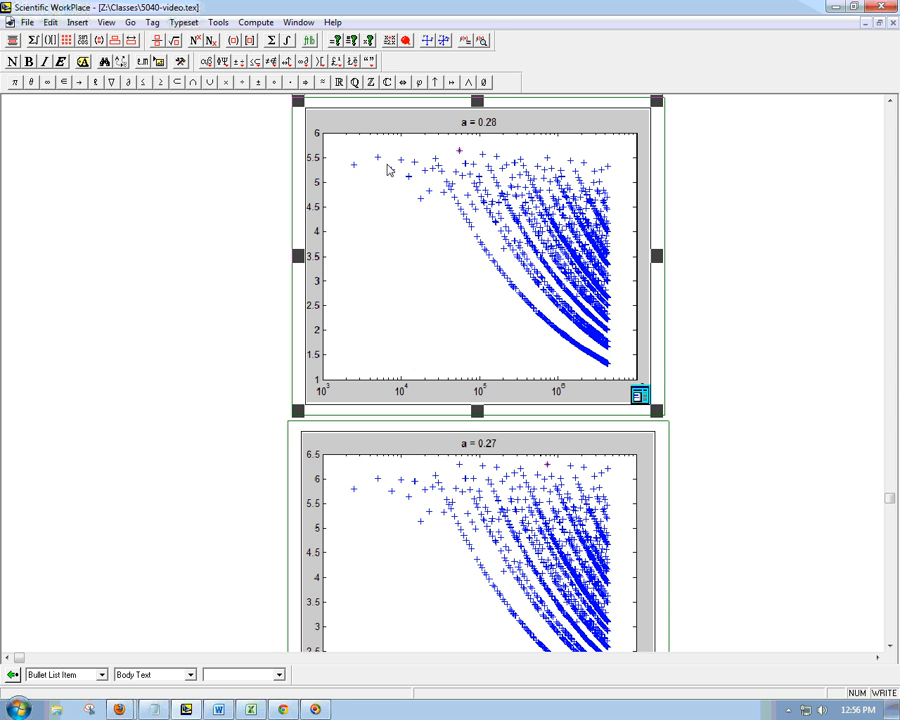
mouse_move(423, 160)
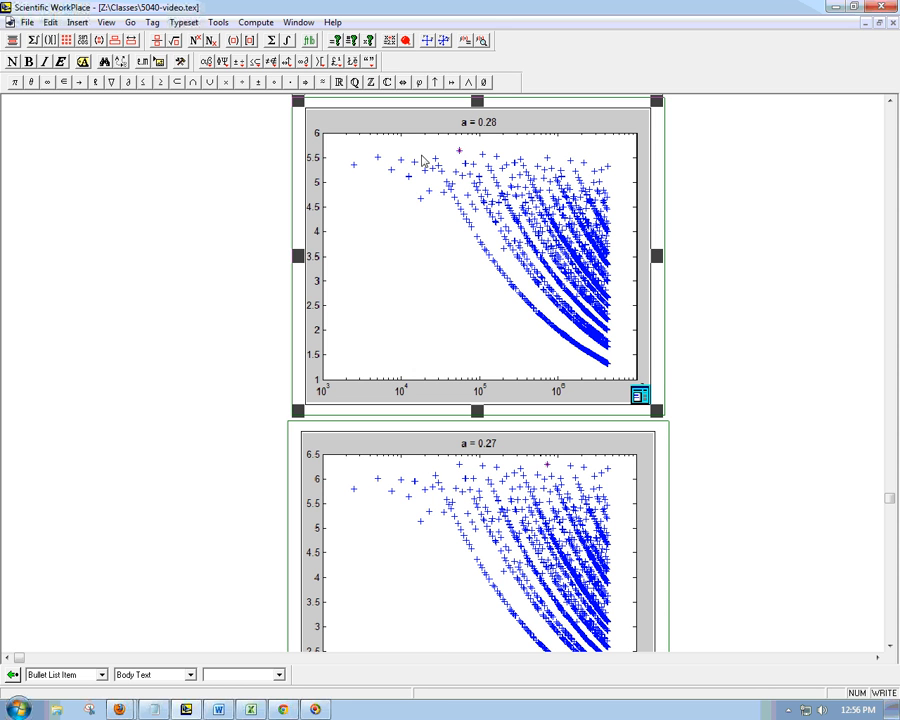
mouse_move(435, 158)
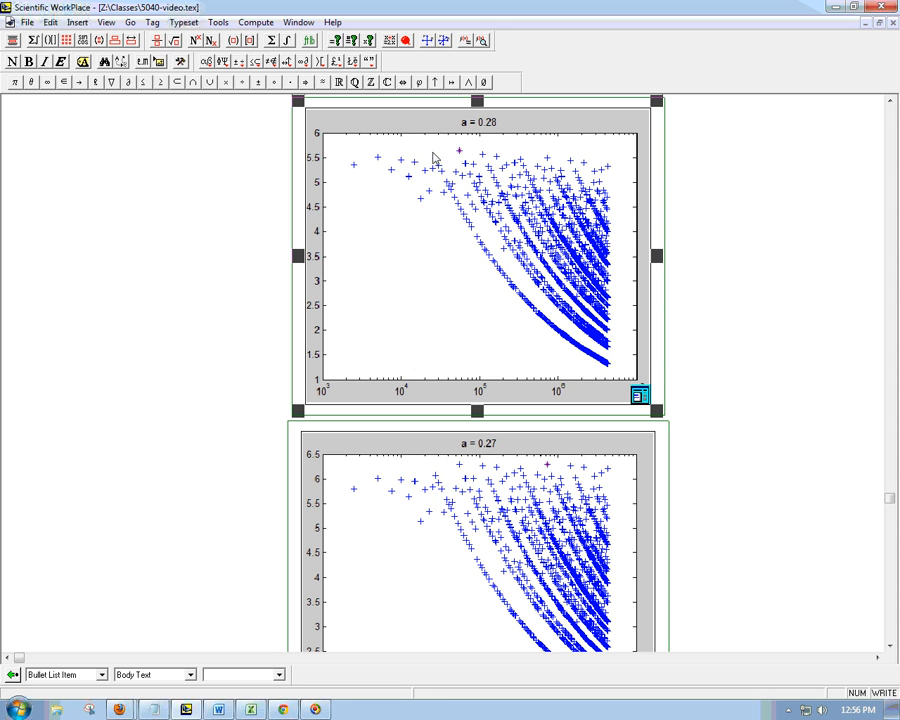
mouse_move(370, 168)
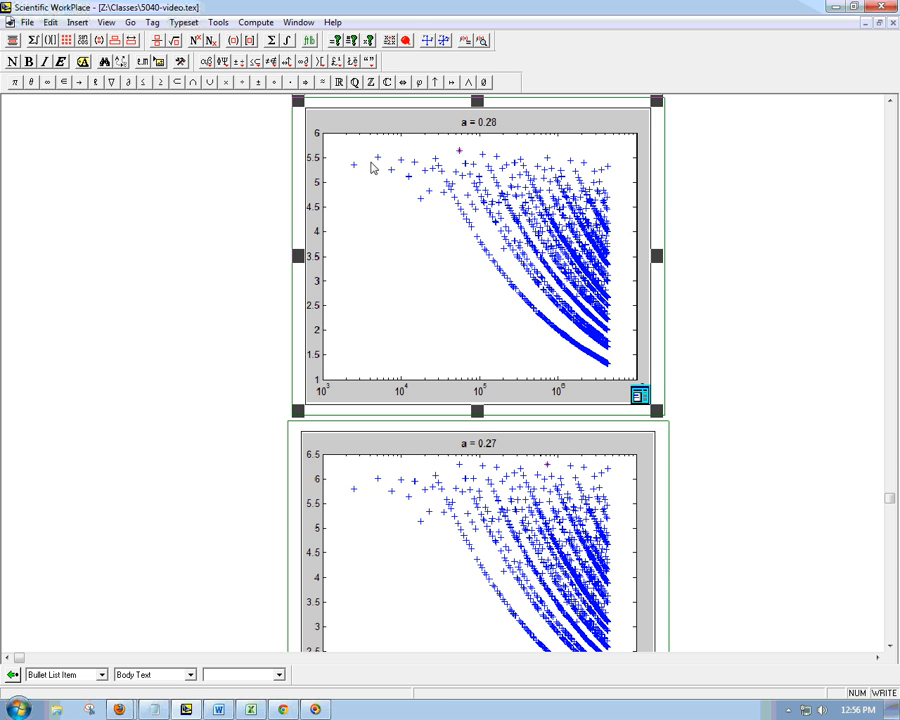
mouse_move(462, 160)
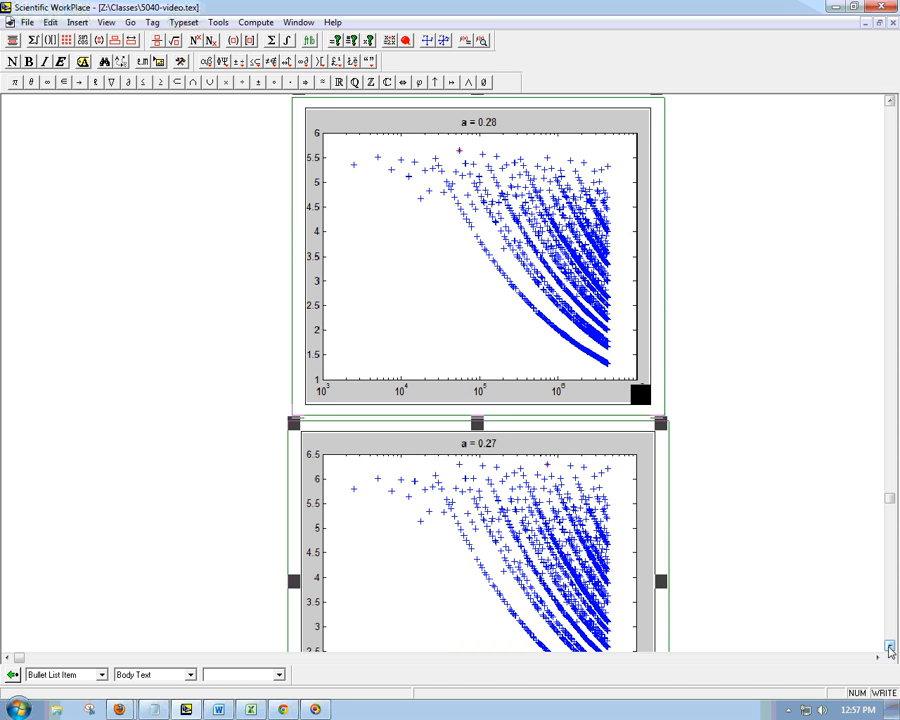
scroll("down", 3)
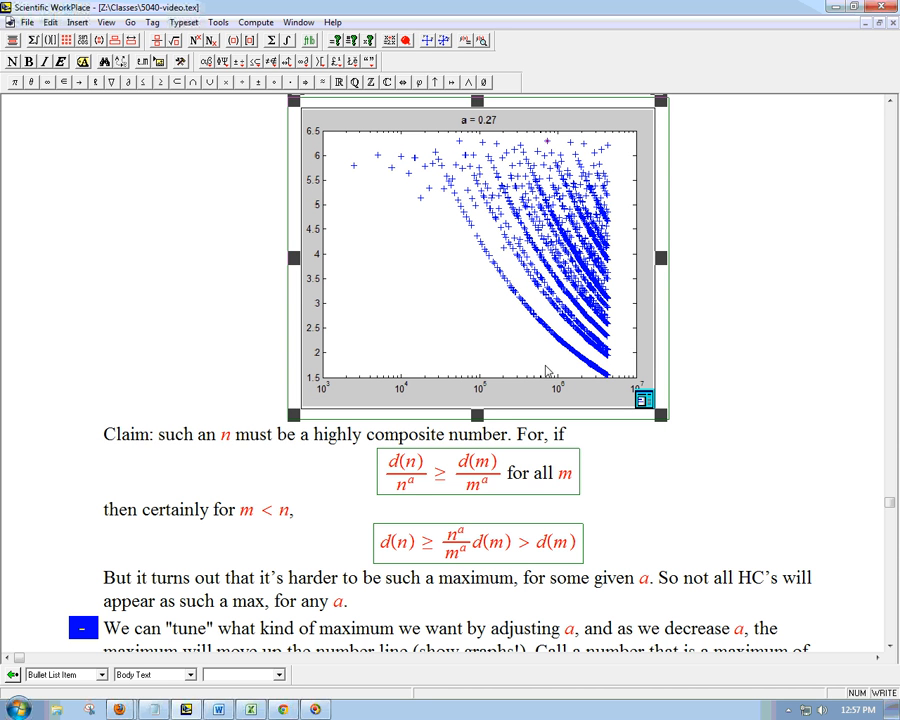
mouse_move(550, 145)
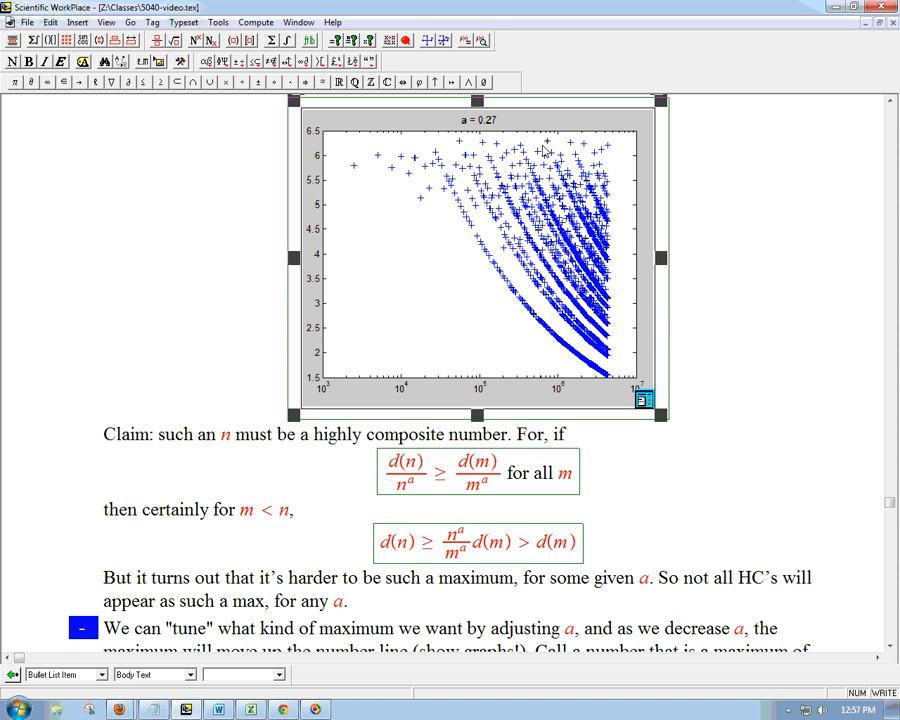
mouse_move(496, 140)
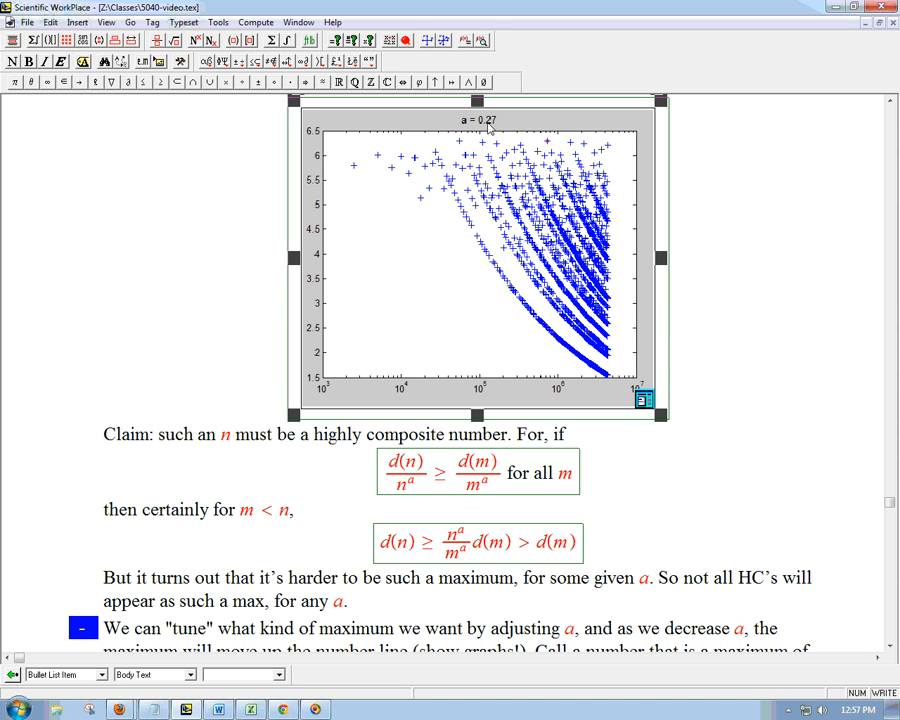
mouse_move(513, 133)
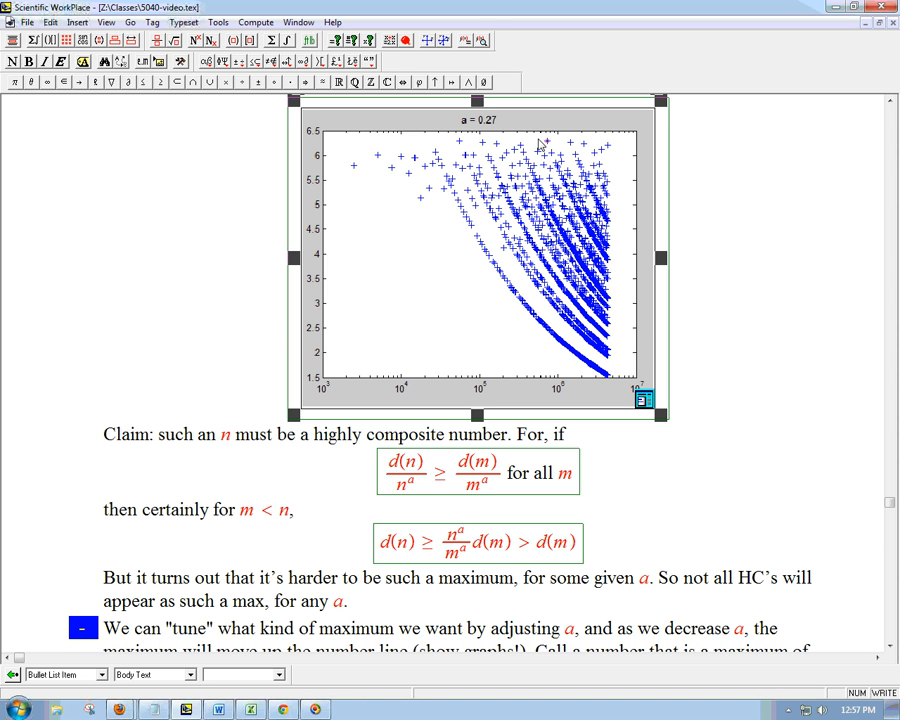
mouse_move(444, 192)
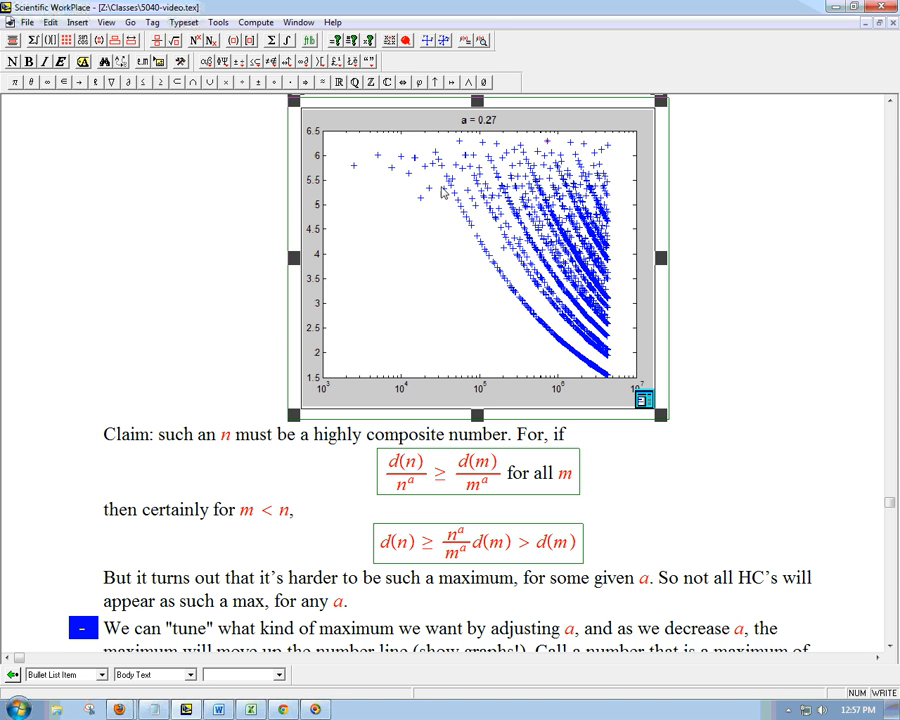
mouse_move(513, 185)
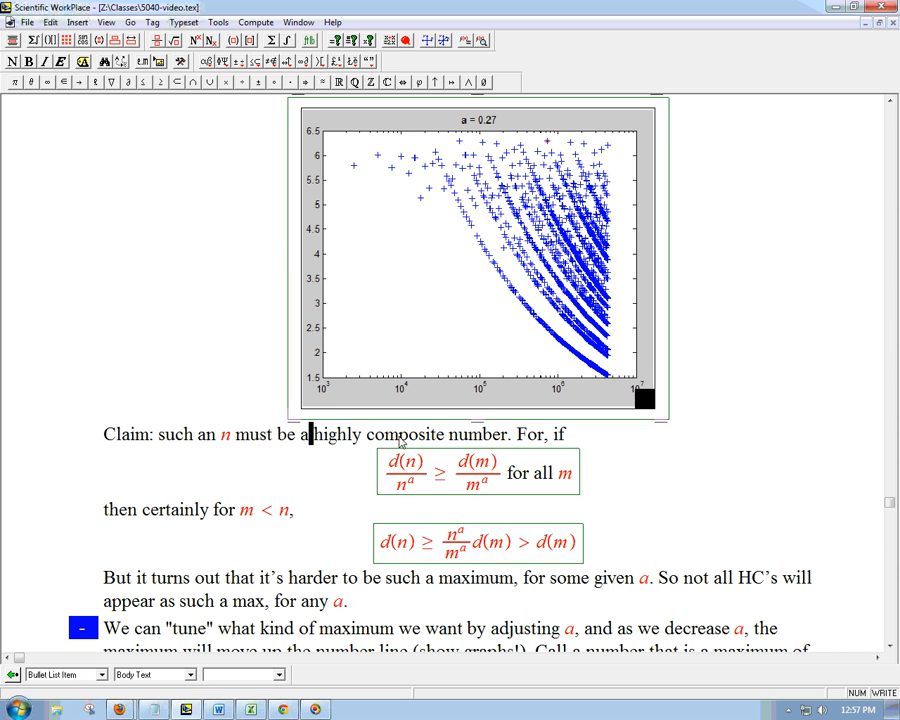
double_click(408, 434)
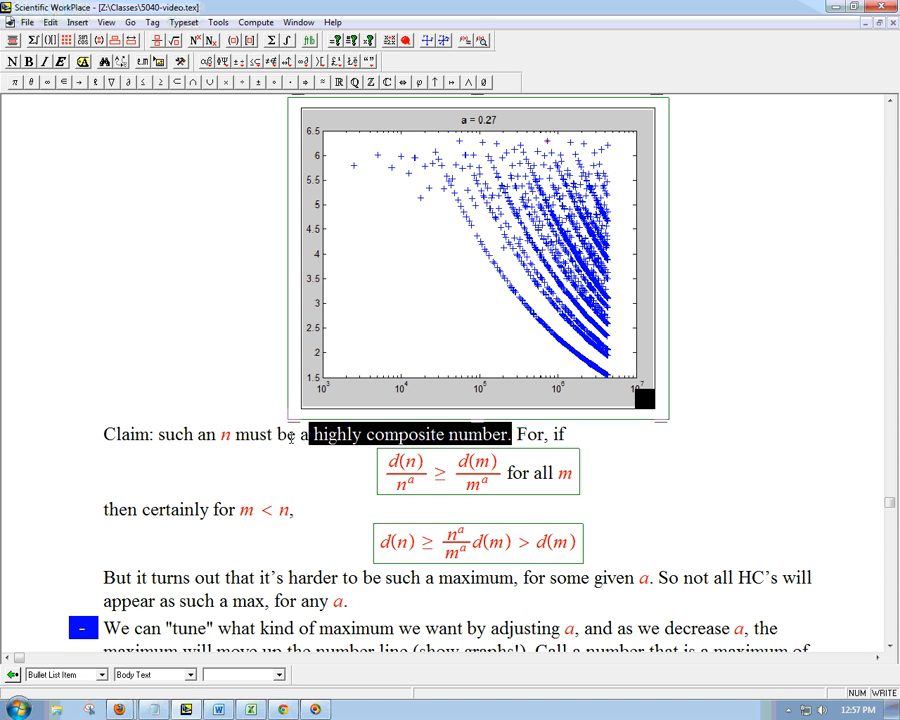
left_click(448, 487)
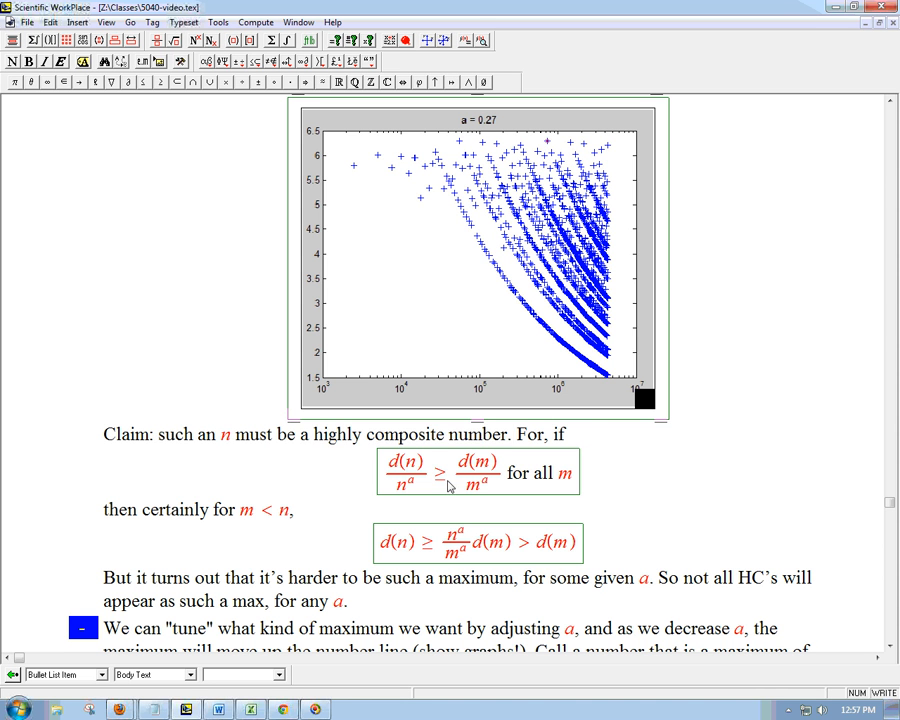
mouse_move(388, 471)
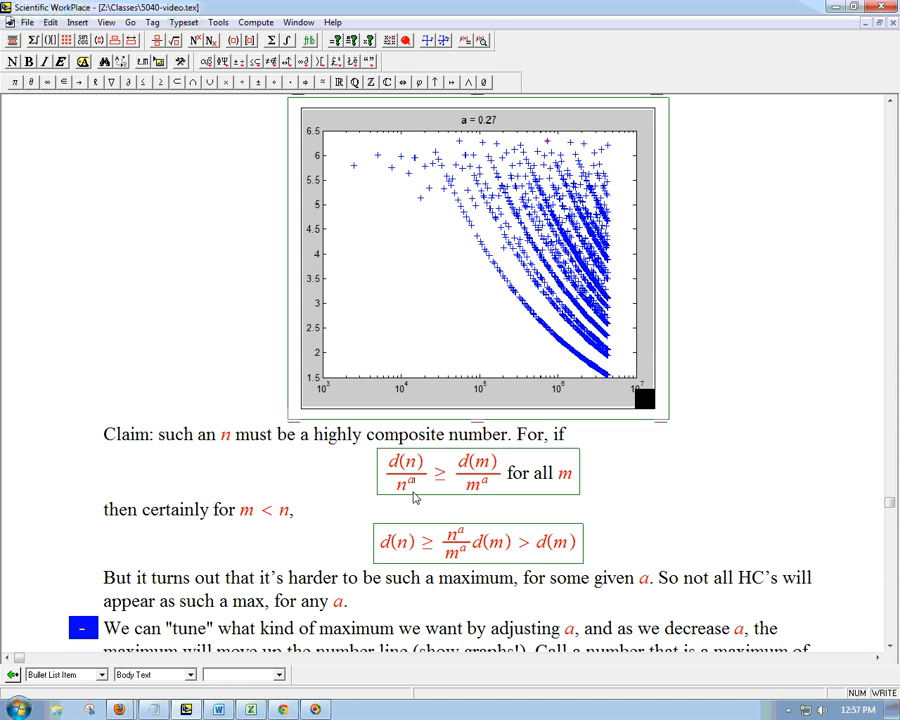
mouse_move(445, 492)
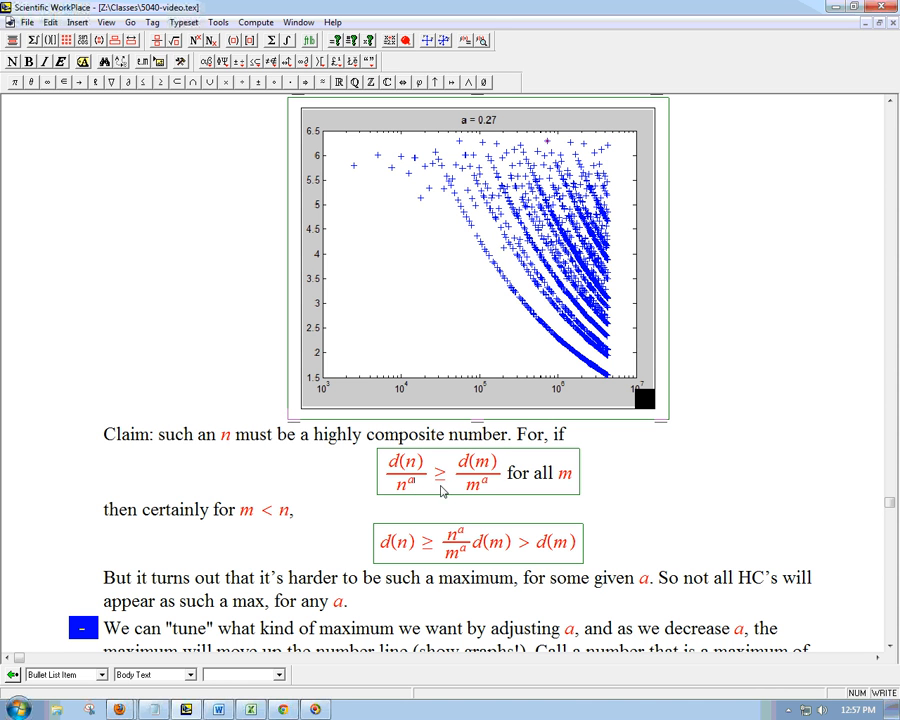
mouse_move(603, 487)
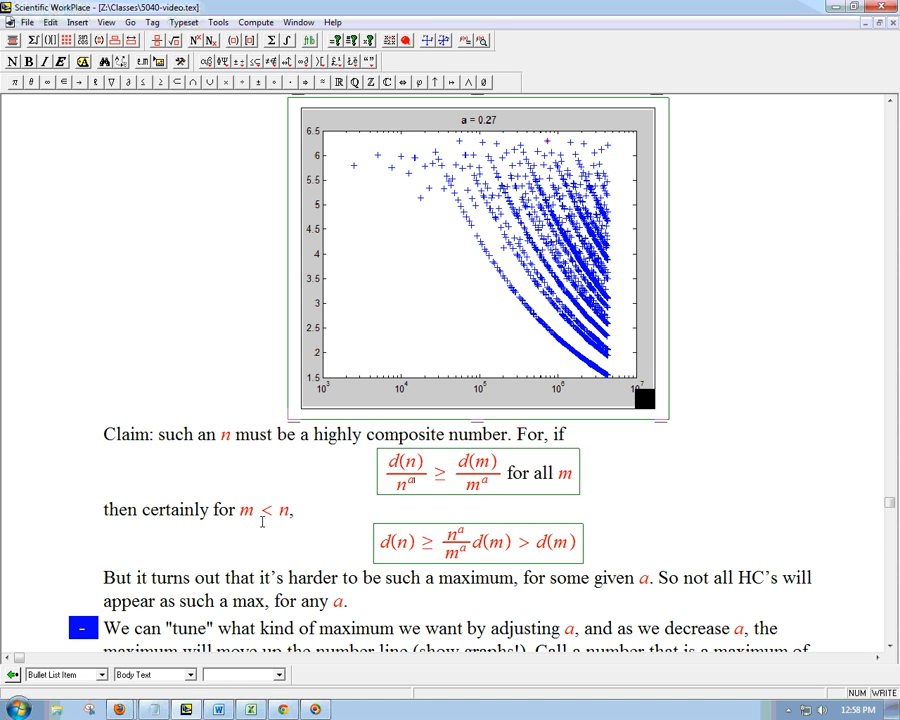
double_click(397, 542)
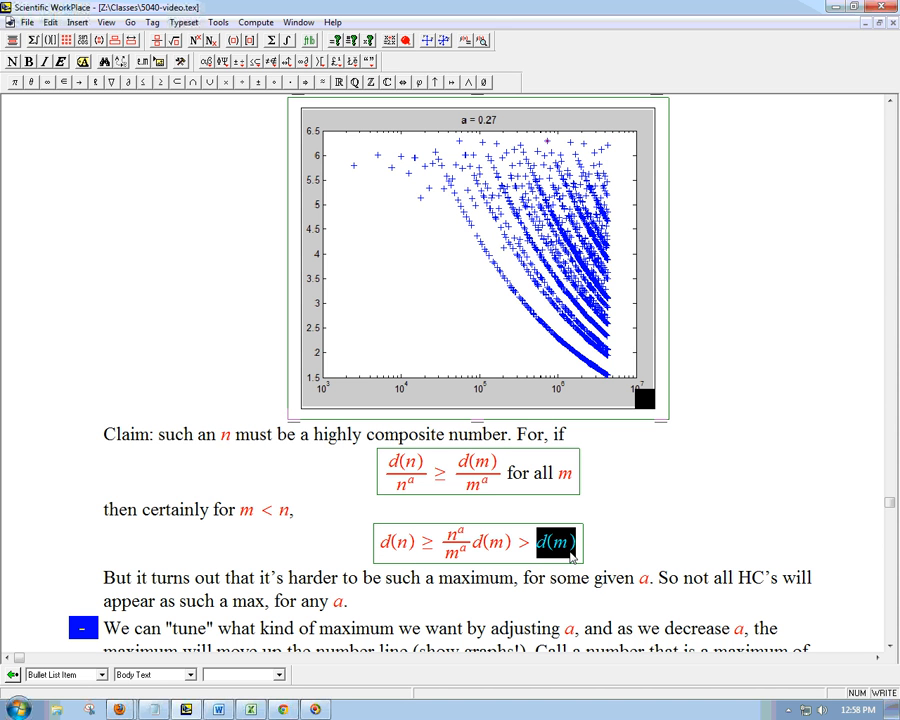
mouse_move(398, 552)
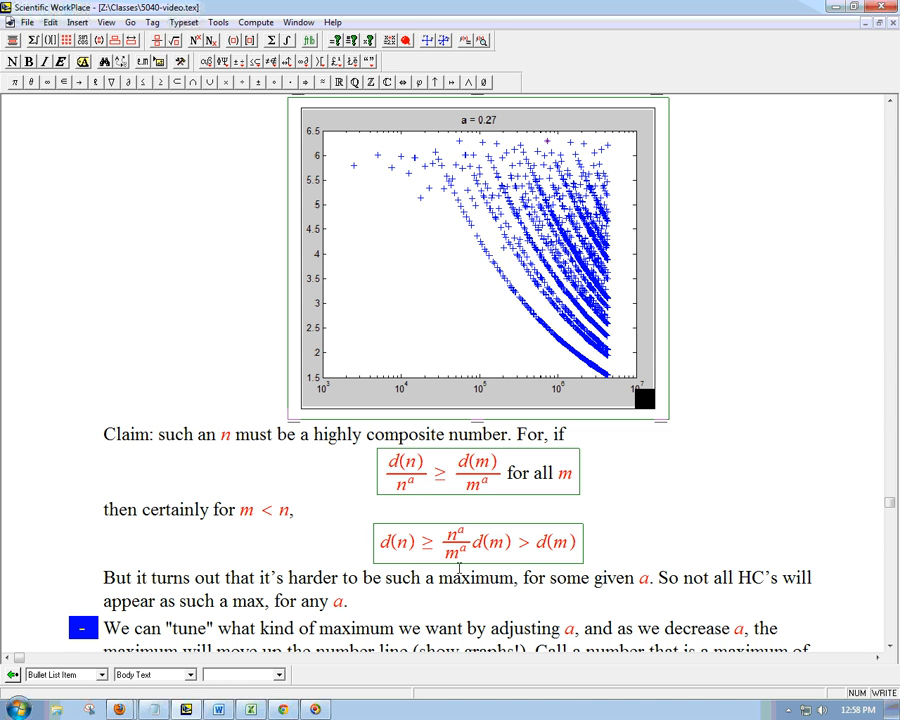
left_click(380, 543)
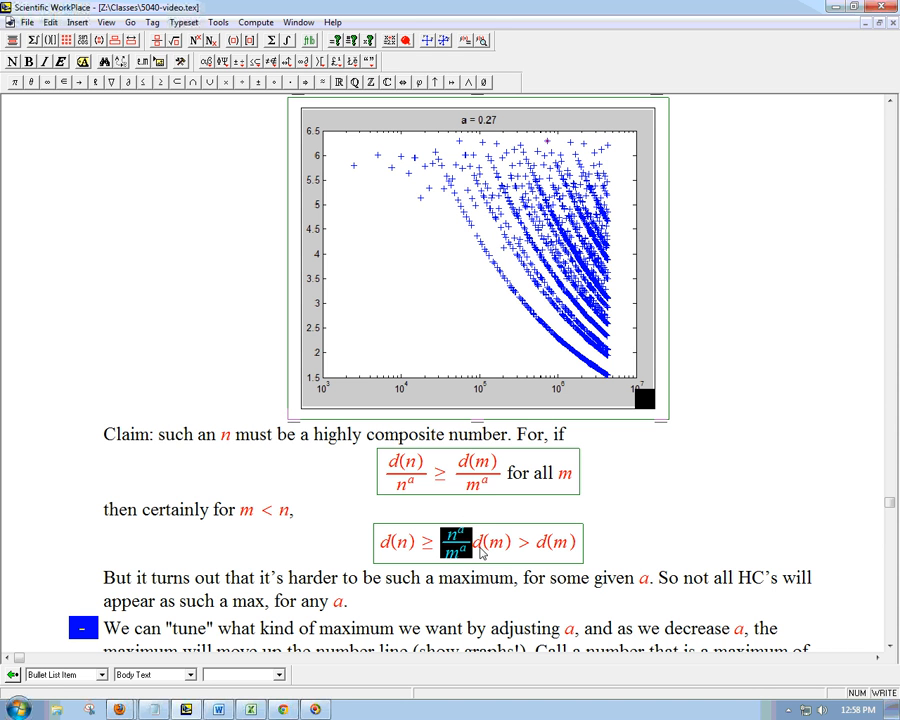
mouse_move(588, 561)
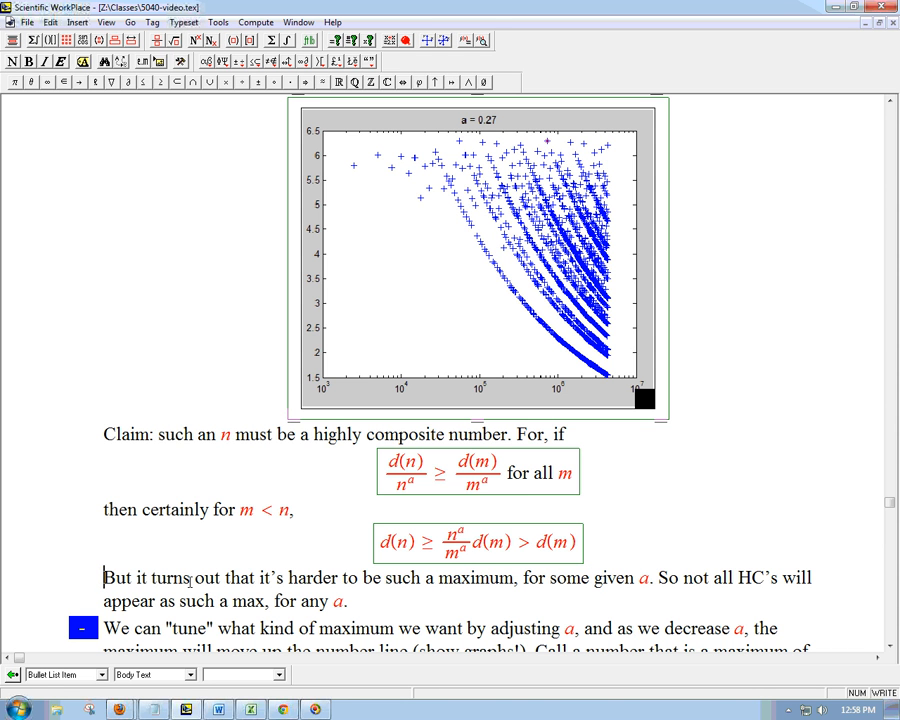
left_click_drag(289, 577, 512, 577)
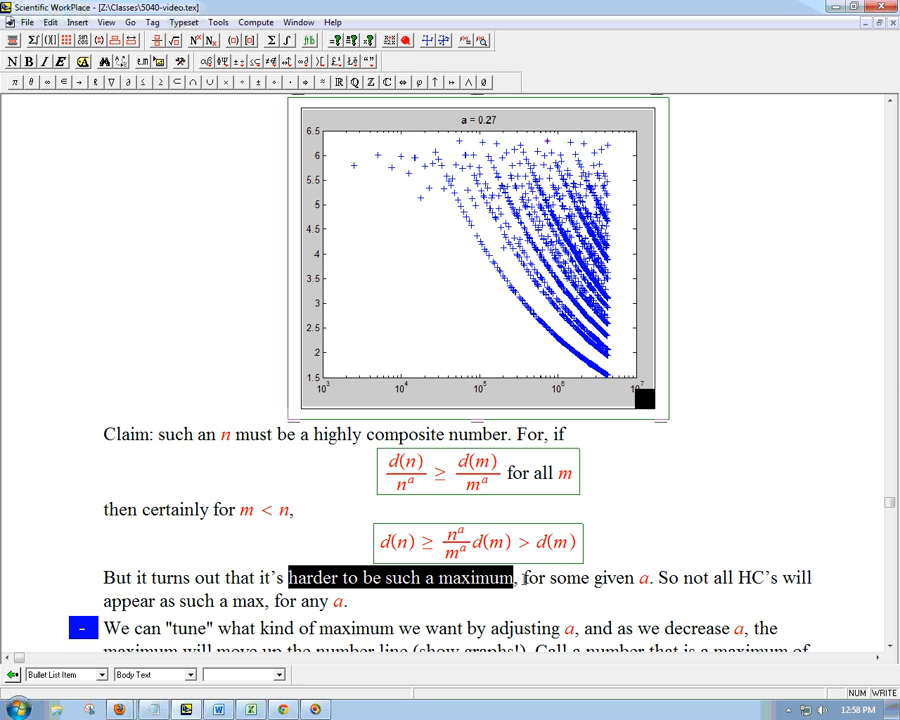
left_click(325, 435)
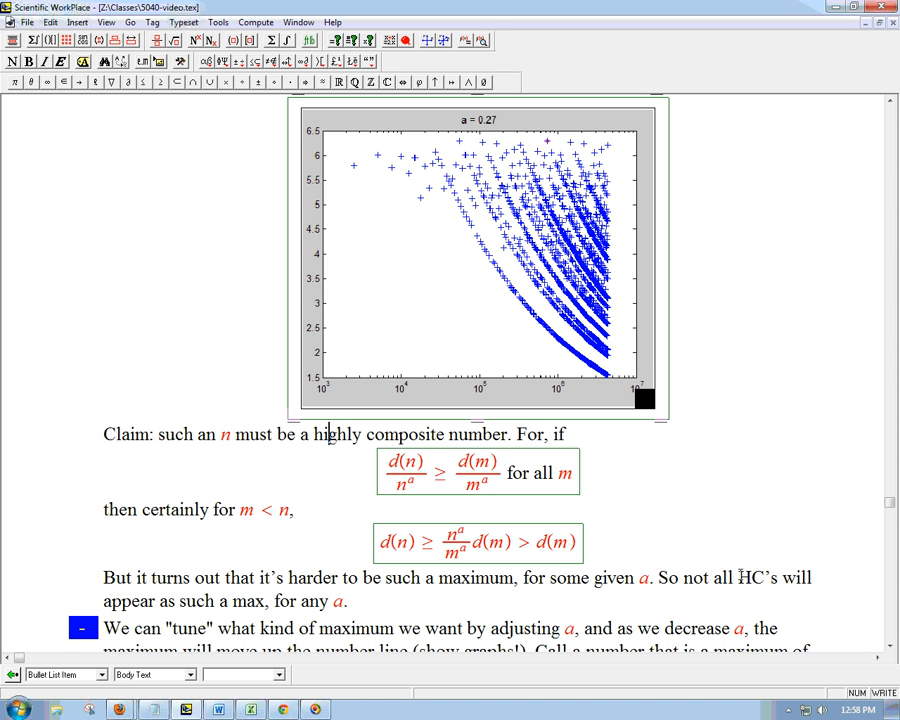
left_click_drag(715, 577, 783, 577)
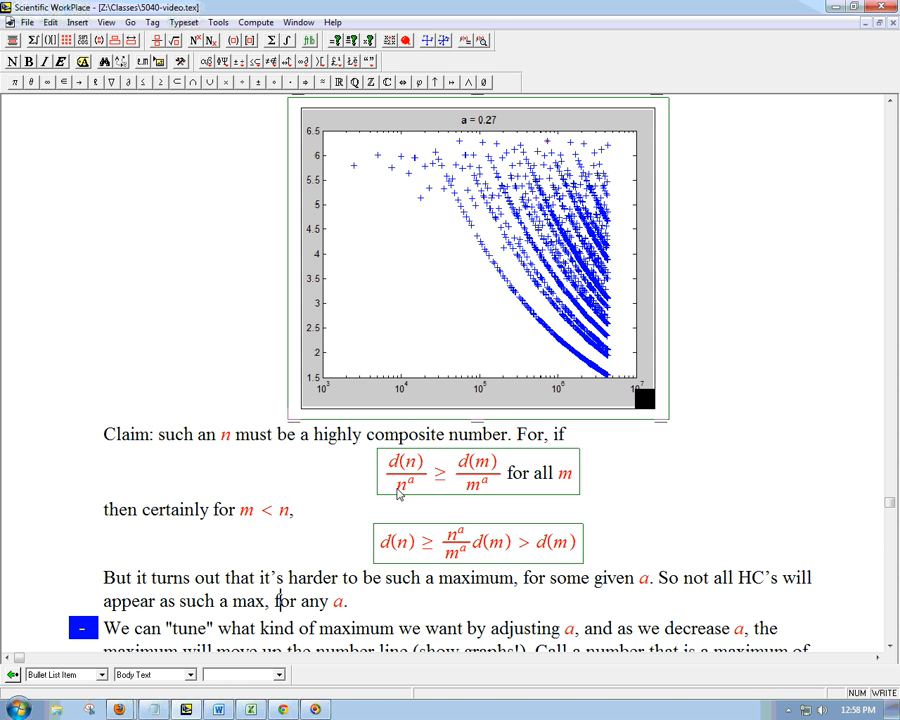
double_click(402, 484)
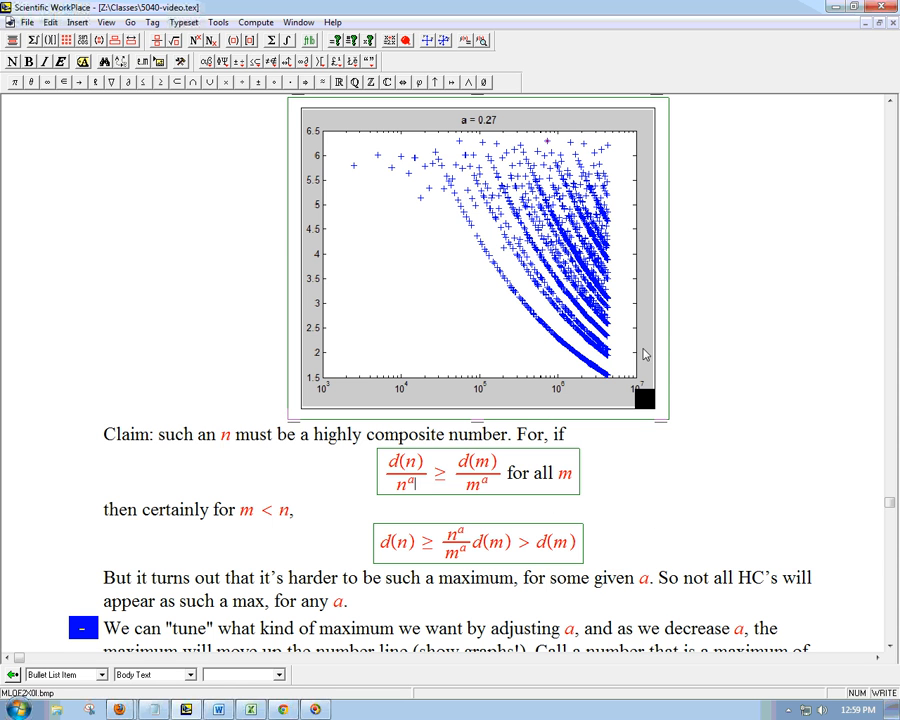
Highlight the tuning phrase, the superior highly composite definition and the parameter a
left_click(480, 250)
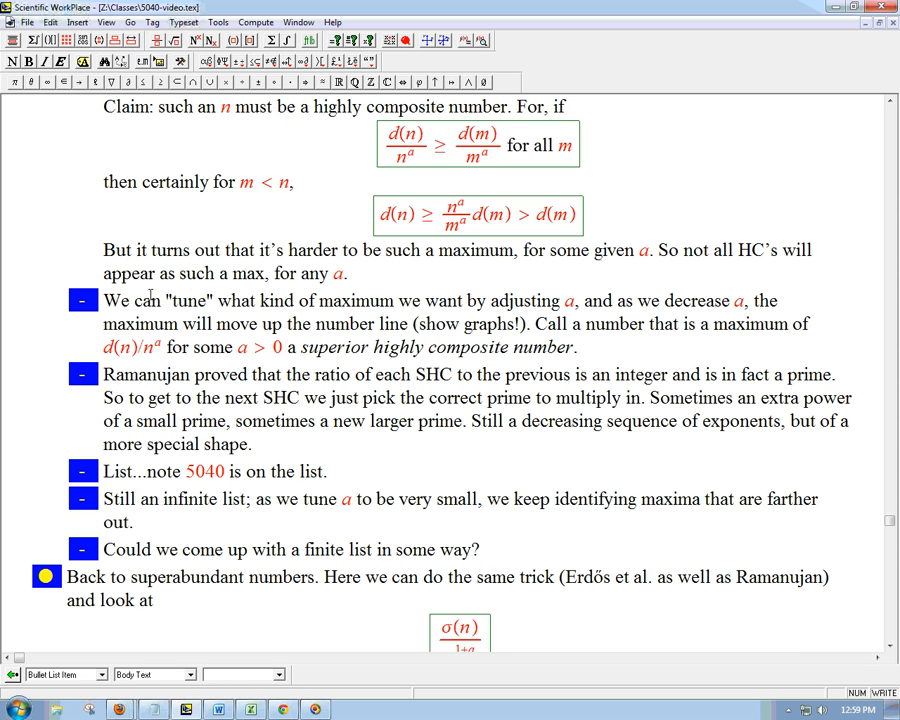
left_click_drag(163, 300, 395, 300)
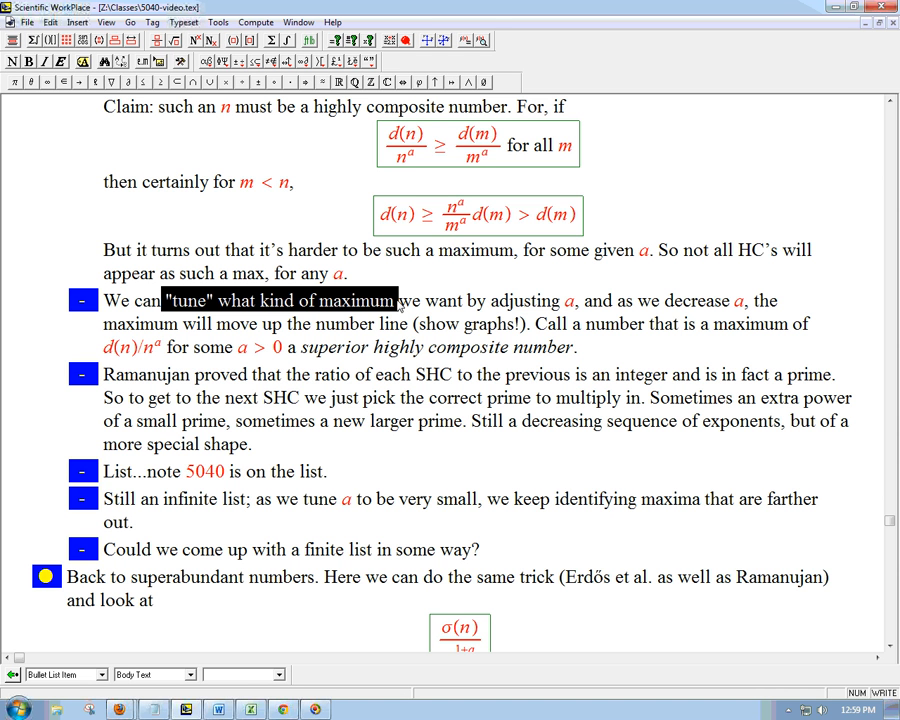
mouse_move(402, 303)
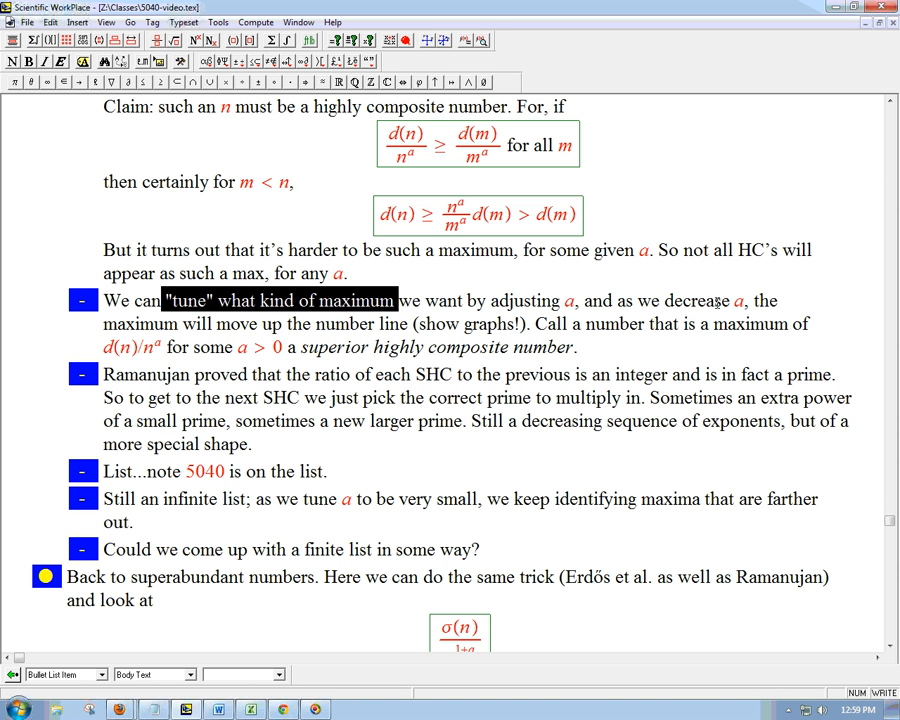
left_click(720, 301)
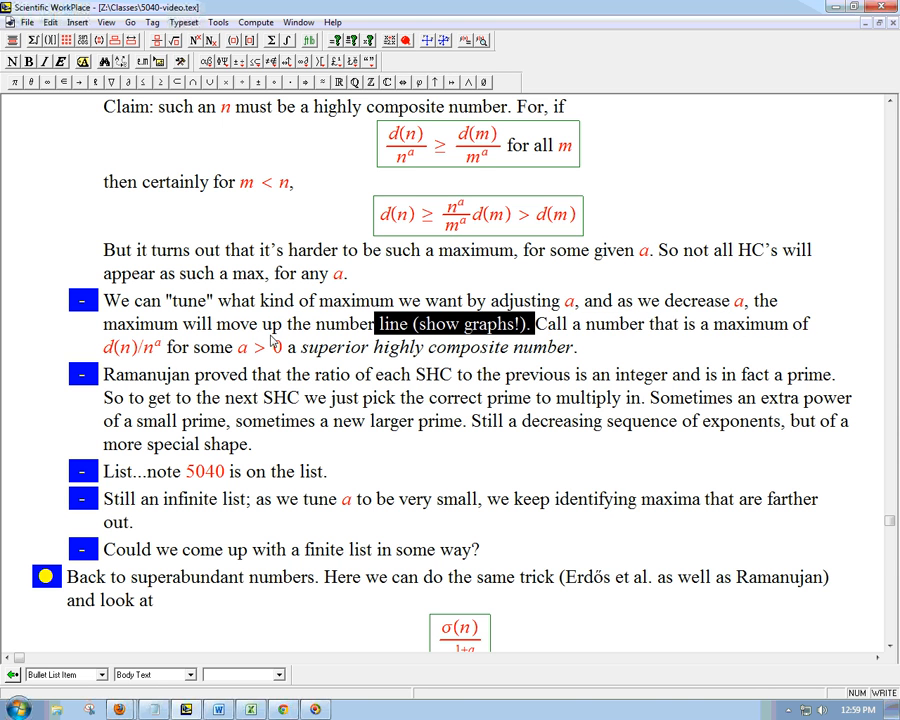
left_click_drag(534, 323, 575, 347)
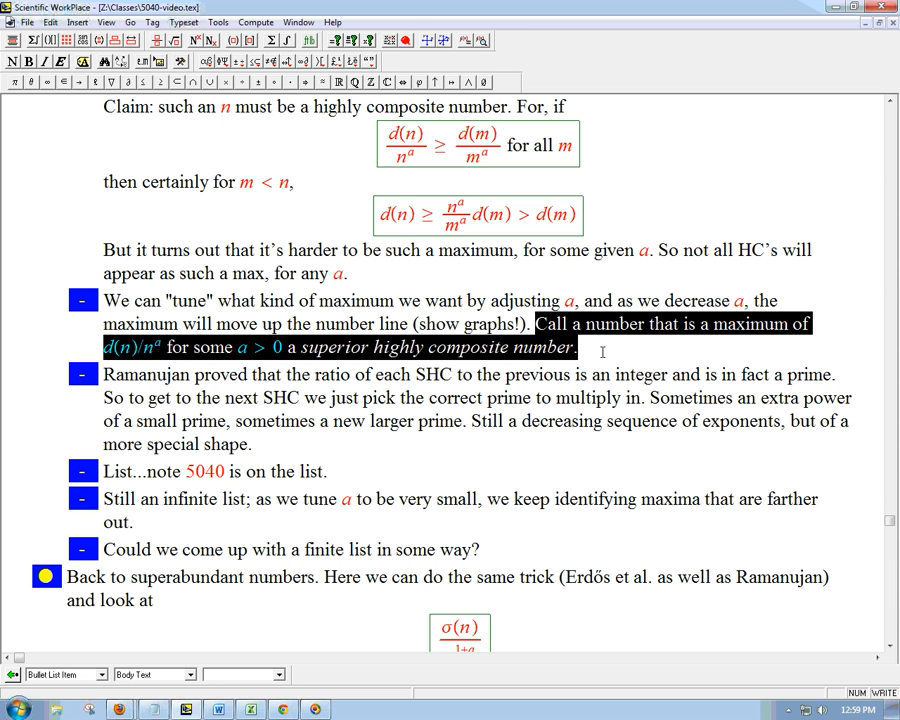
left_click(262, 348)
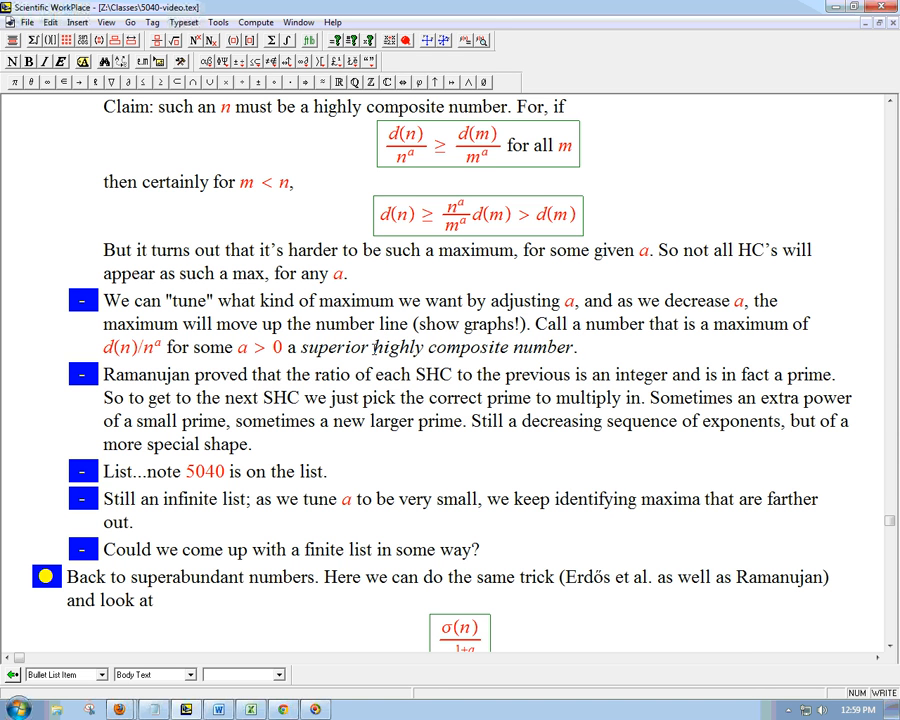
mouse_move(521, 355)
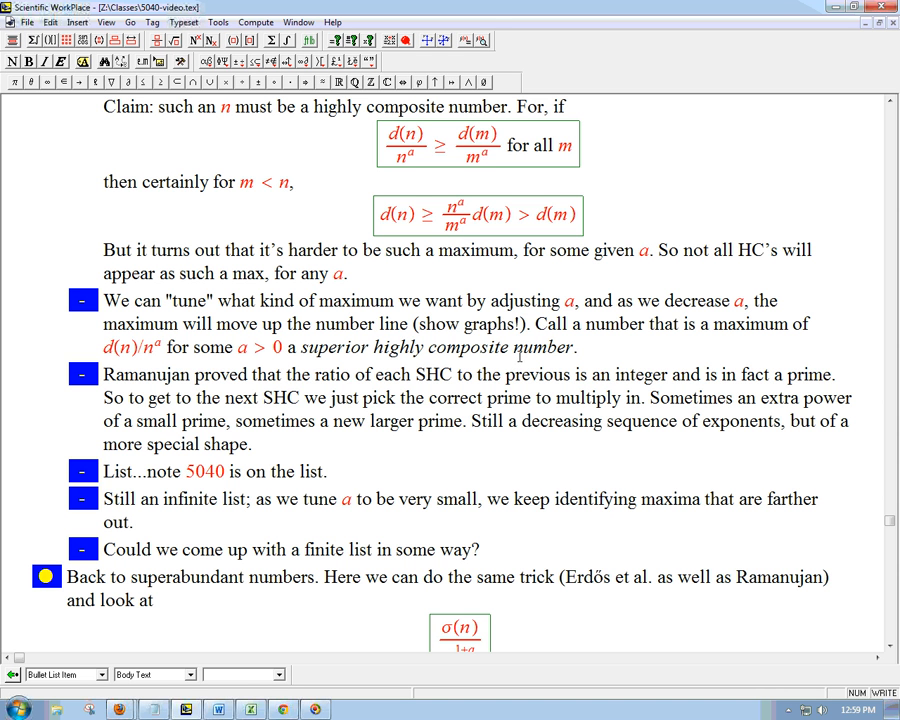
mouse_move(564, 300)
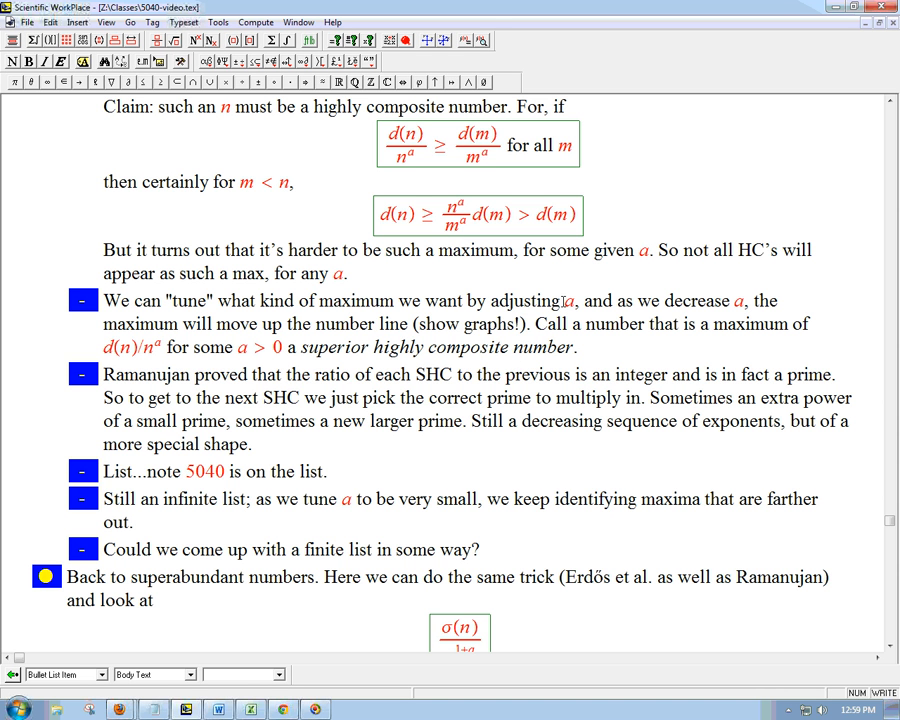
double_click(568, 300)
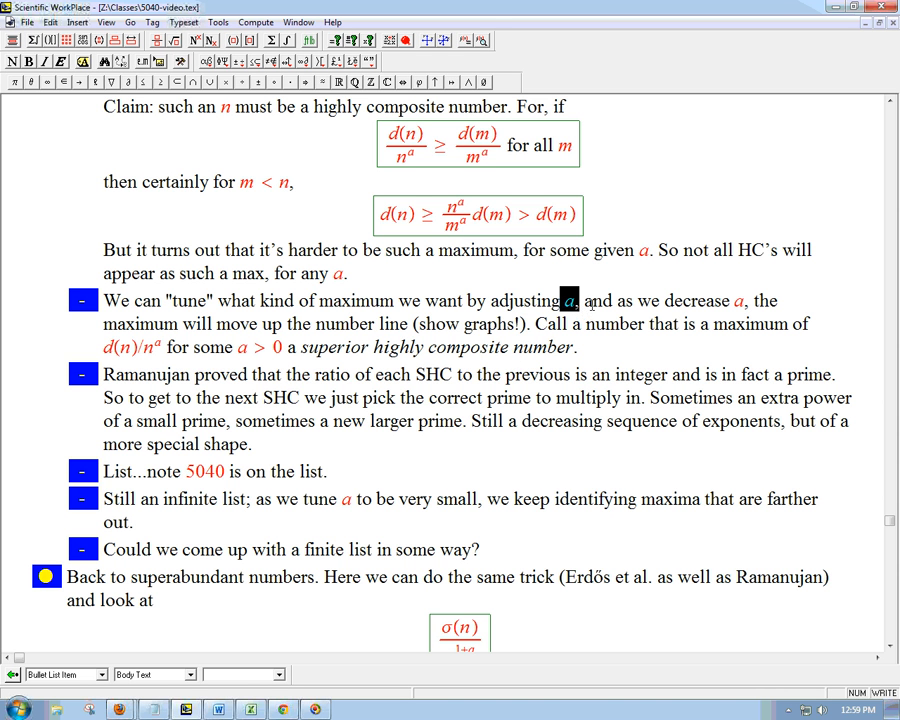
mouse_move(588, 305)
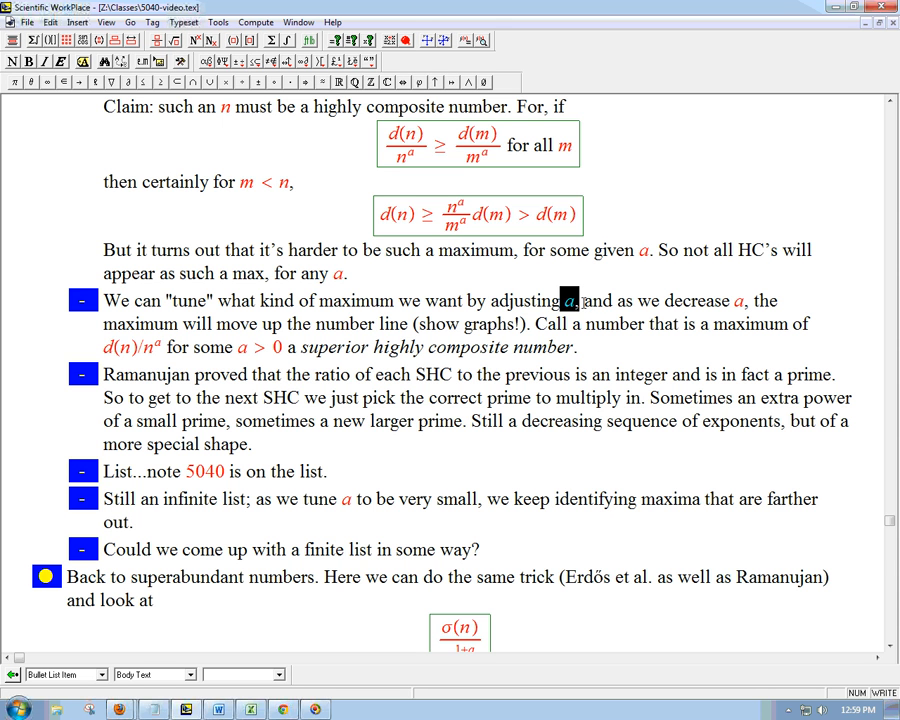
mouse_move(262, 356)
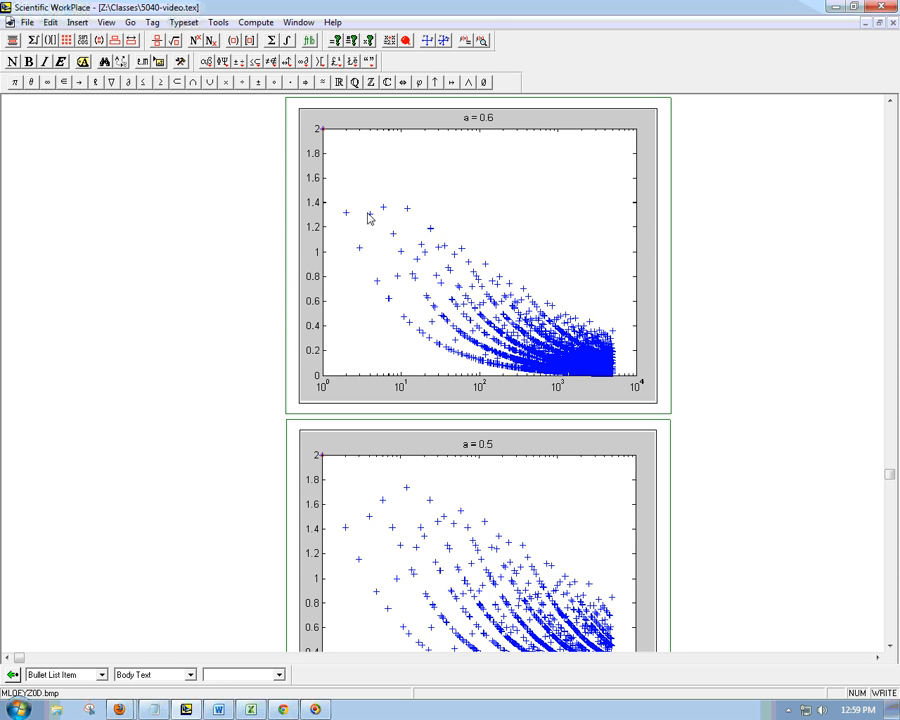
mouse_move(838, 563)
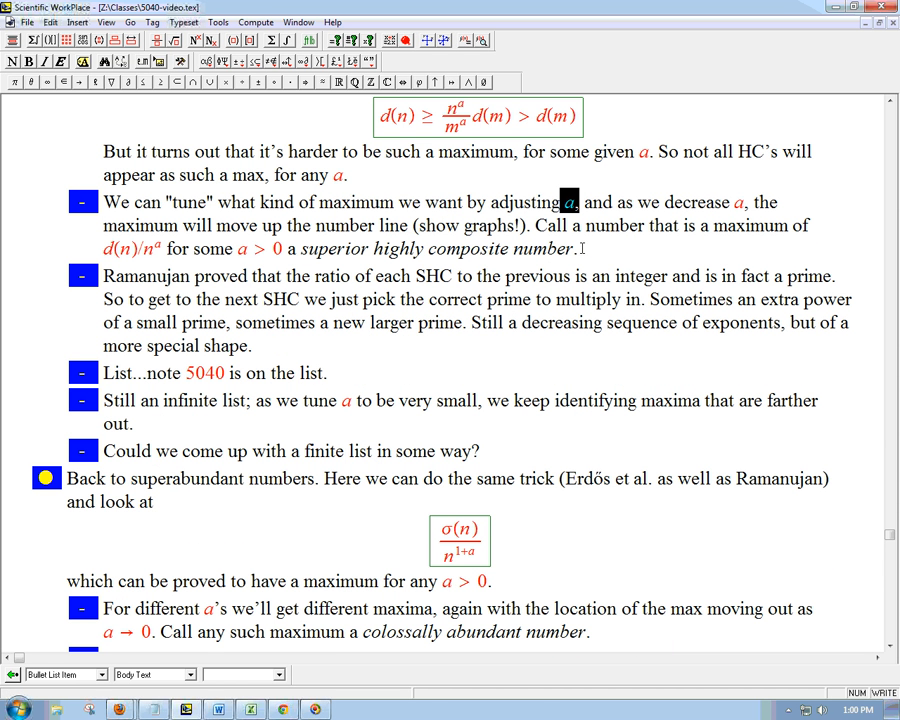
mouse_move(333, 327)
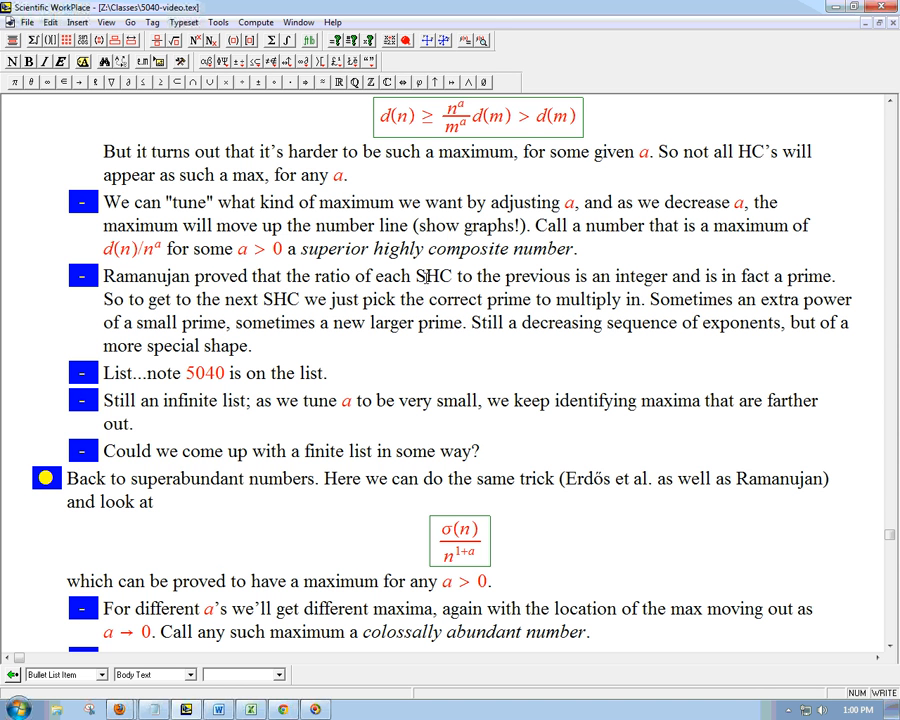
mouse_move(455, 276)
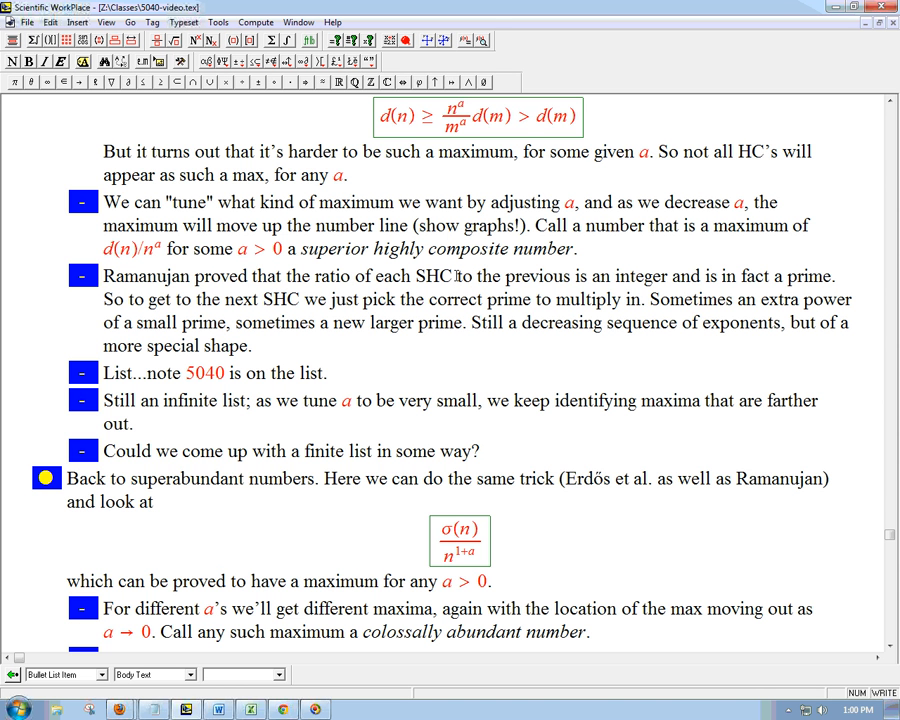
left_click(104, 276)
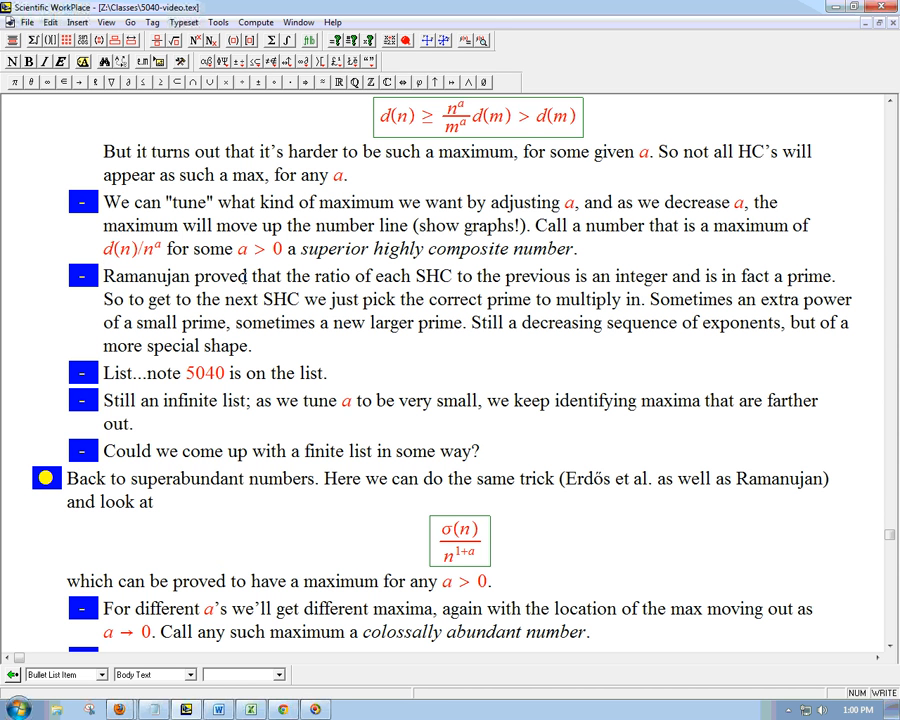
mouse_move(408, 274)
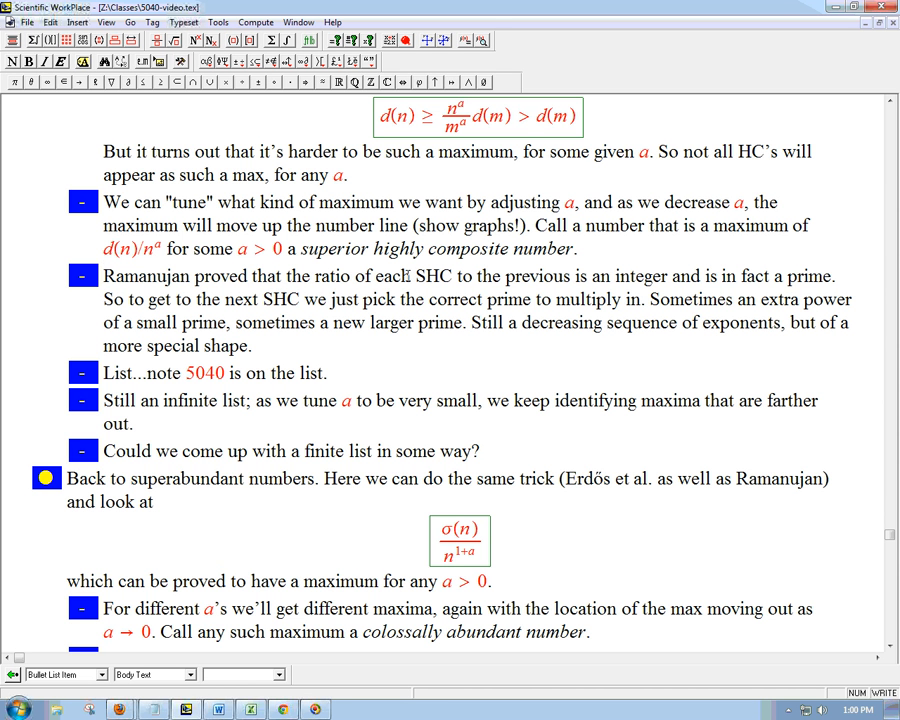
left_click_drag(287, 276, 503, 276)
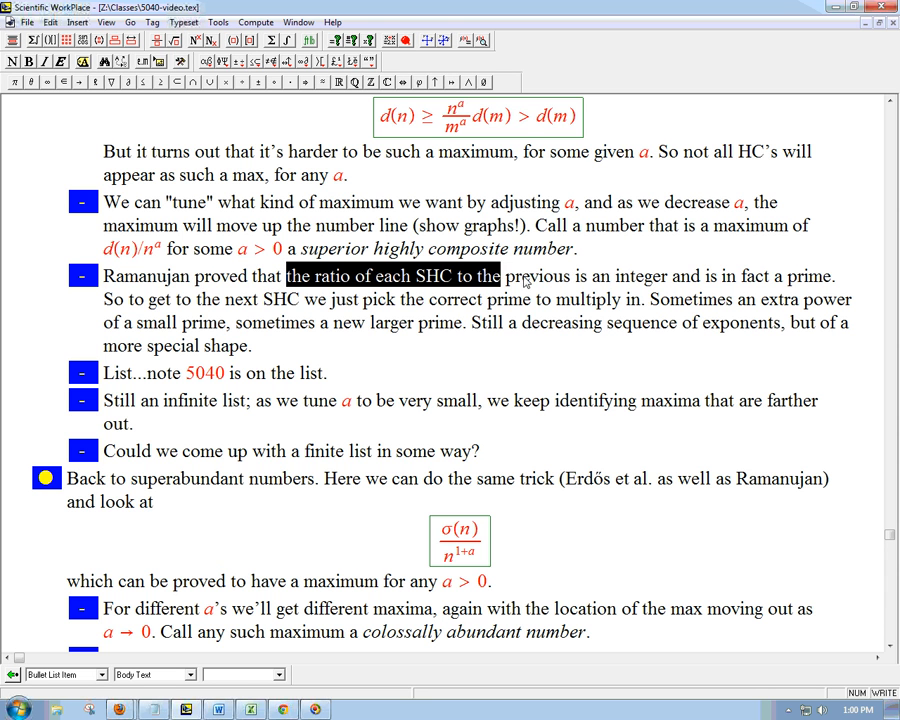
left_click_drag(500, 276, 700, 276)
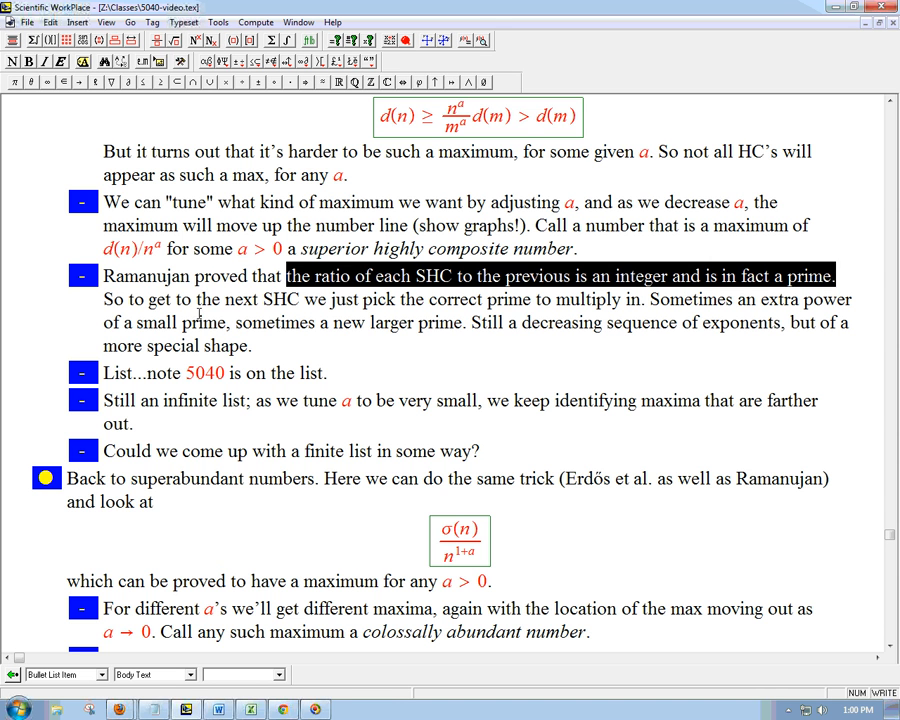
left_click(210, 299)
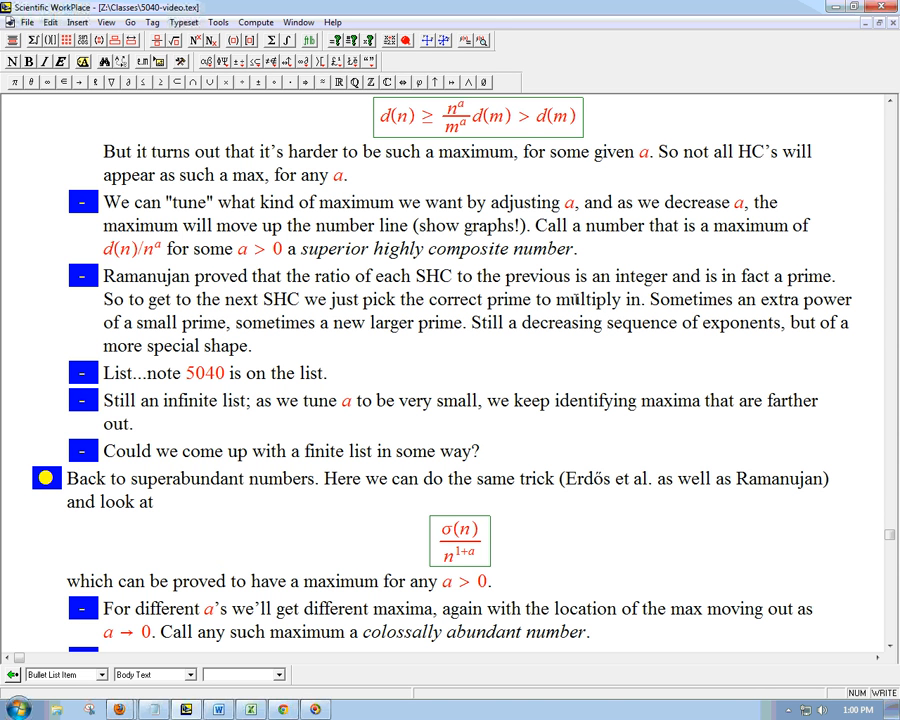
mouse_move(618, 297)
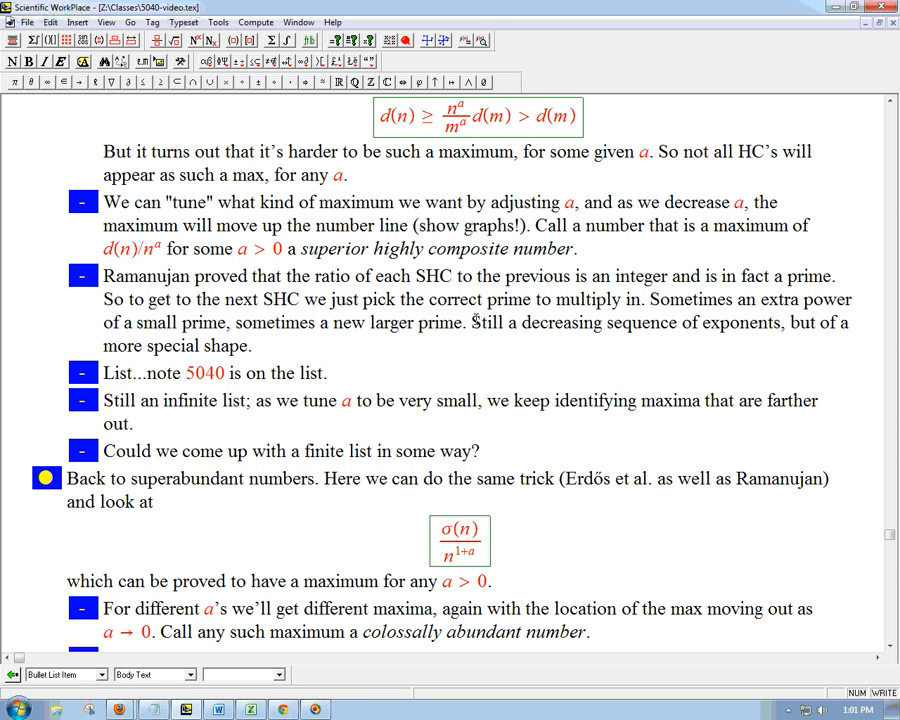
left_click_drag(471, 322, 252, 345)
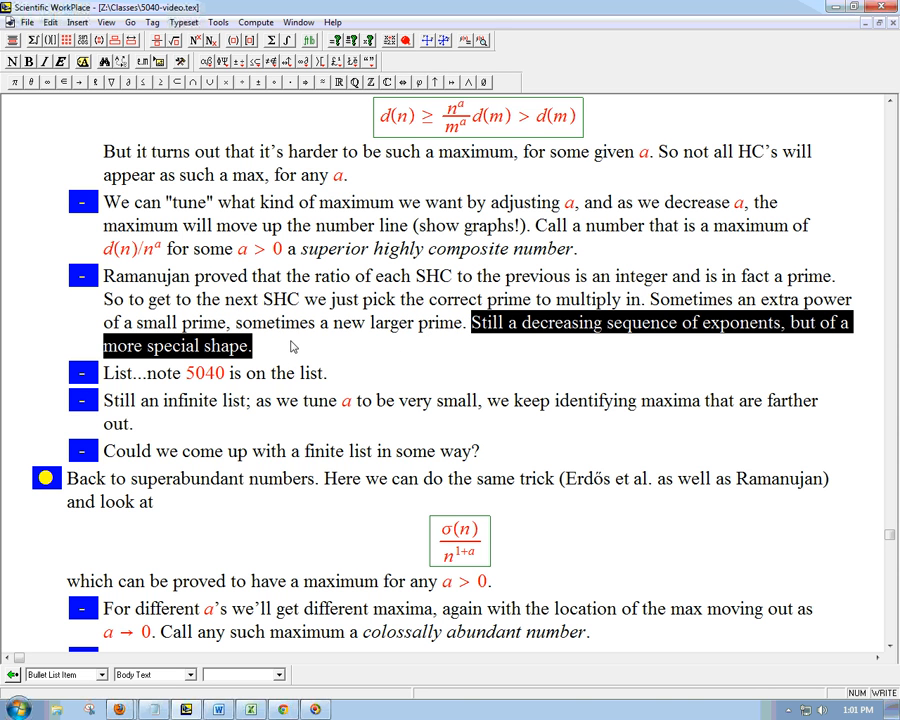
mouse_move(691, 294)
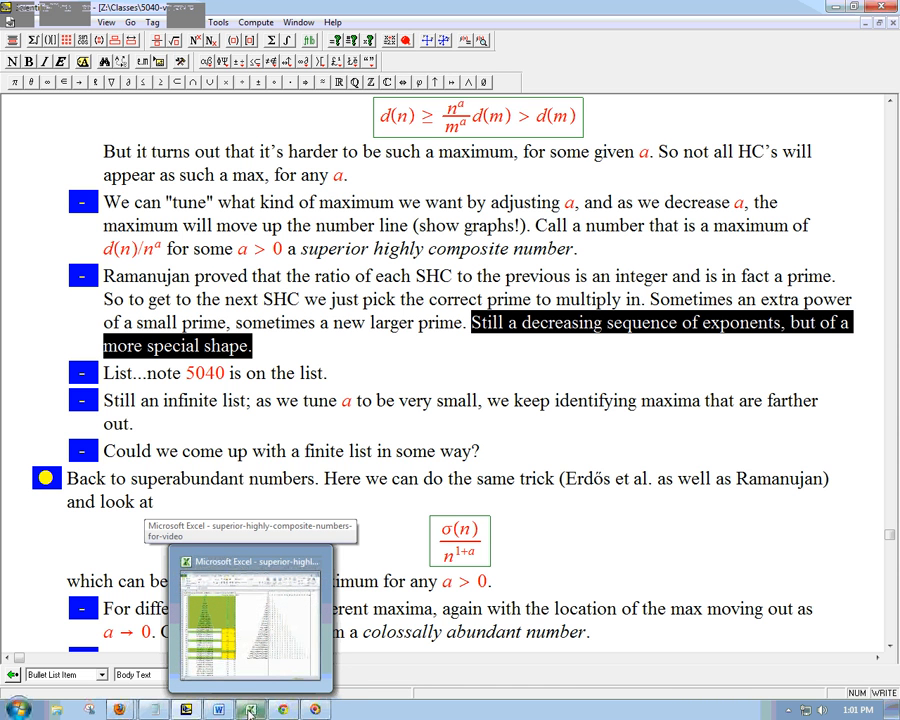
Switch to the SHC workbook and point out the exponent columns, SHC column and row 31
left_click(250, 610)
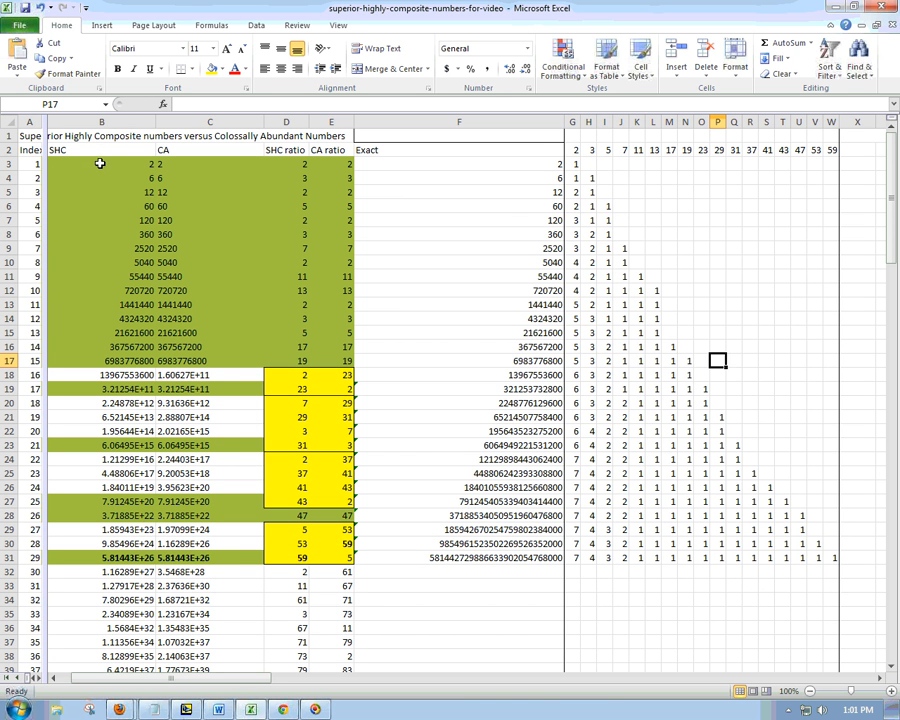
left_click(101, 121)
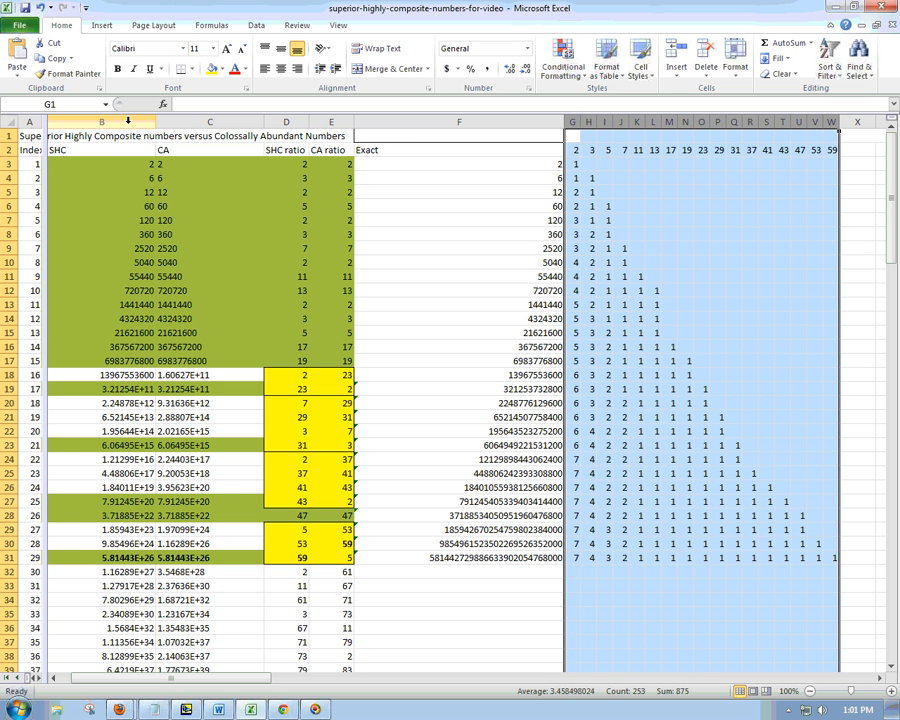
left_click(101, 121)
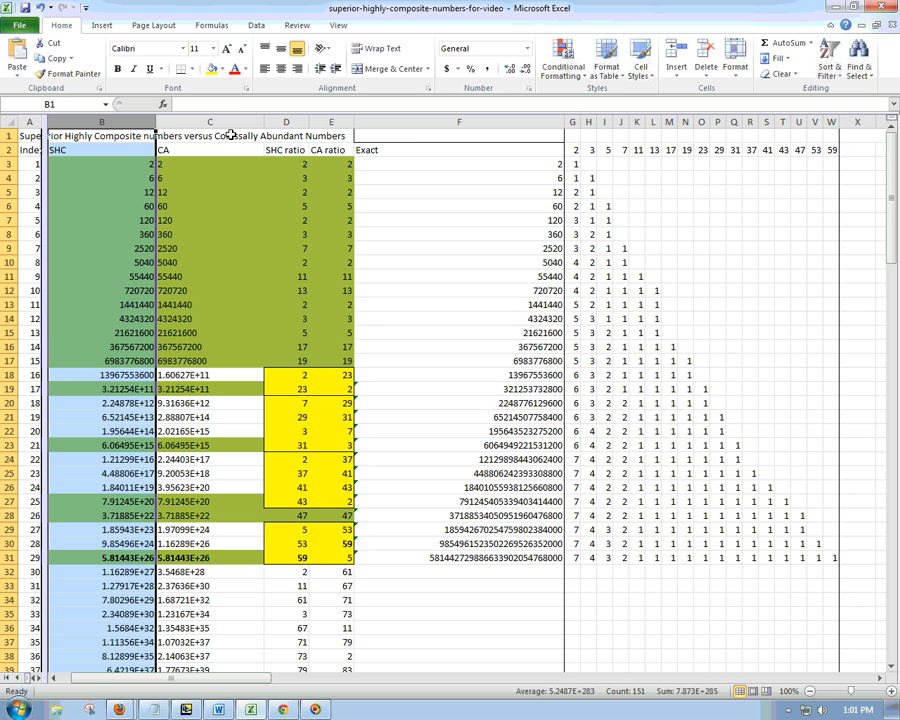
mouse_move(214, 161)
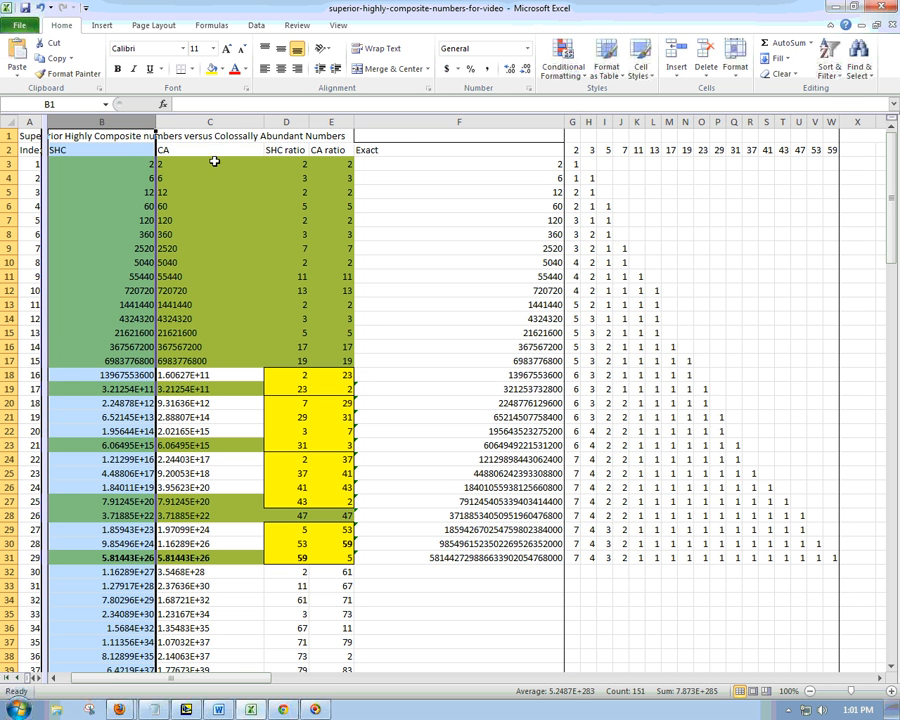
mouse_move(113, 147)
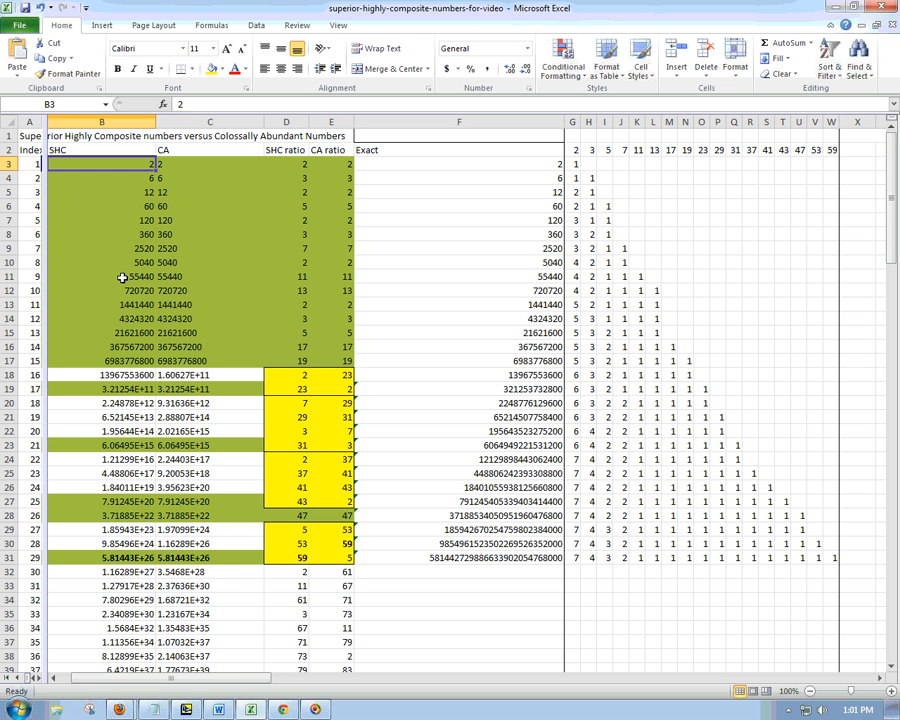
mouse_move(151, 184)
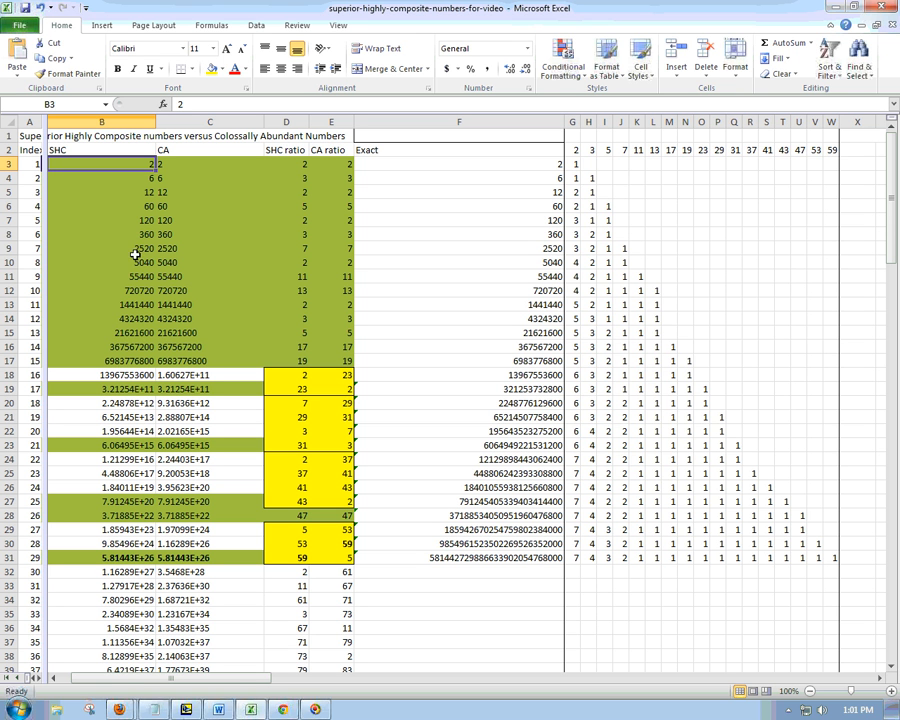
mouse_move(138, 390)
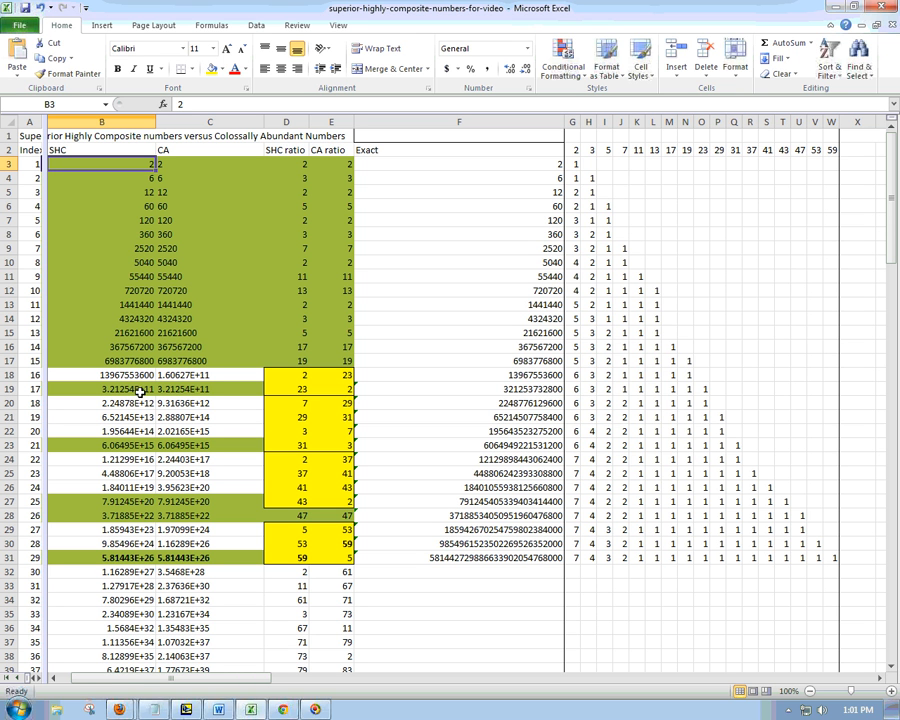
mouse_move(110, 608)
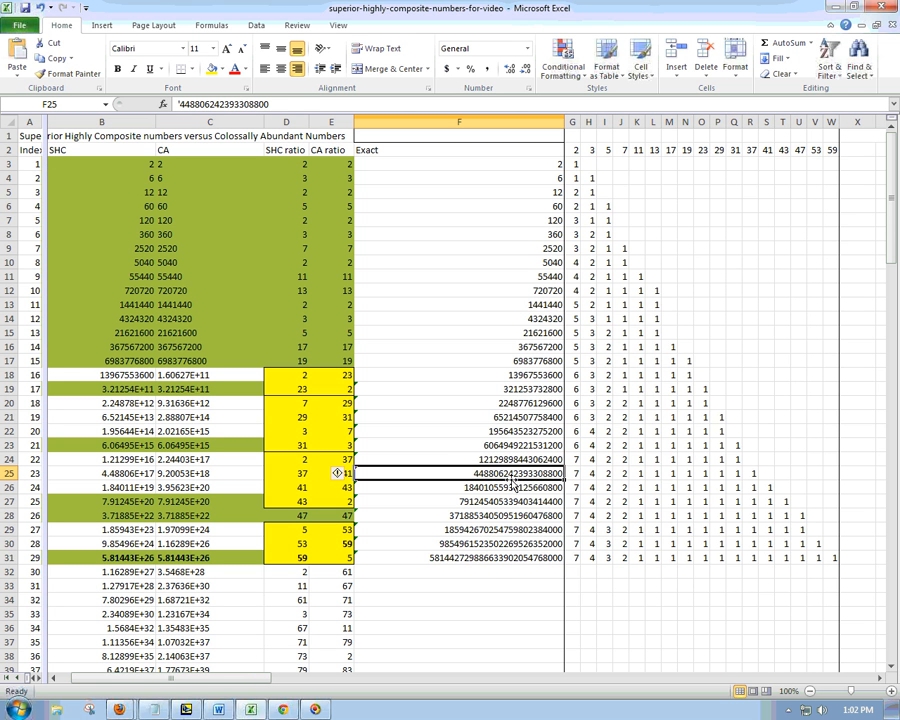
mouse_move(510, 558)
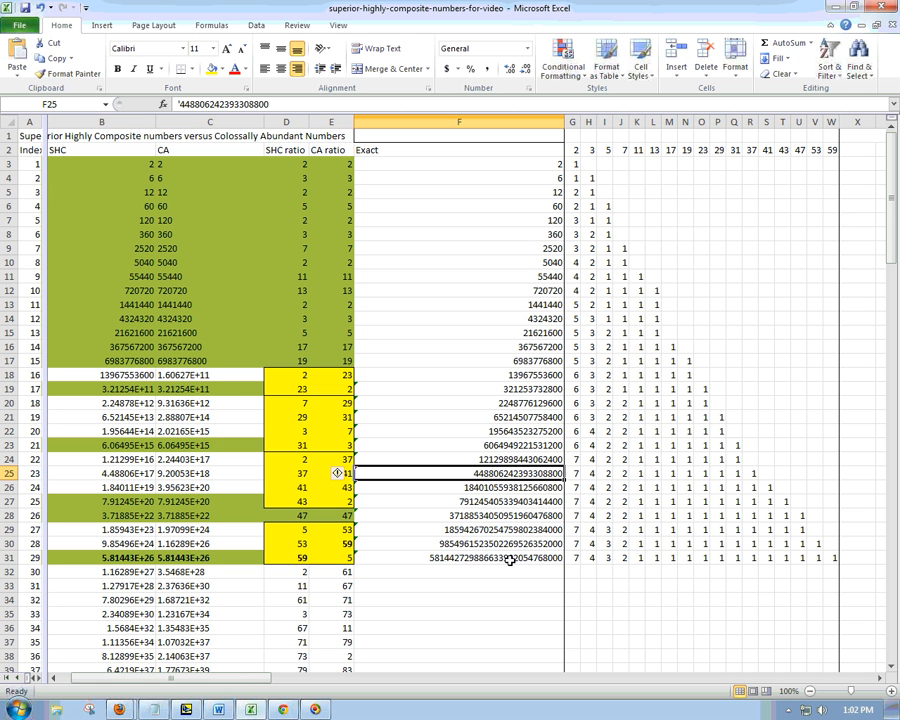
left_click(459, 558)
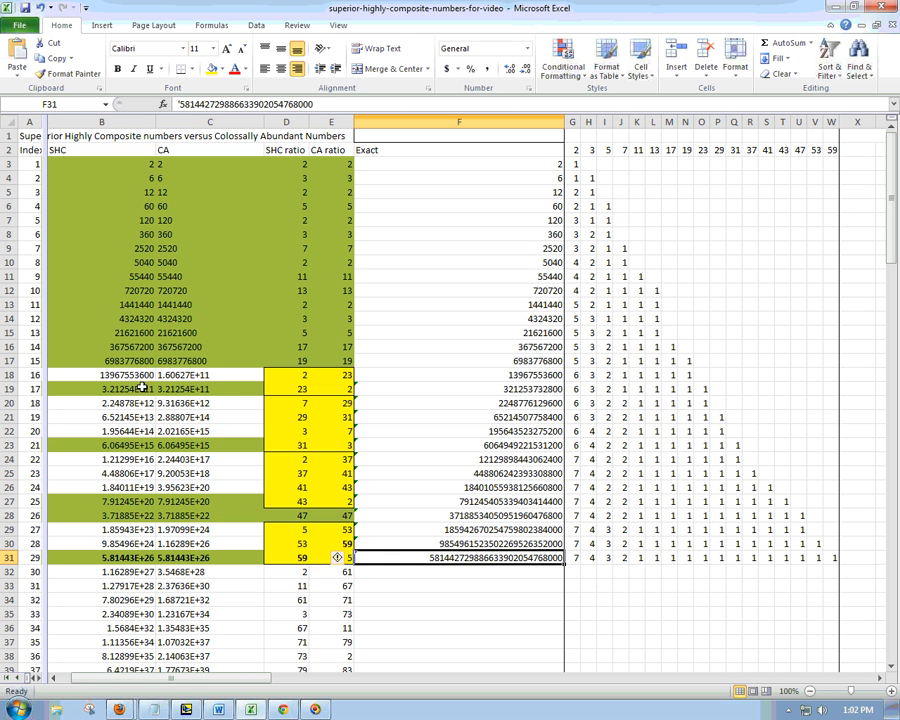
mouse_move(133, 457)
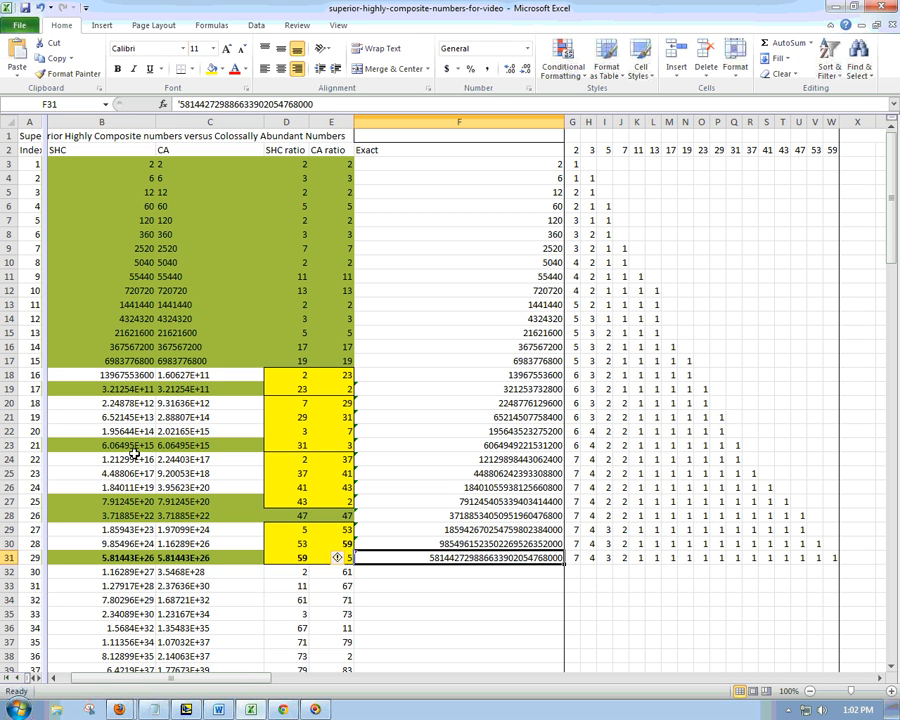
mouse_move(145, 518)
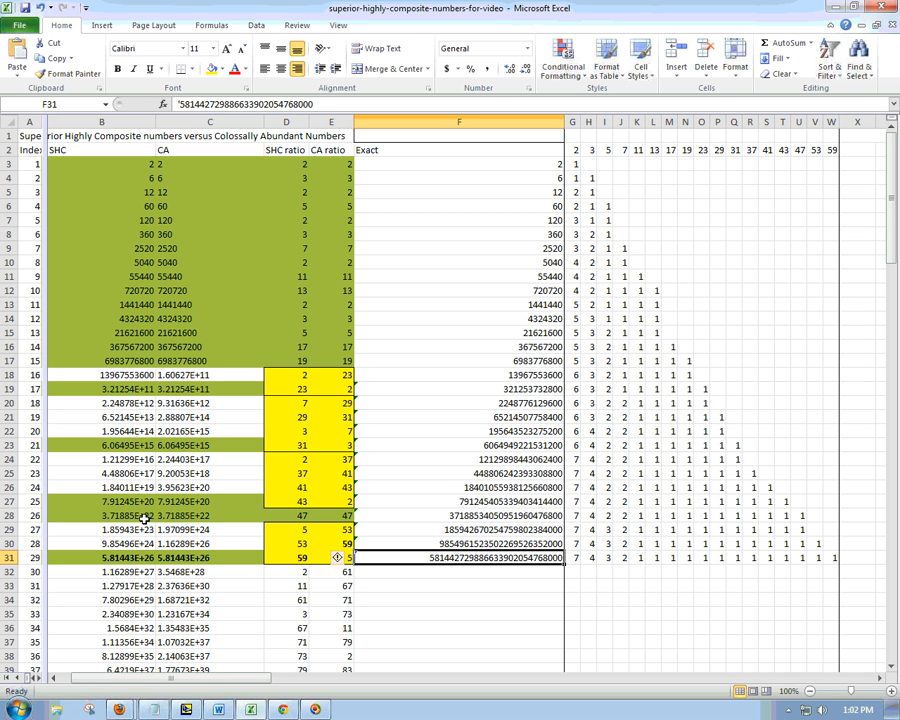
mouse_move(142, 398)
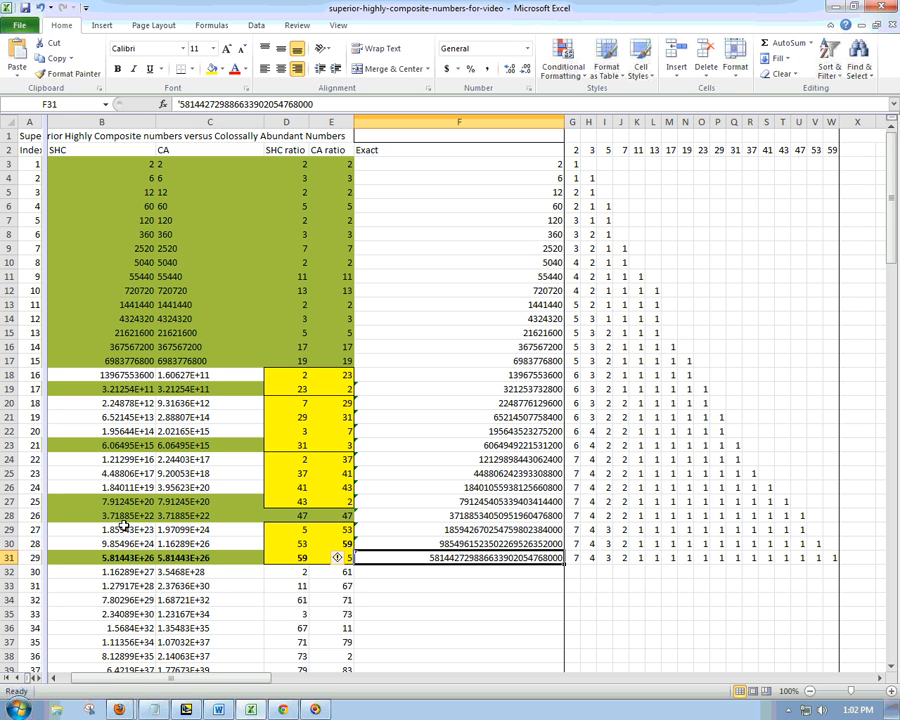
mouse_move(155, 431)
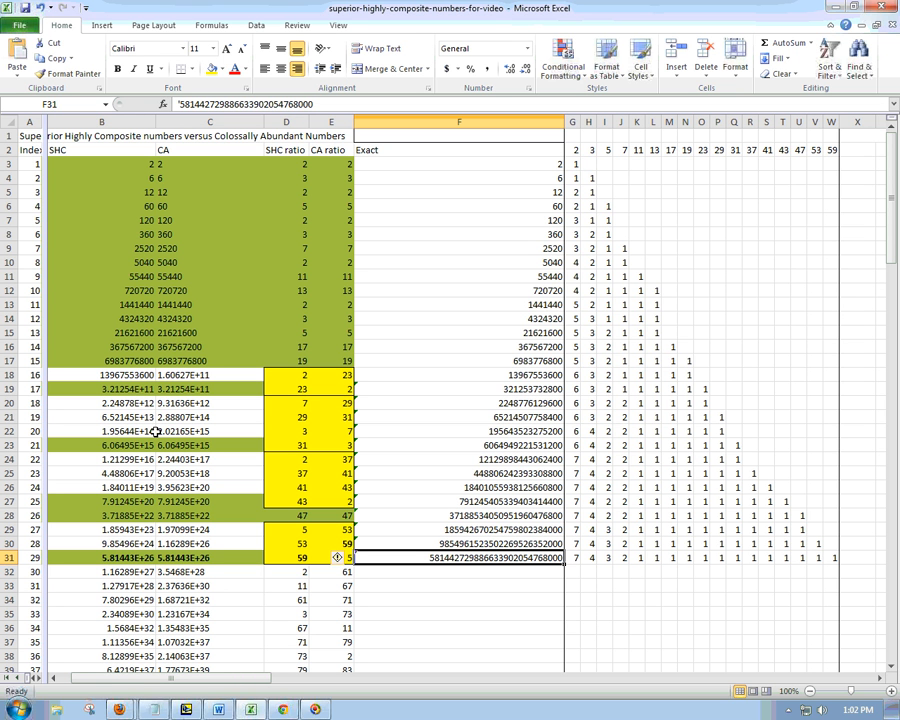
mouse_move(575, 164)
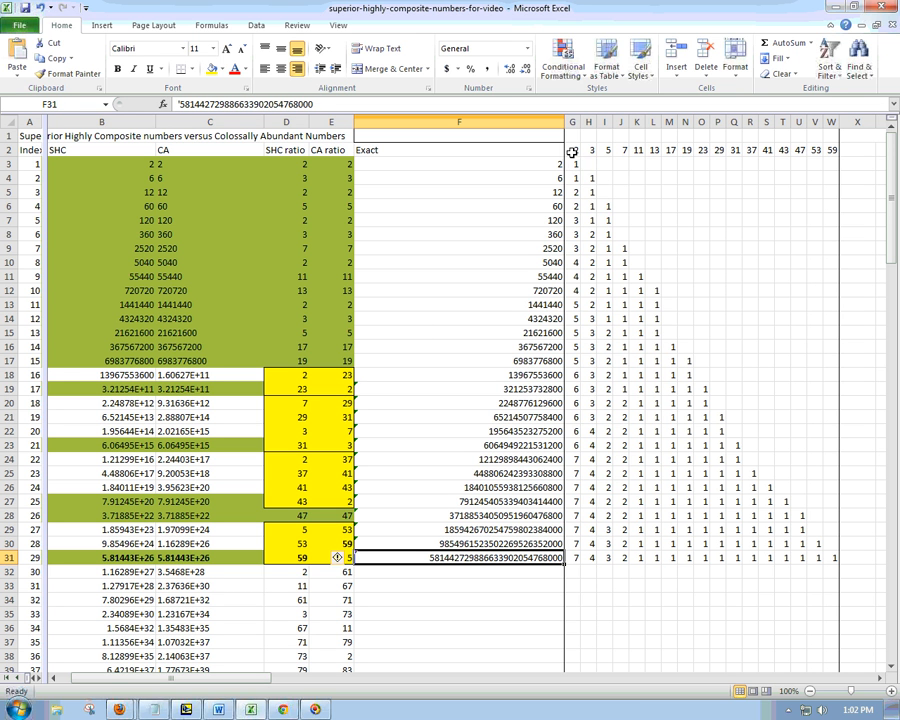
left_click(619, 150)
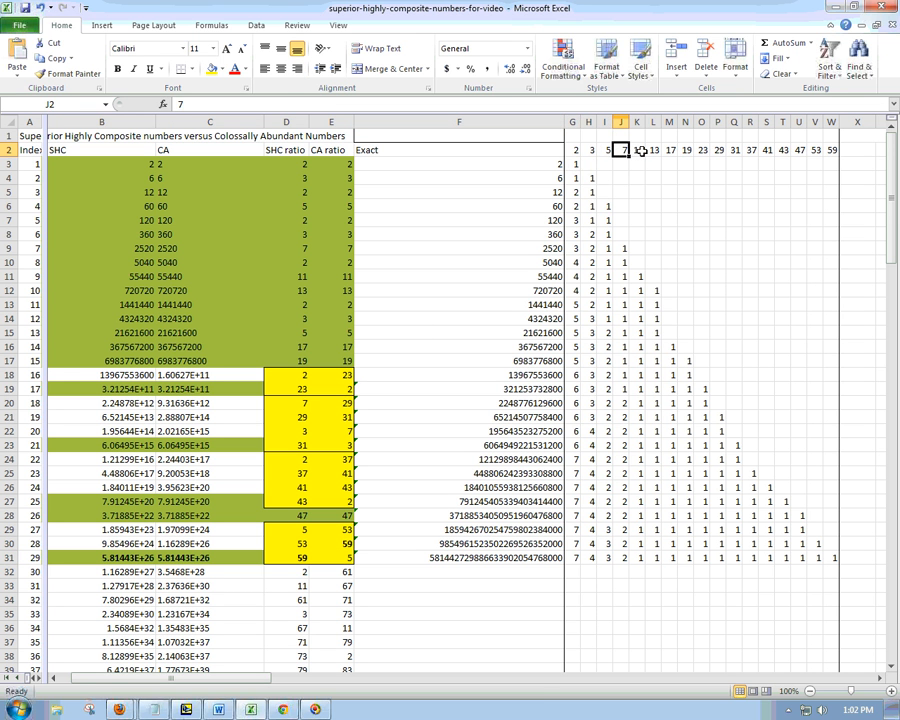
left_click(636, 150)
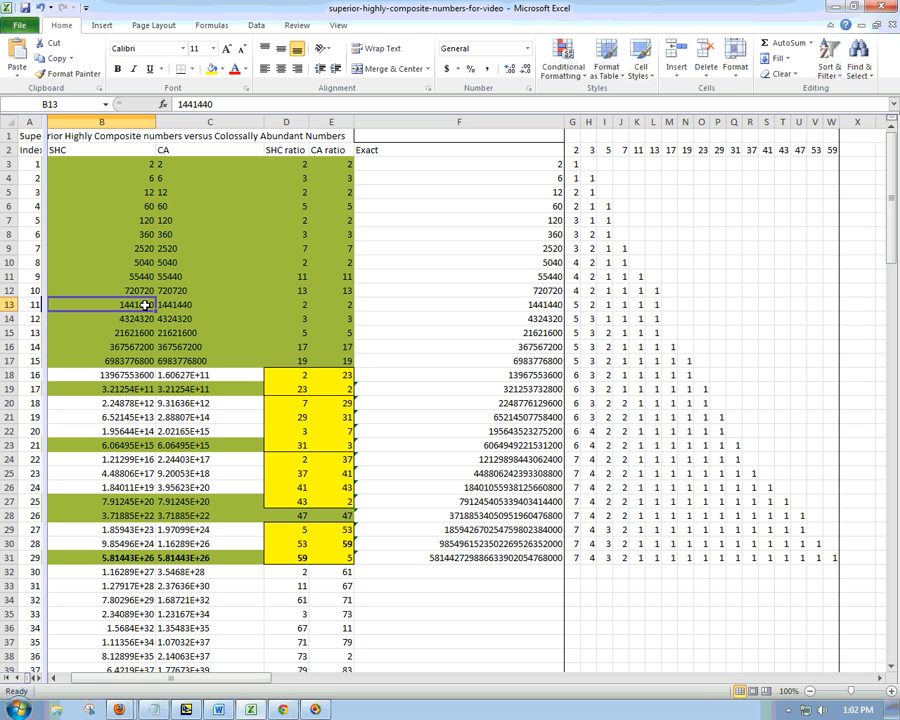
mouse_move(553, 313)
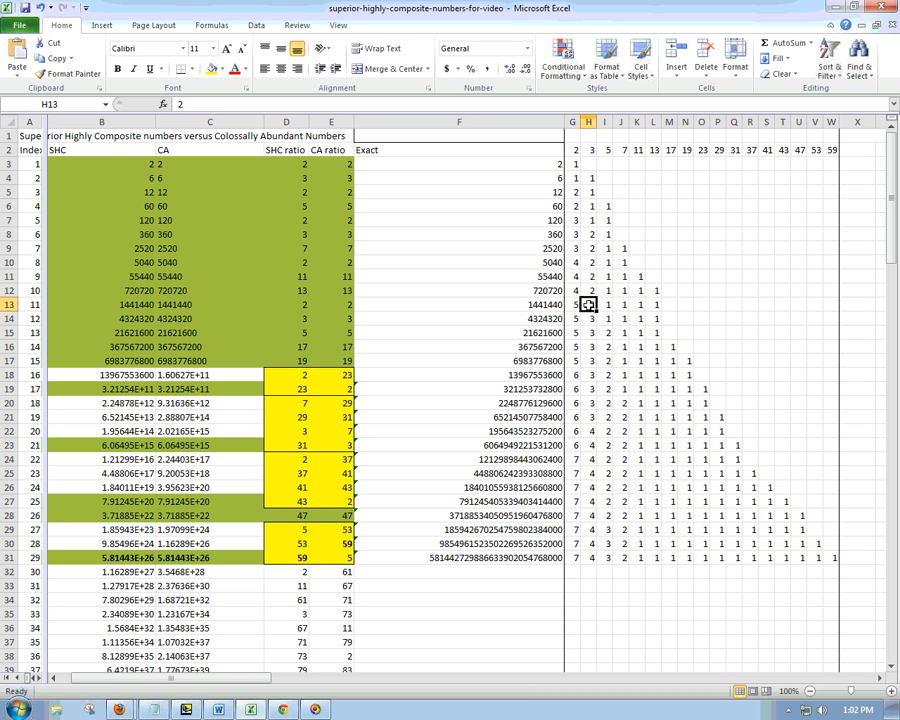
left_click(620, 305)
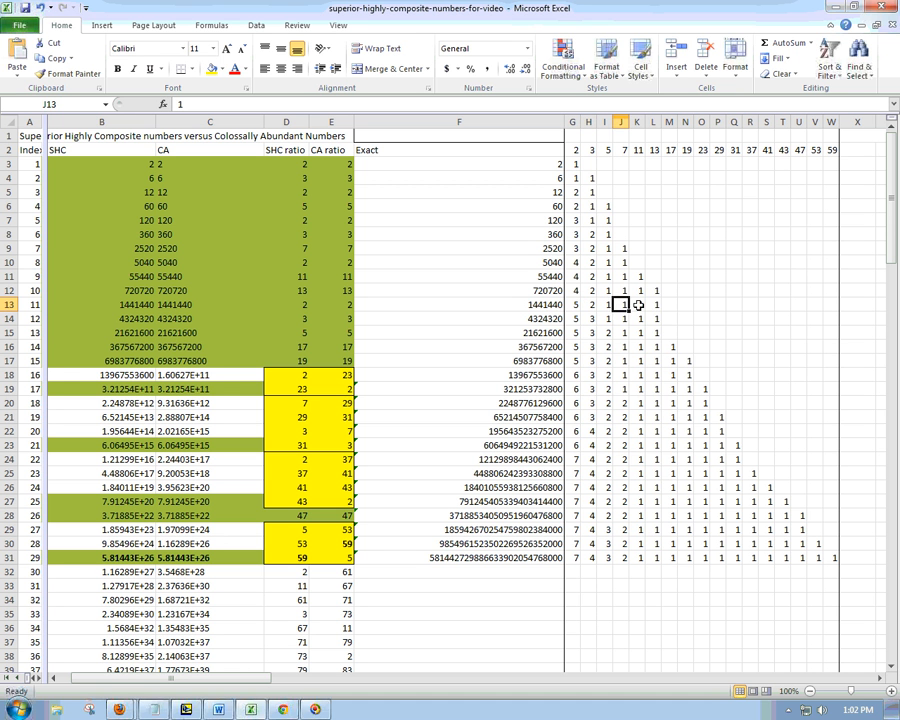
left_click(652, 304)
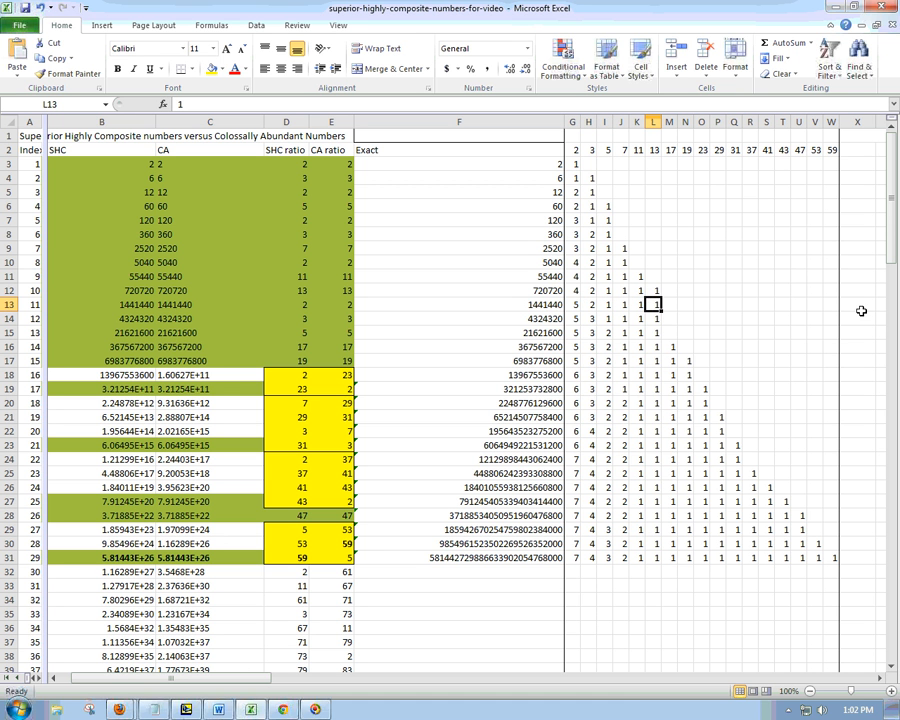
mouse_move(607, 218)
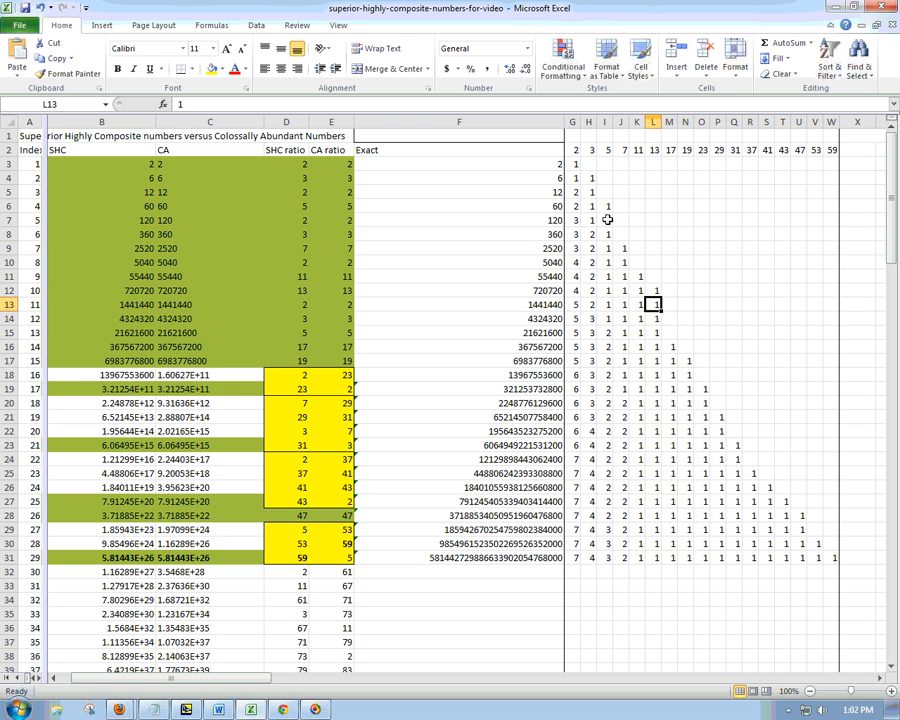
mouse_move(693, 358)
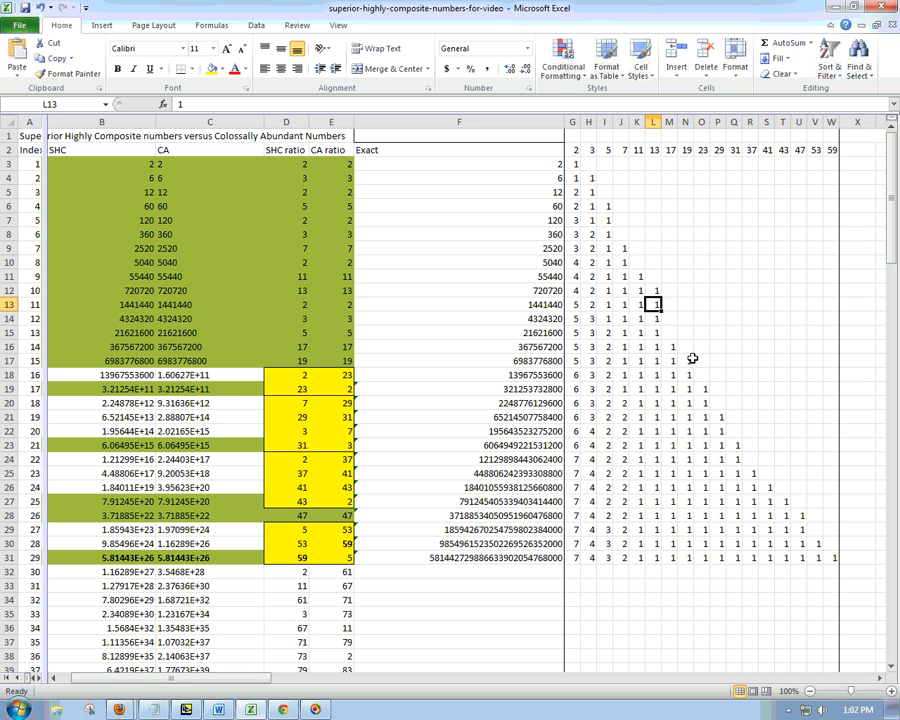
mouse_move(616, 501)
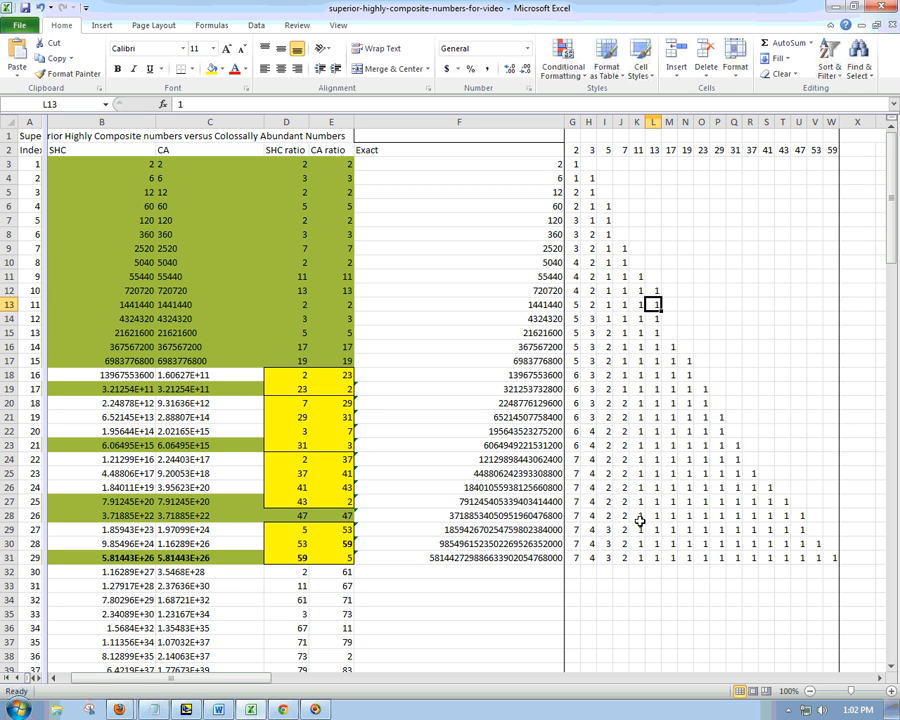
mouse_move(658, 343)
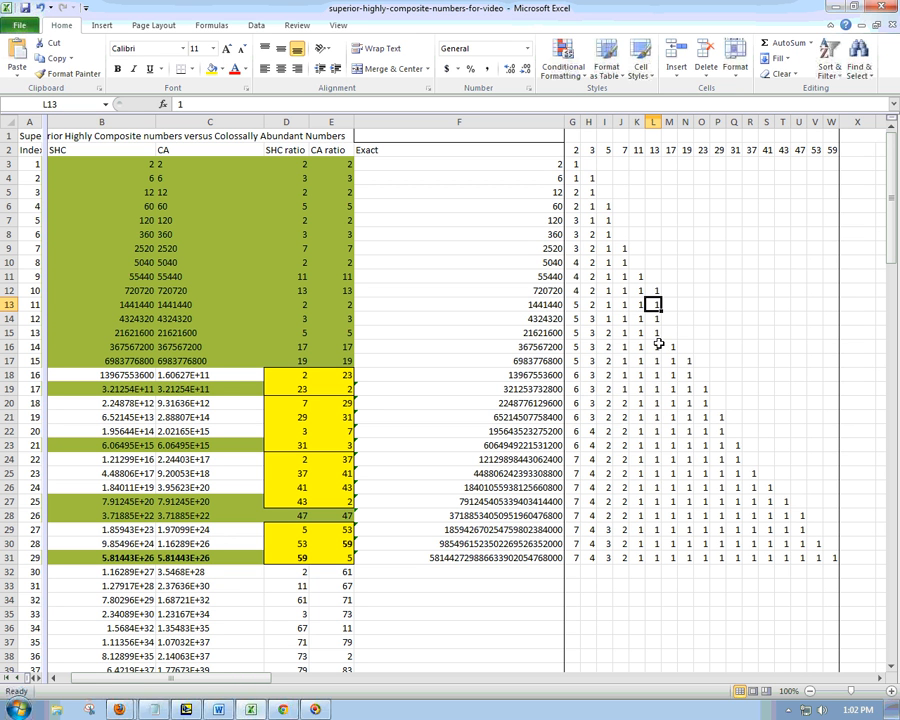
mouse_move(663, 346)
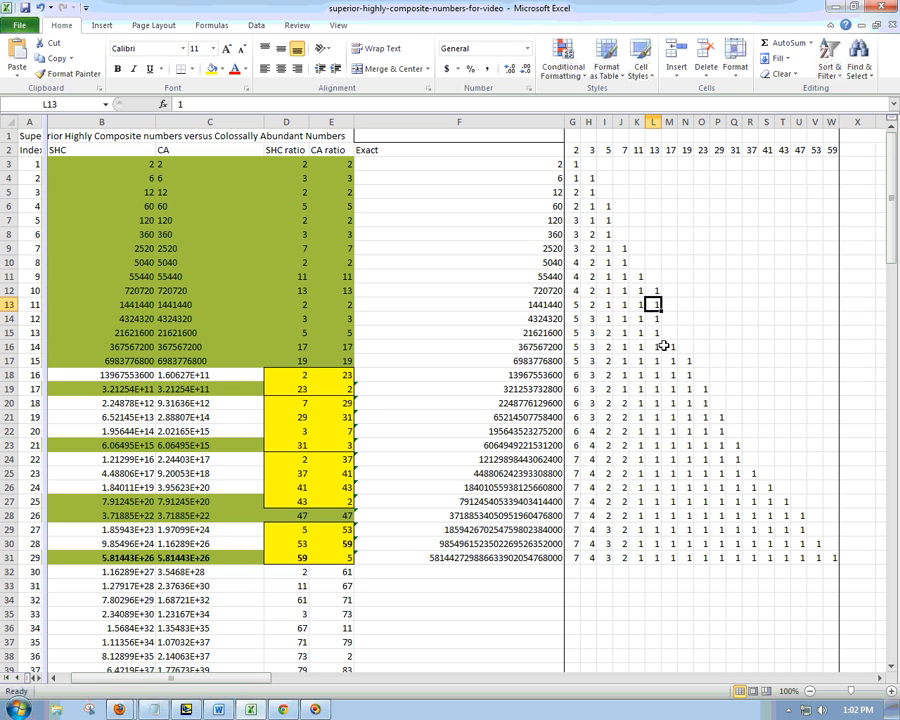
mouse_move(657, 335)
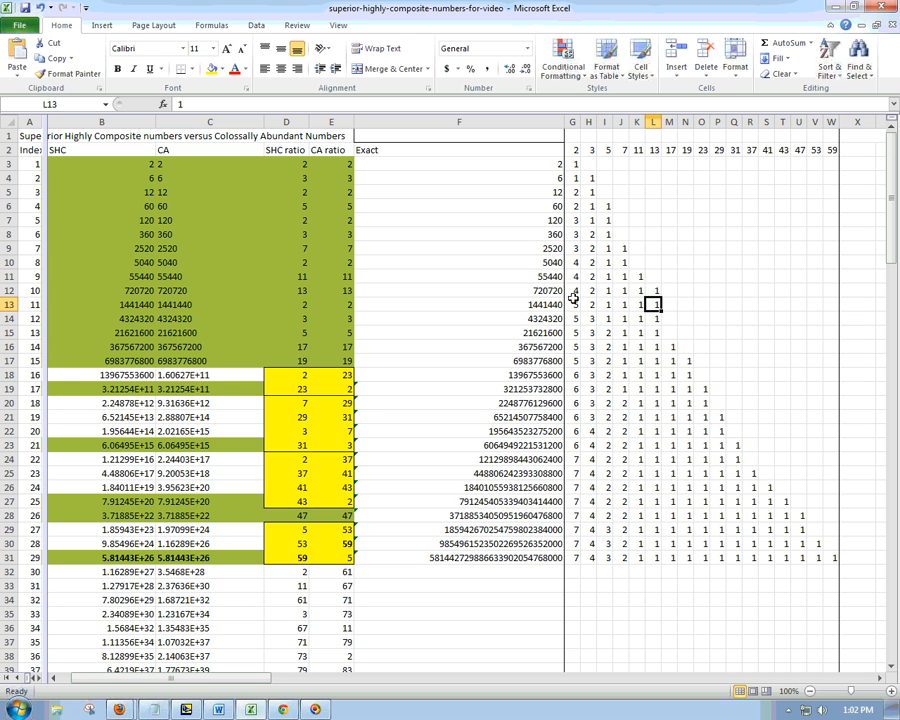
mouse_move(587, 358)
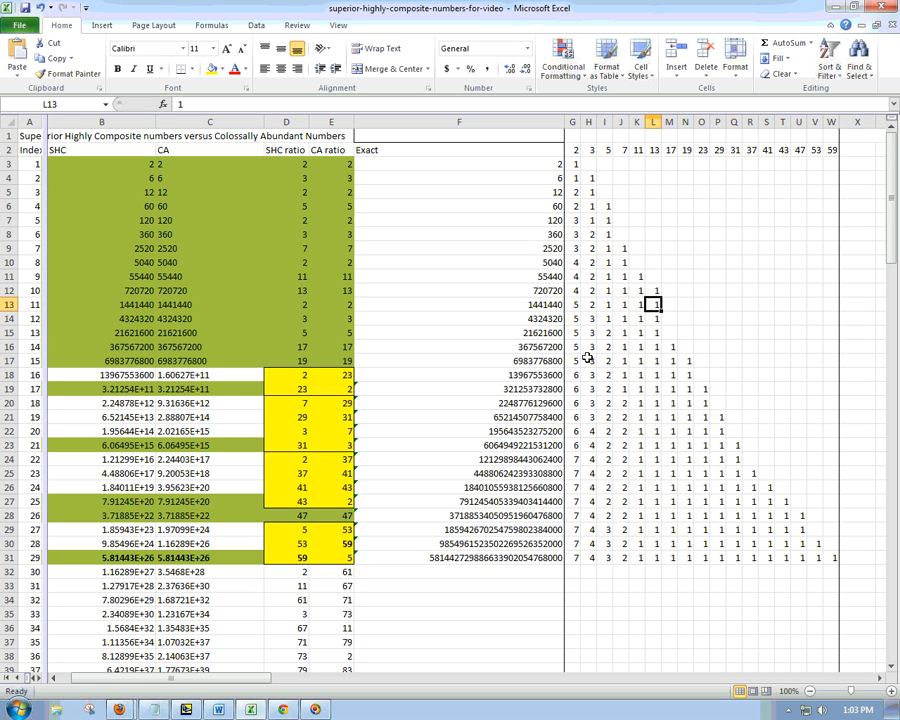
mouse_move(603, 355)
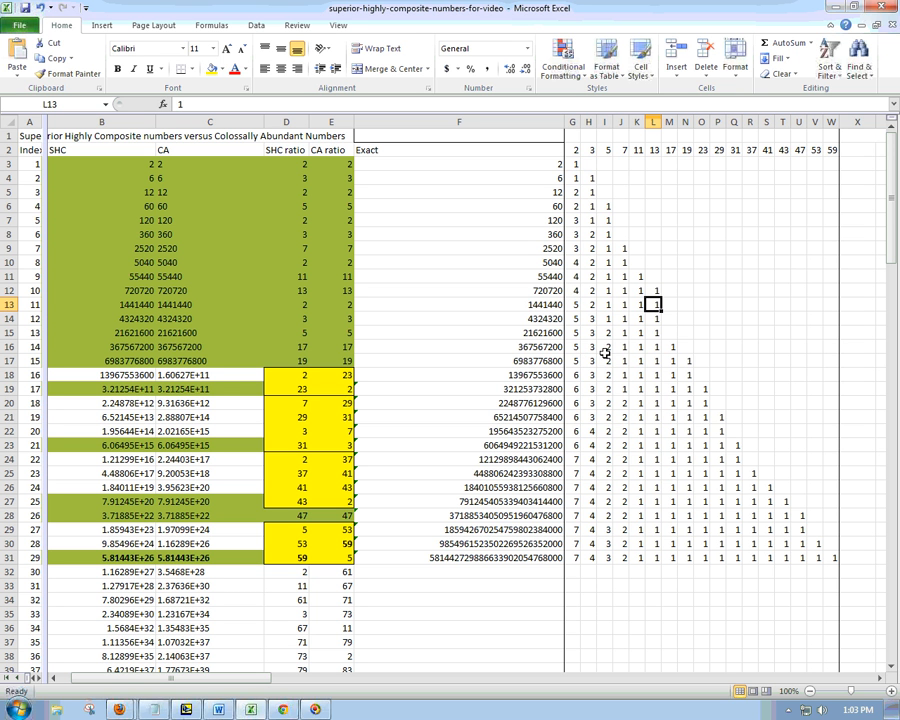
mouse_move(655, 328)
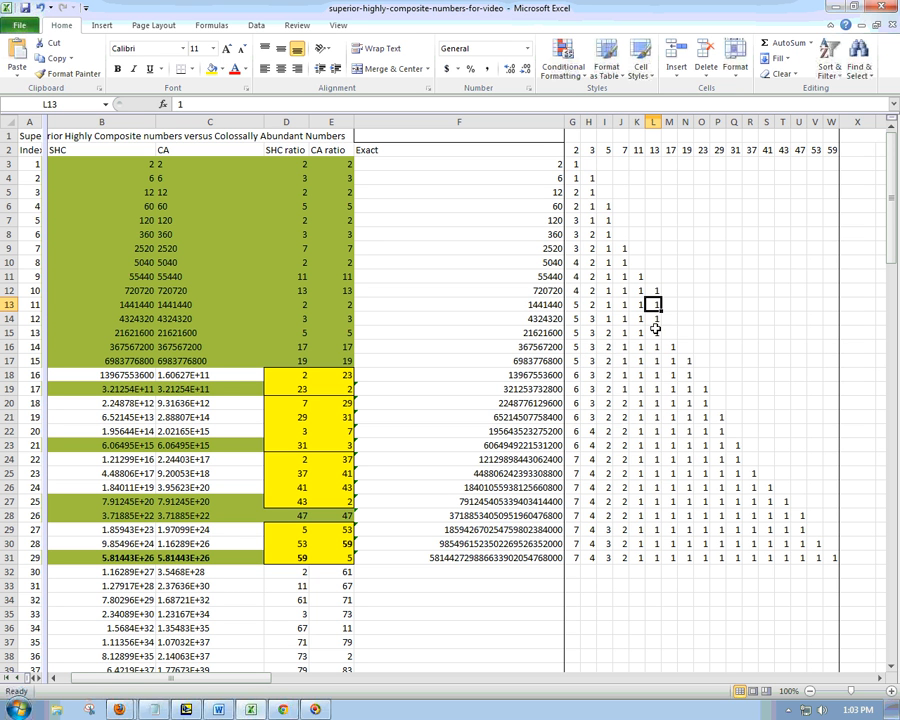
mouse_move(697, 355)
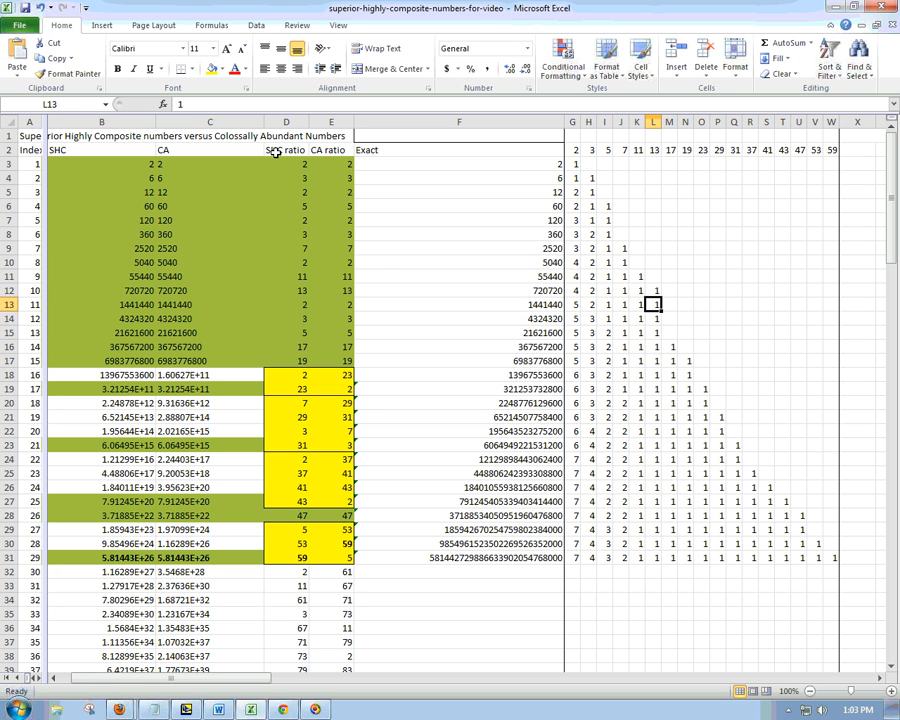
left_click(286, 121)
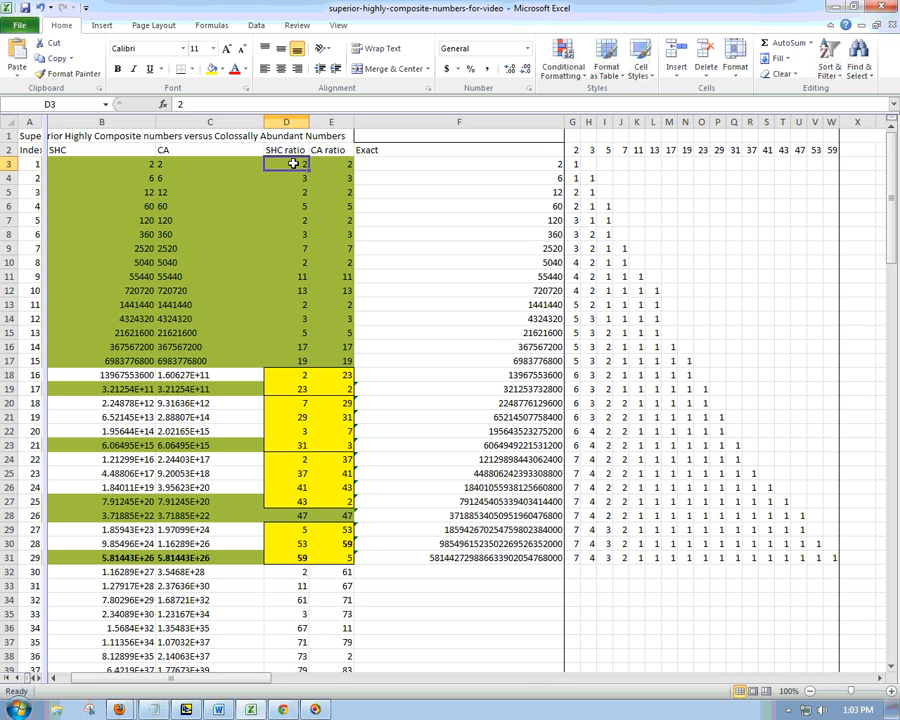
left_click(286, 178)
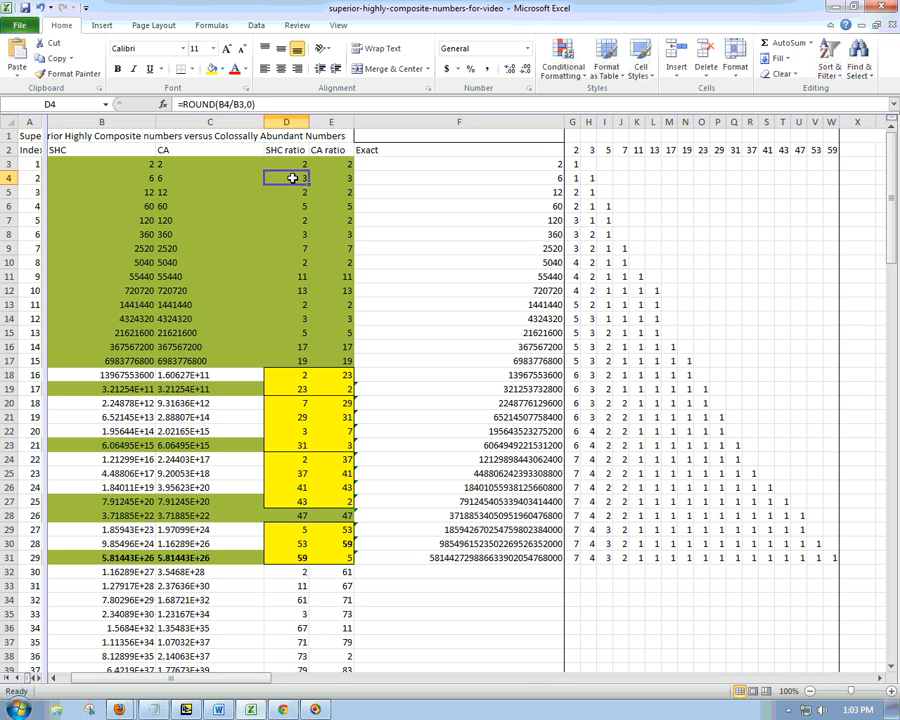
left_click(286, 191)
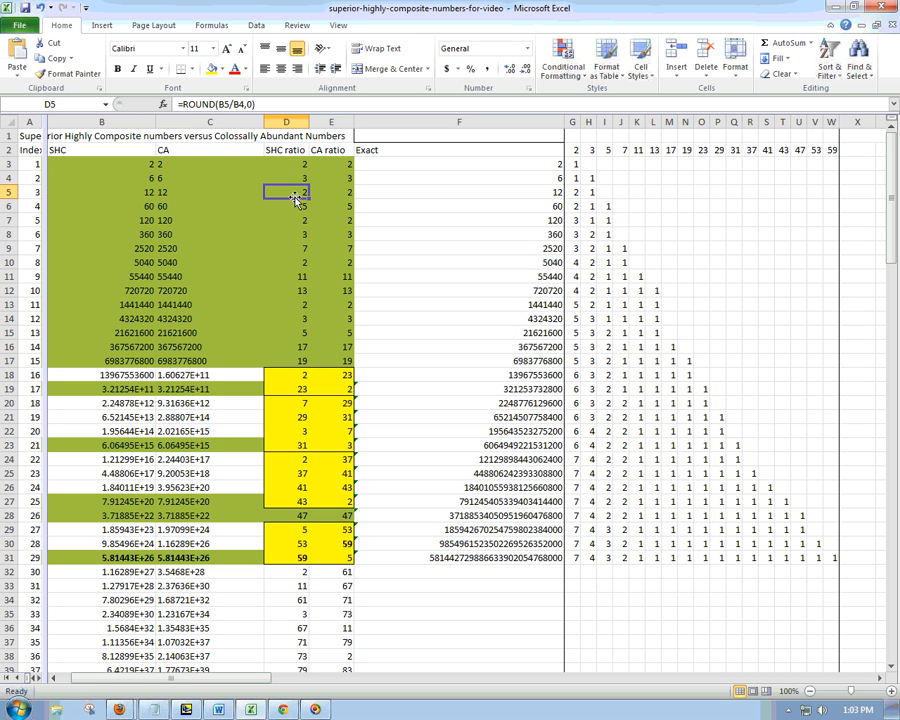
left_click(286, 206)
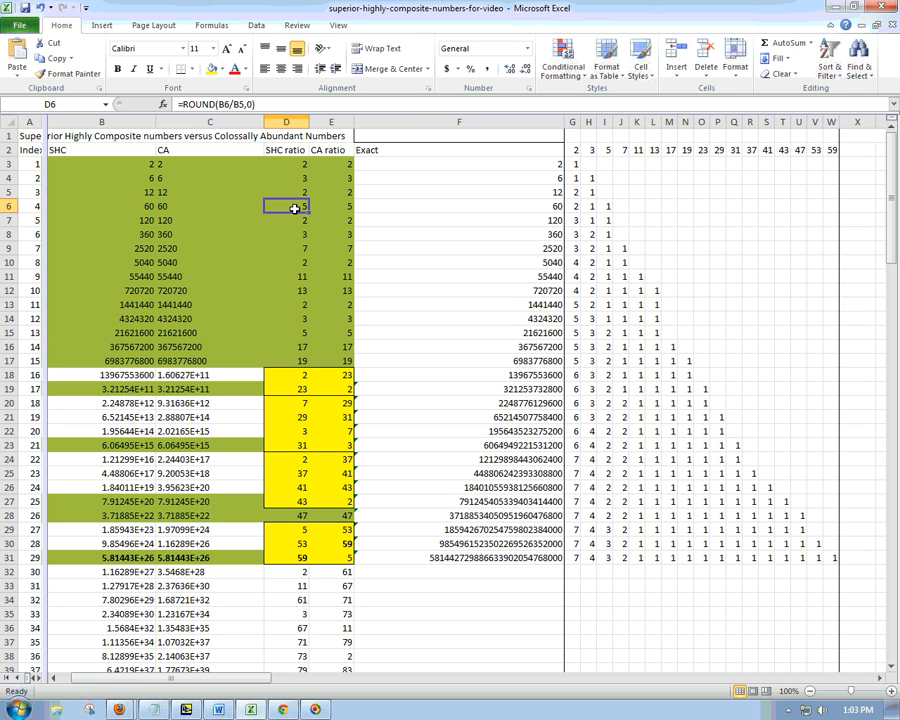
left_click(287, 234)
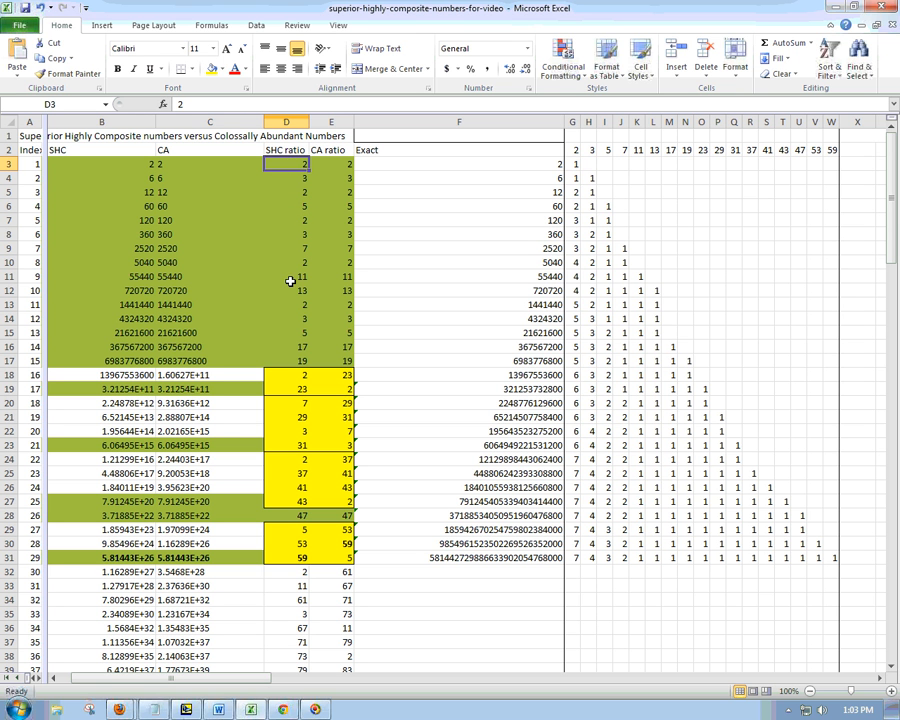
mouse_move(296, 211)
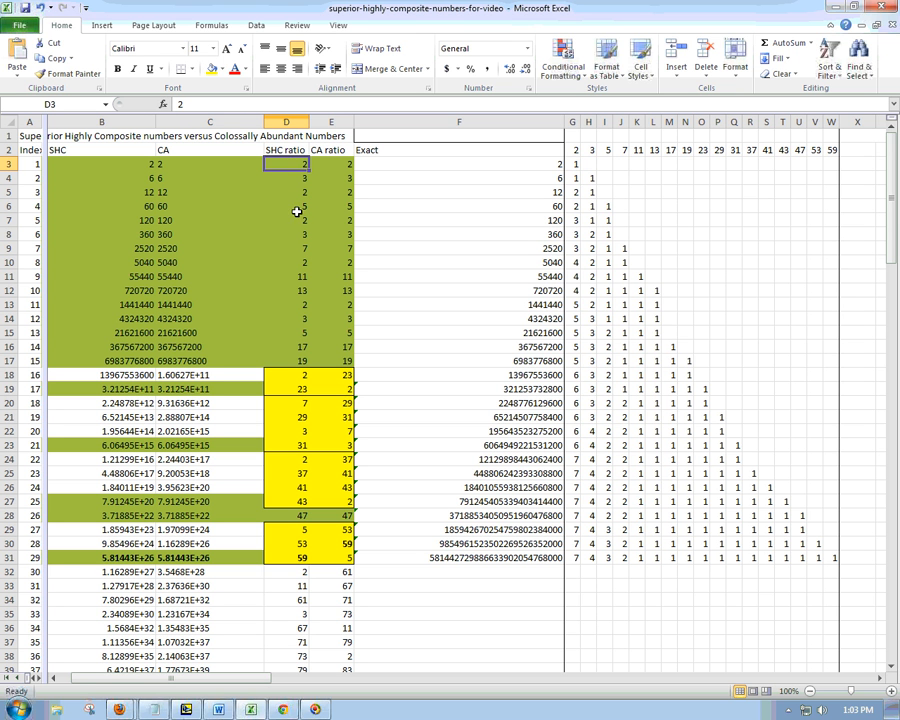
left_click(286, 220)
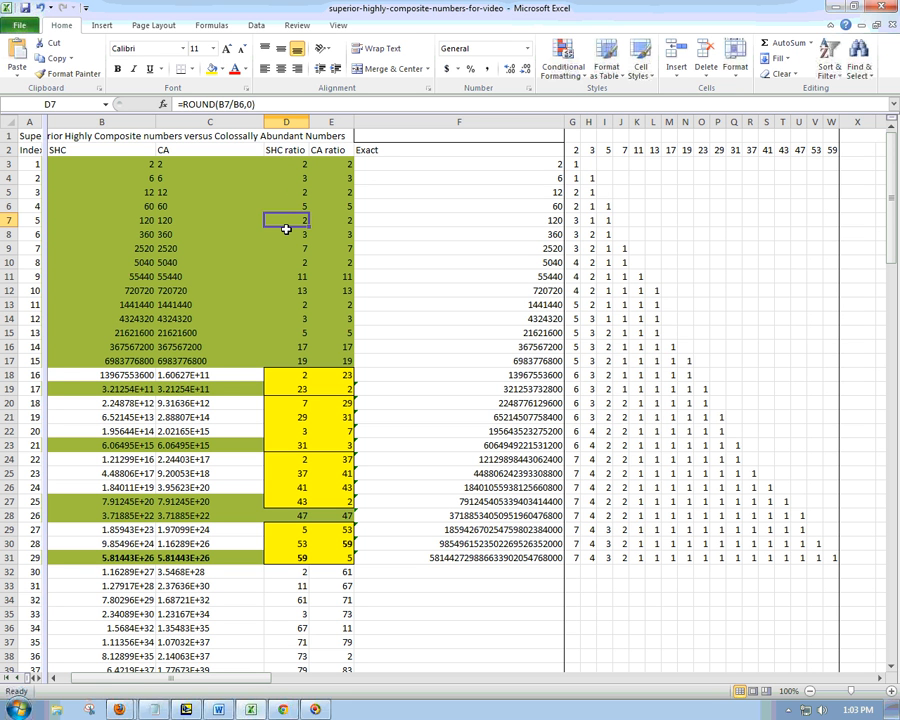
left_click(287, 234)
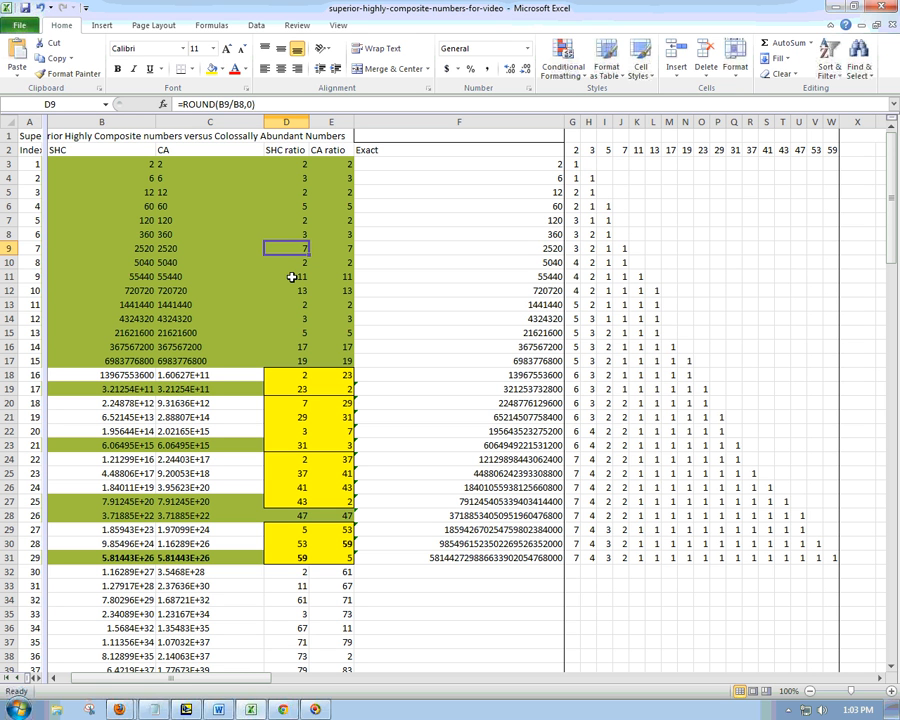
left_click(287, 290)
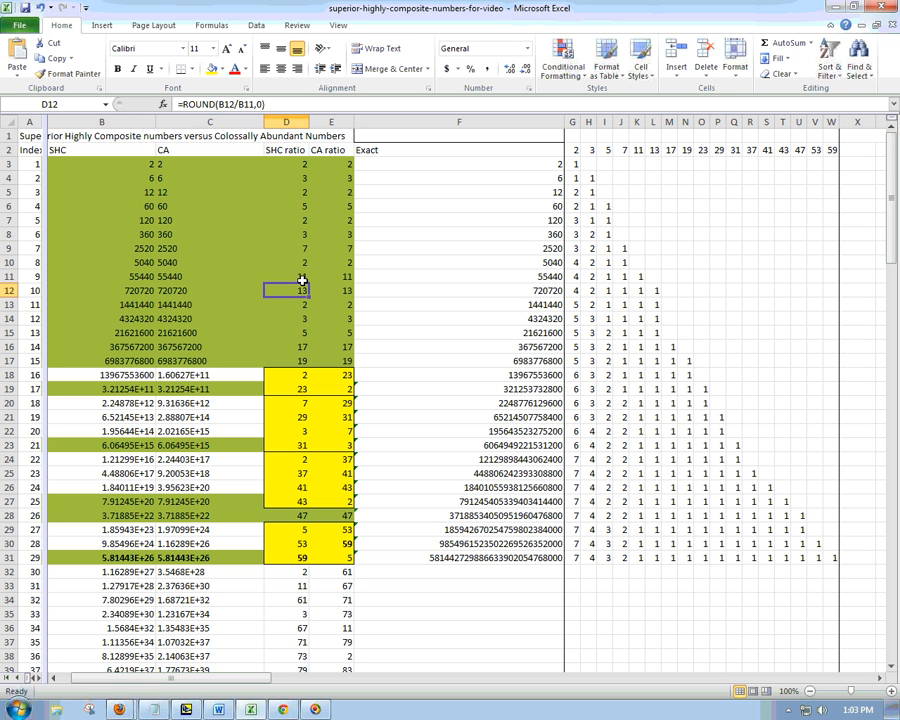
left_click(287, 304)
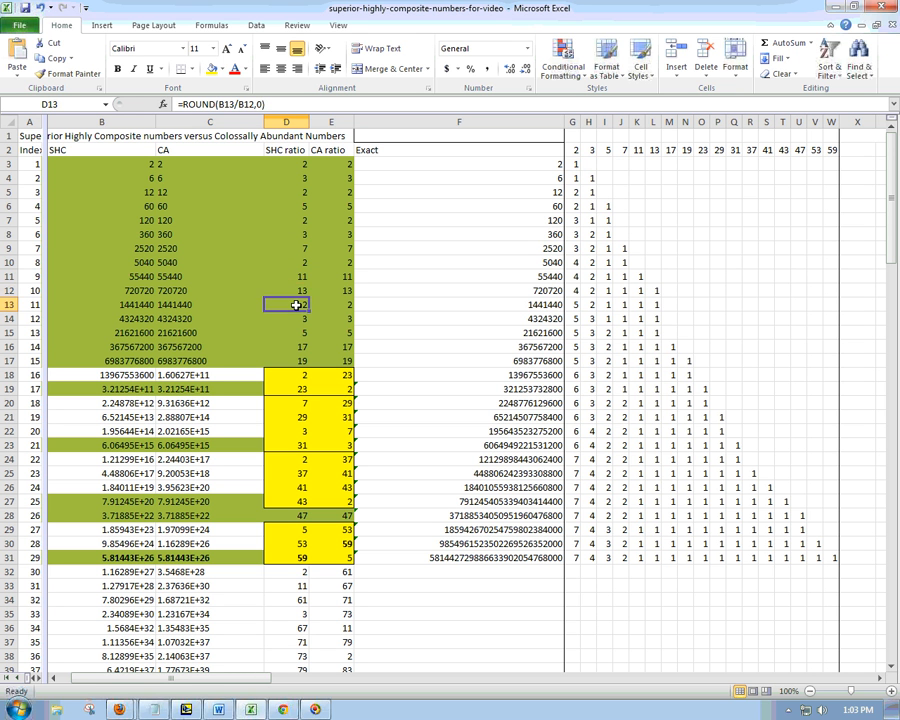
left_click(287, 332)
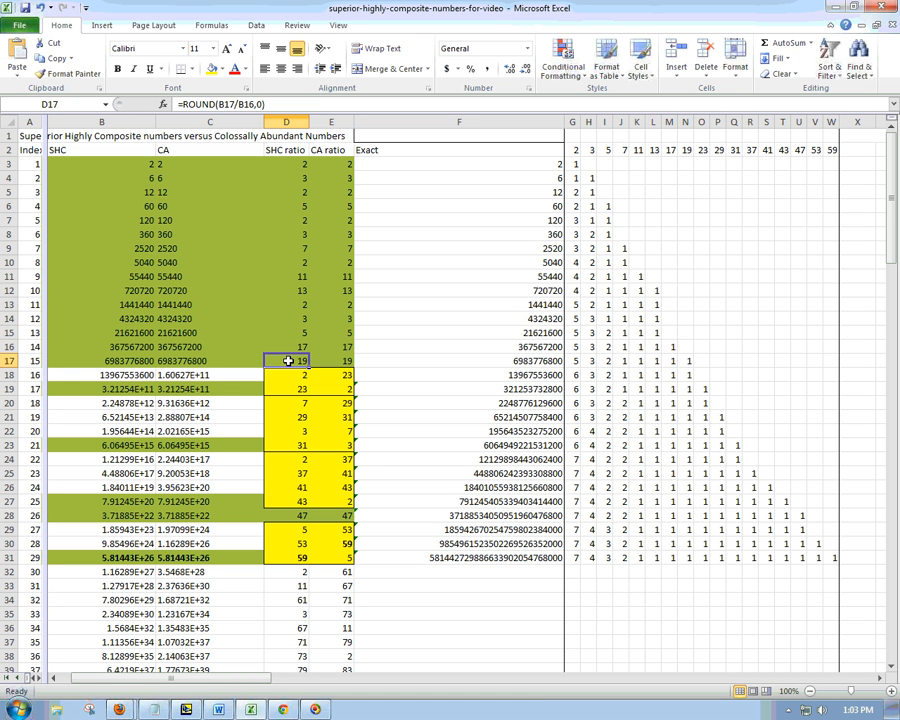
left_click(287, 374)
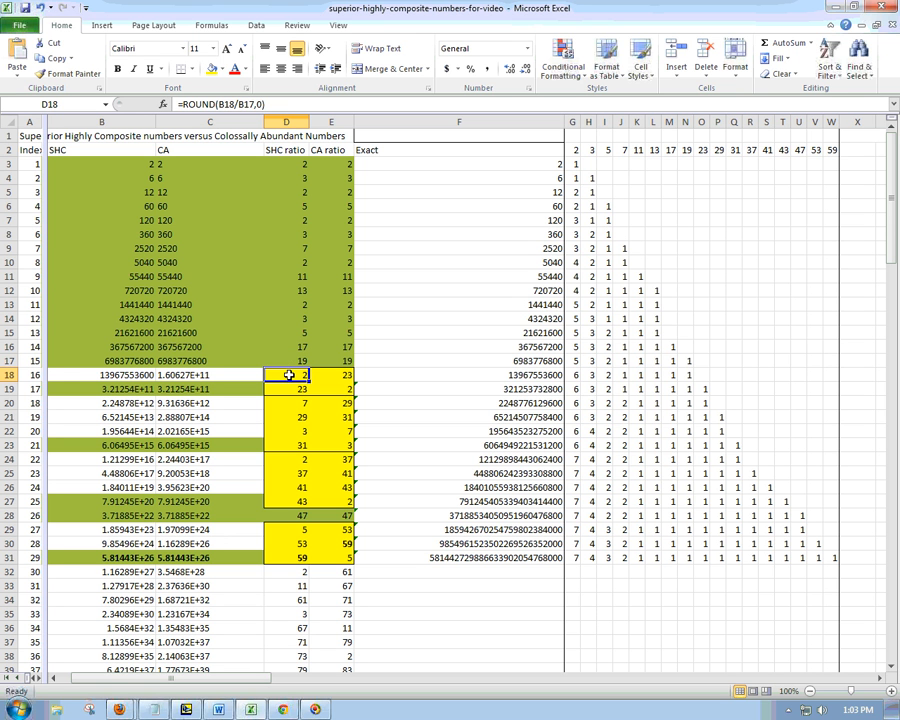
left_click(287, 389)
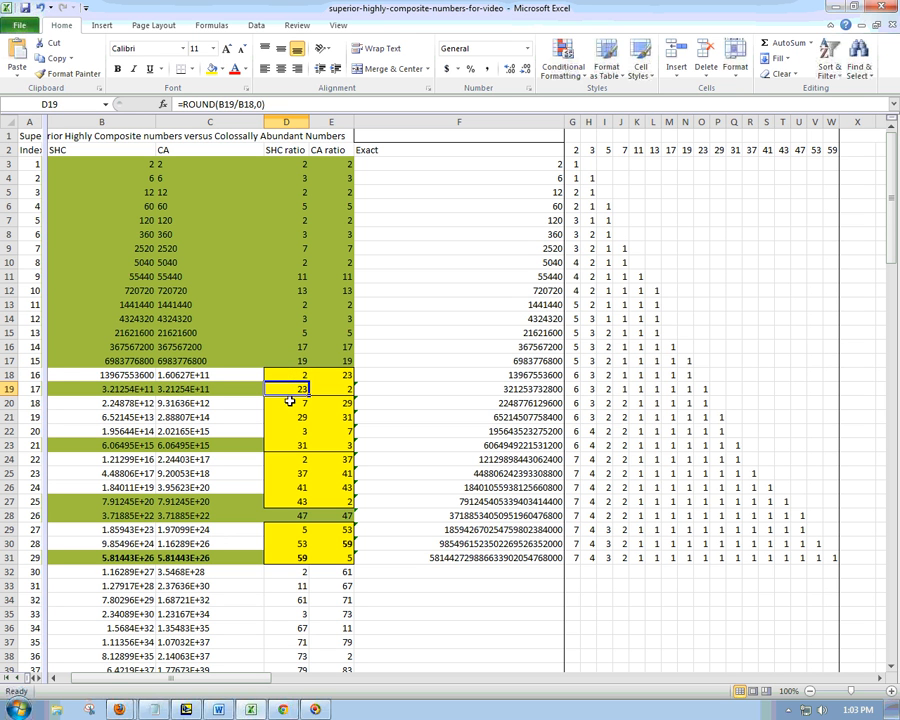
left_click(287, 445)
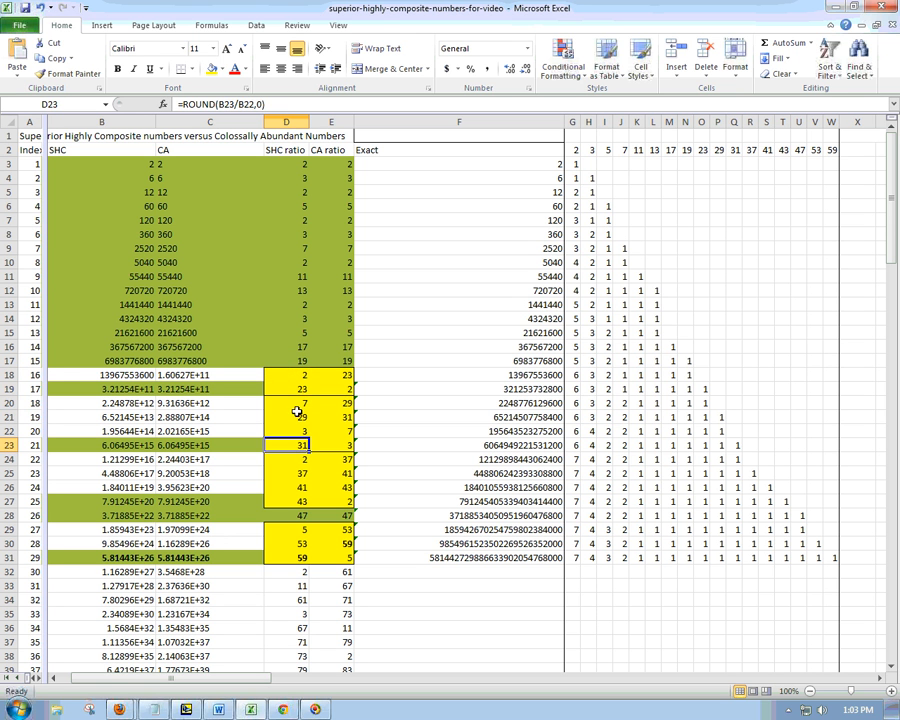
mouse_move(290, 459)
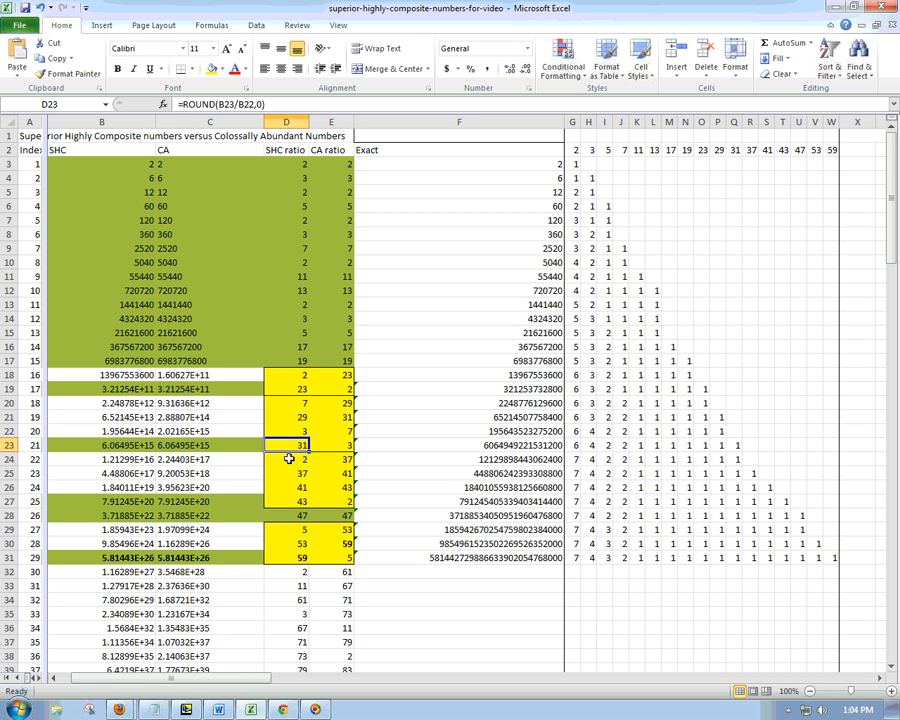
left_click(287, 459)
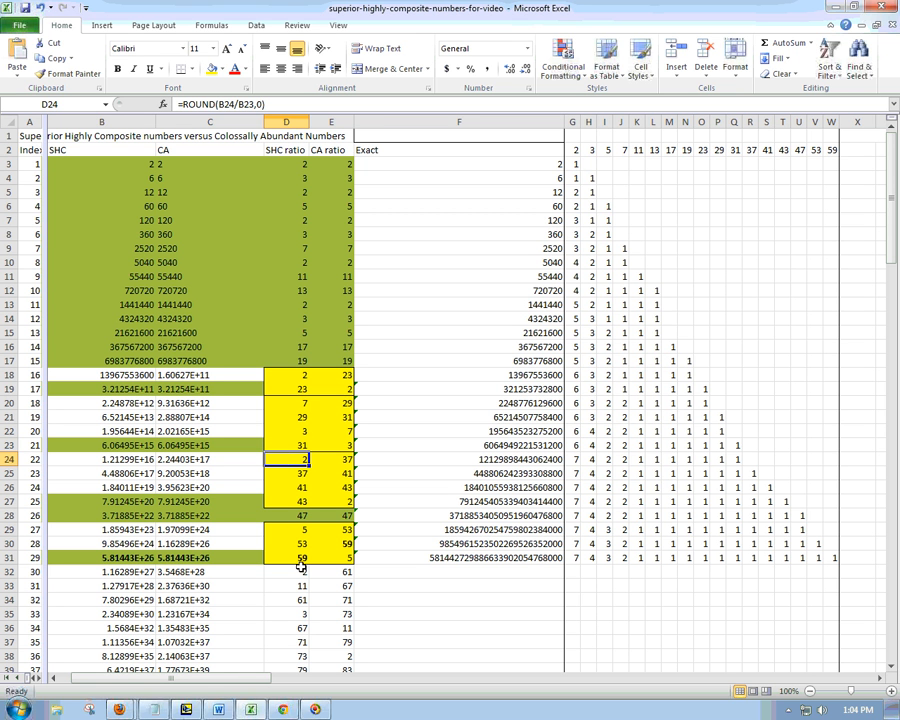
left_click(210, 149)
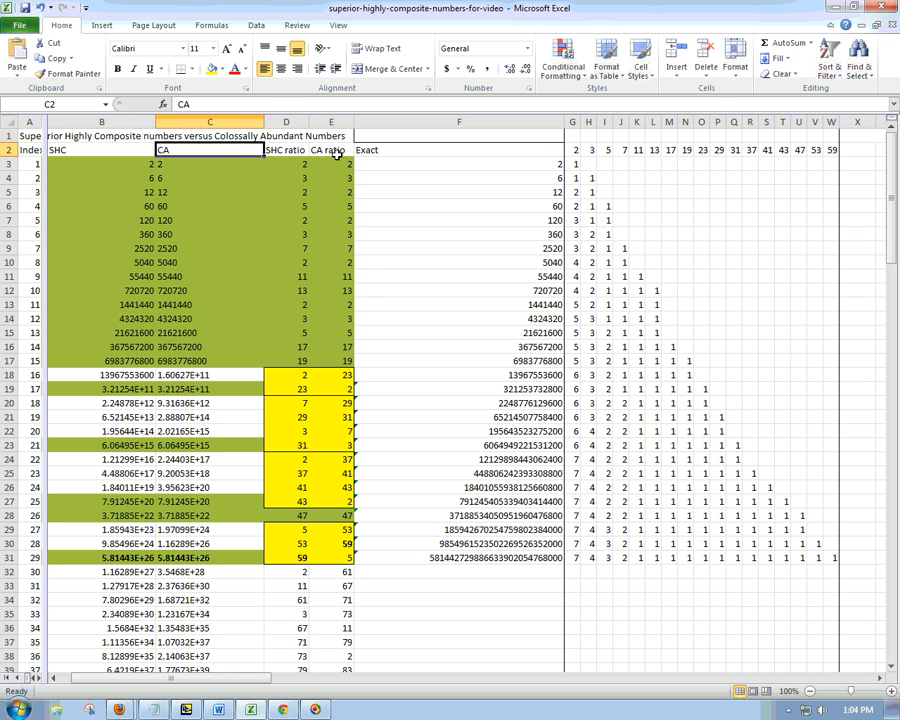
left_click(330, 150)
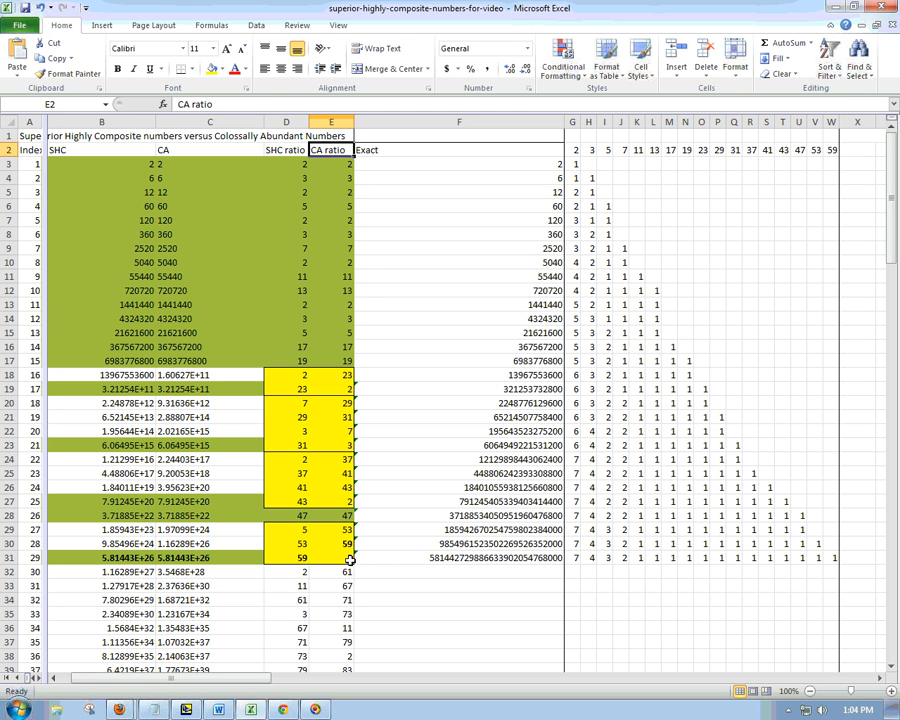
mouse_move(548, 496)
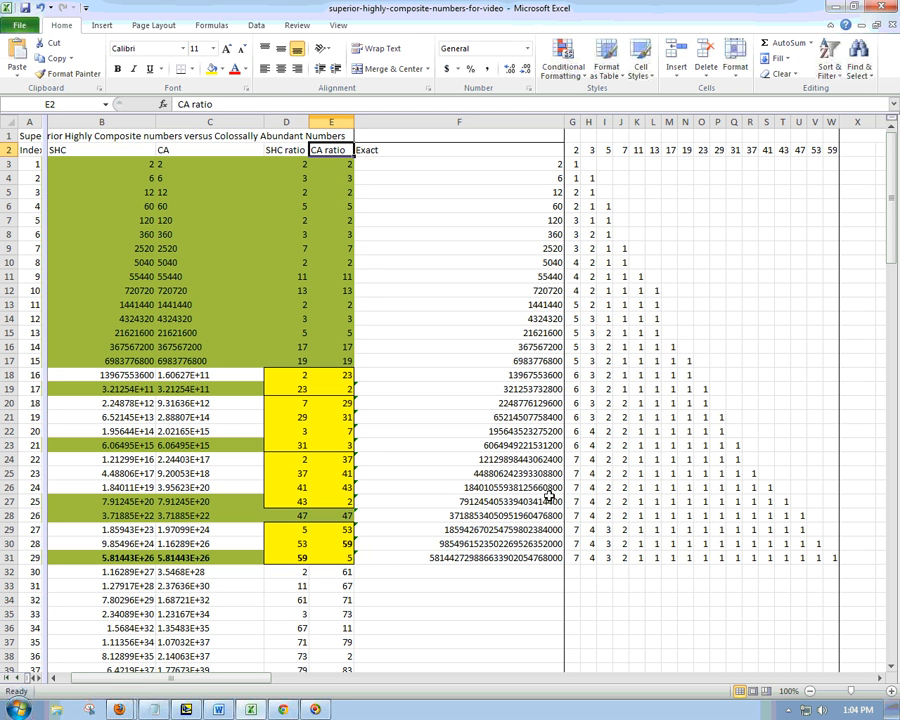
mouse_move(131, 162)
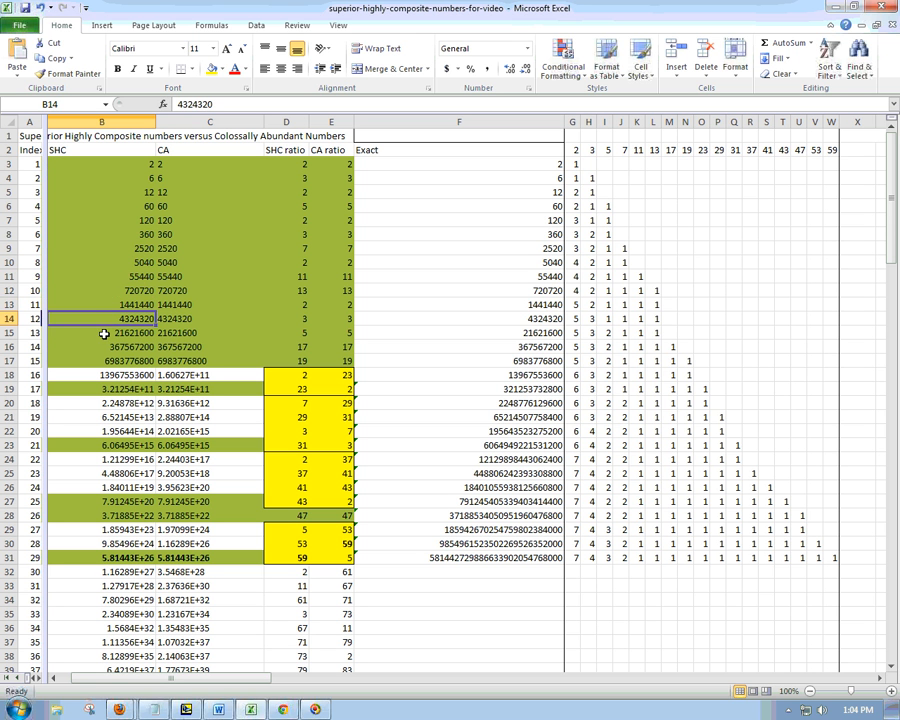
left_click(101, 361)
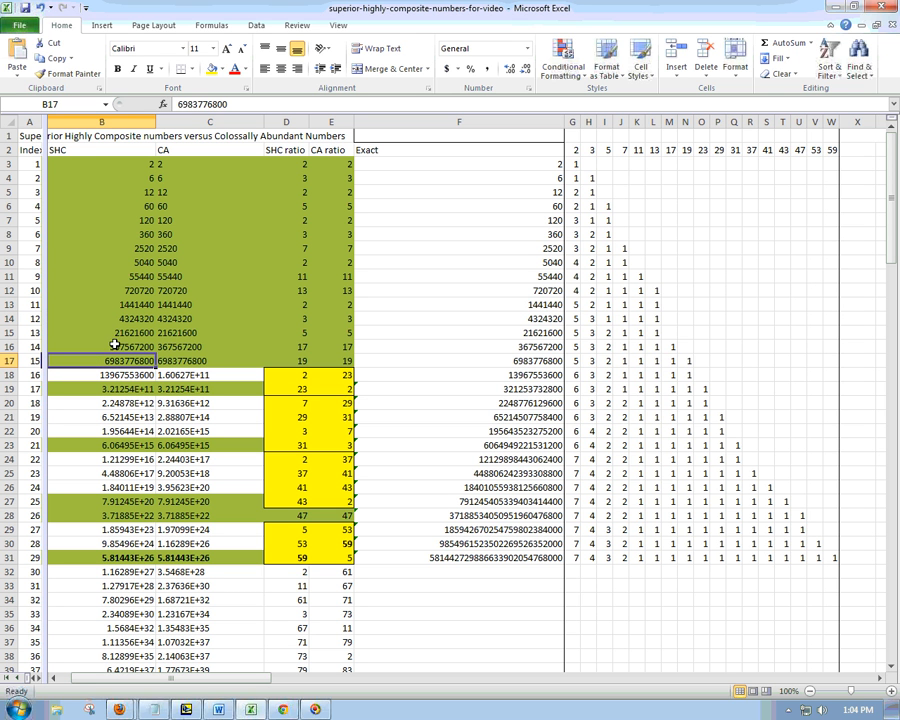
mouse_move(114, 242)
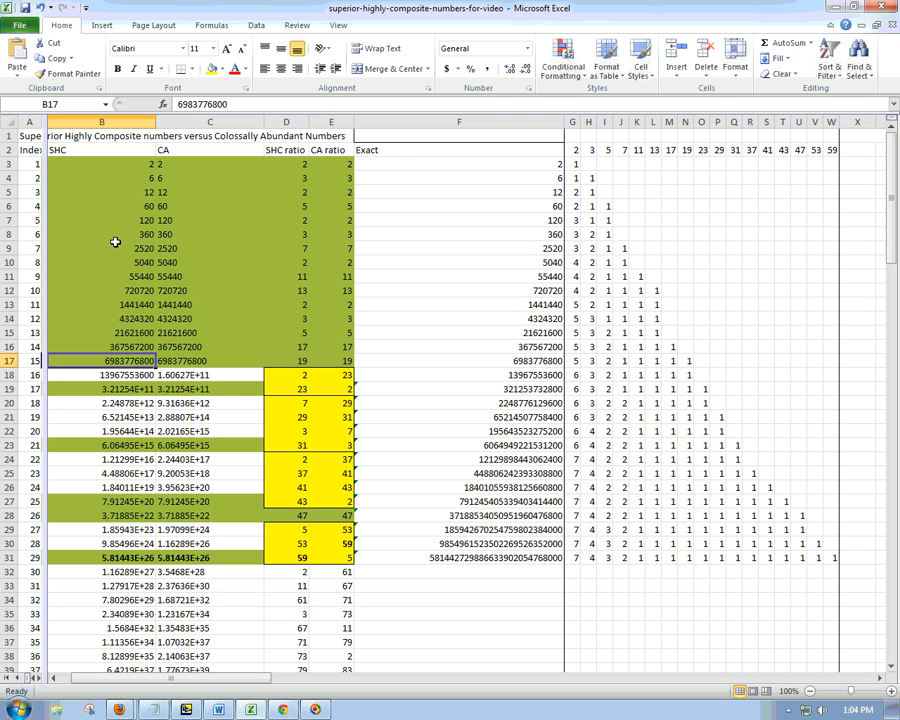
mouse_move(213, 611)
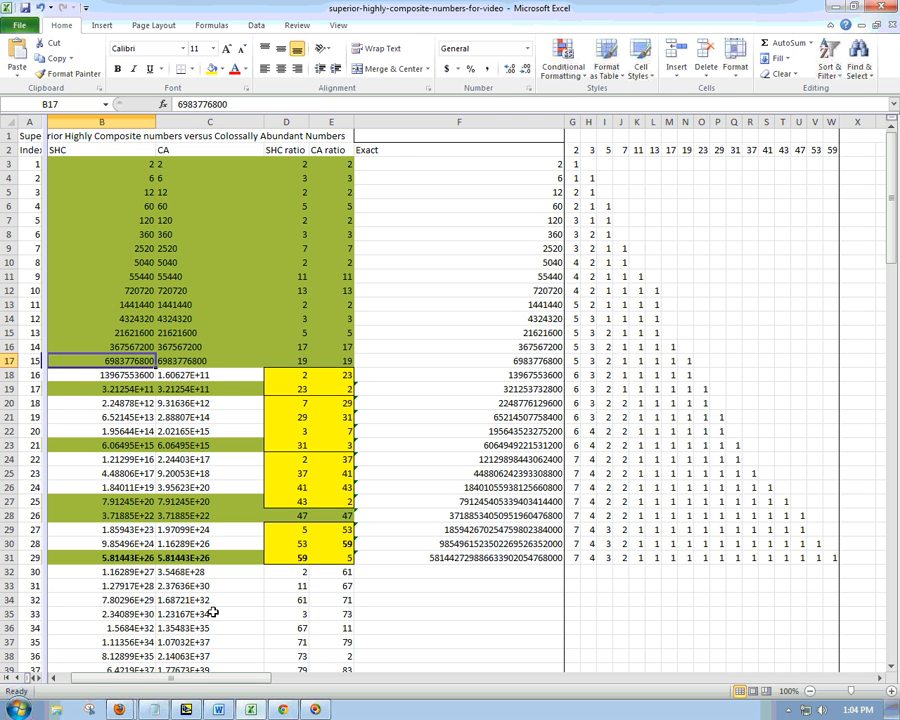